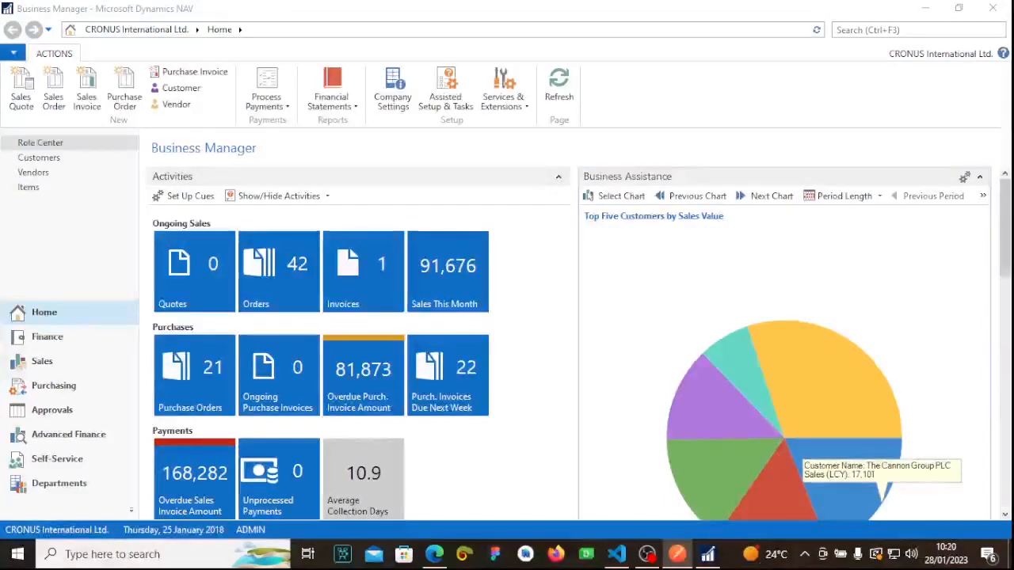
mouse_move(821, 355)
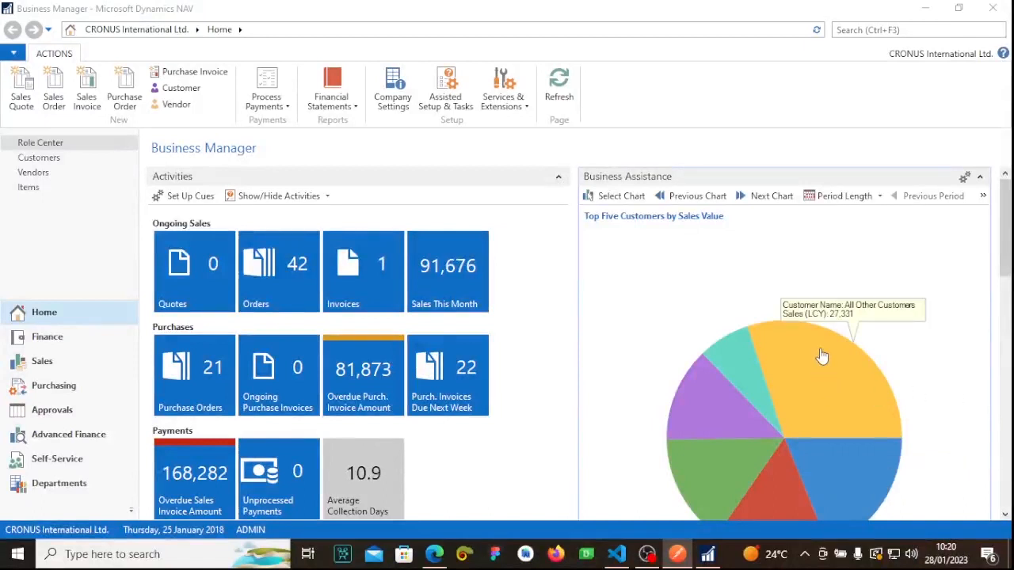
mouse_move(717, 325)
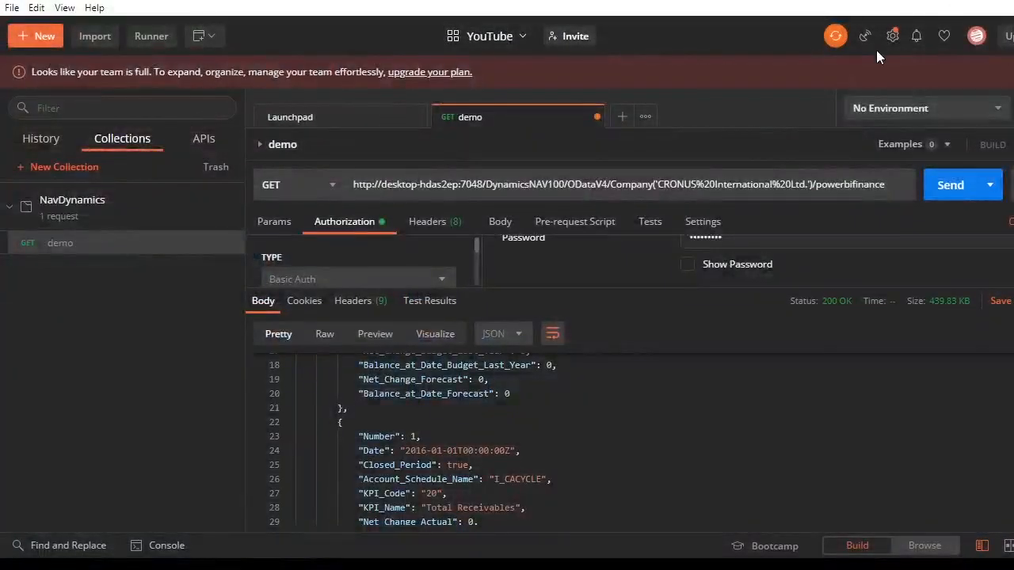
mouse_move(578, 210)
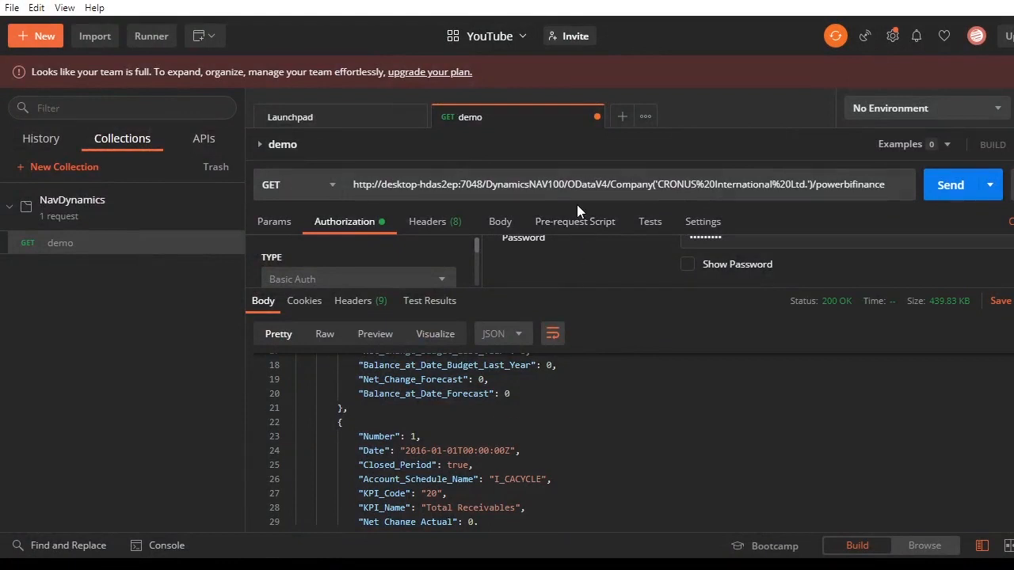
Step: Select the ODataV4 segment of the demo request's address in Postman
double_click(574, 184)
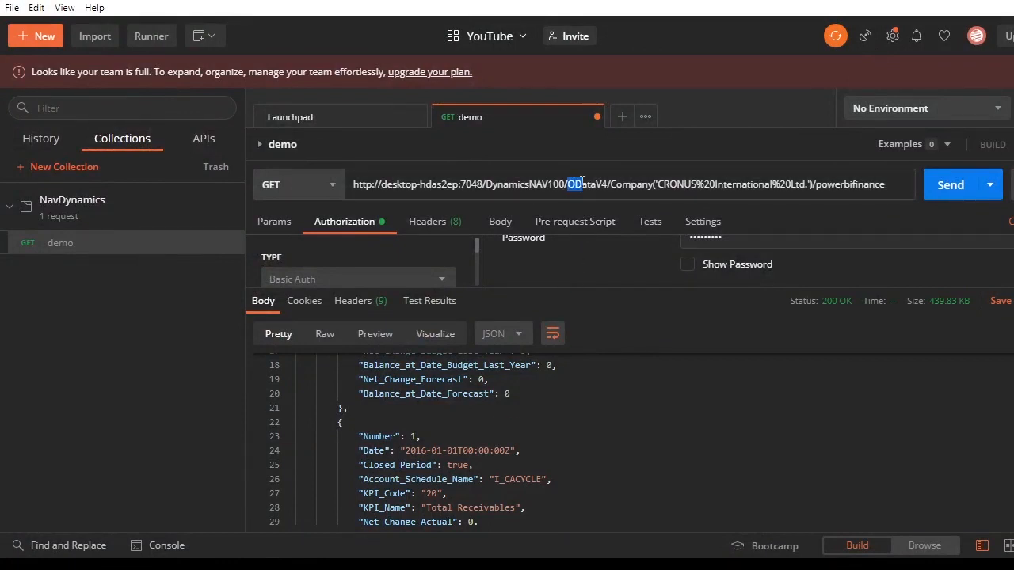
double_click(578, 184)
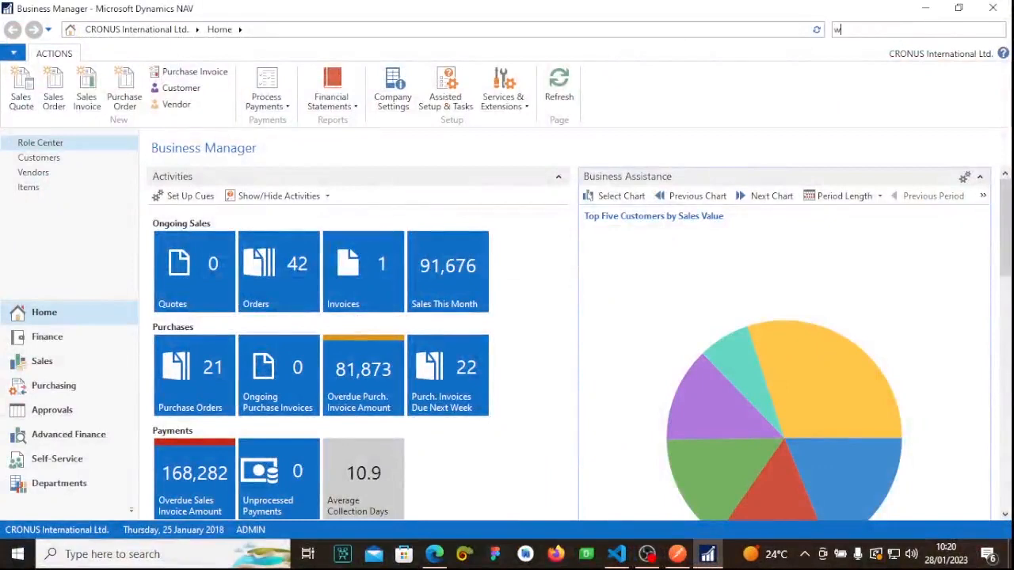
Step: Find and show the Web Services list, checking the powerbifinance OData URL
type("e")
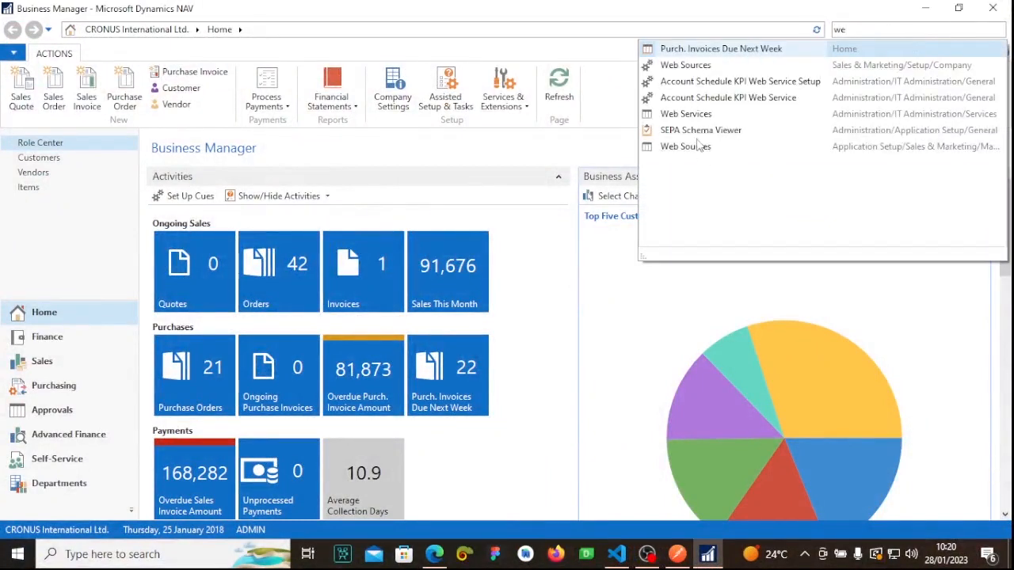
left_click(685, 113)
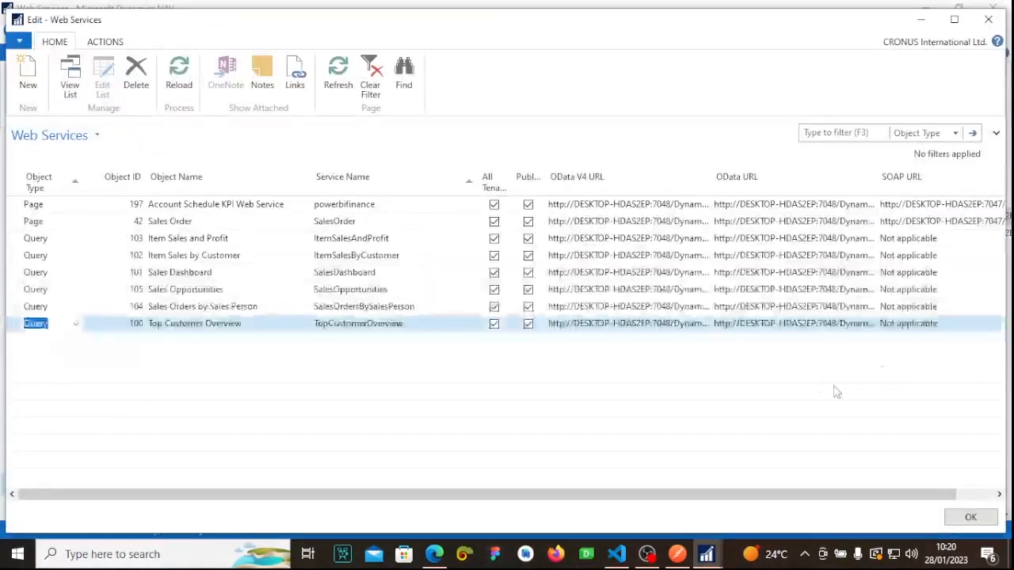
mouse_move(728, 355)
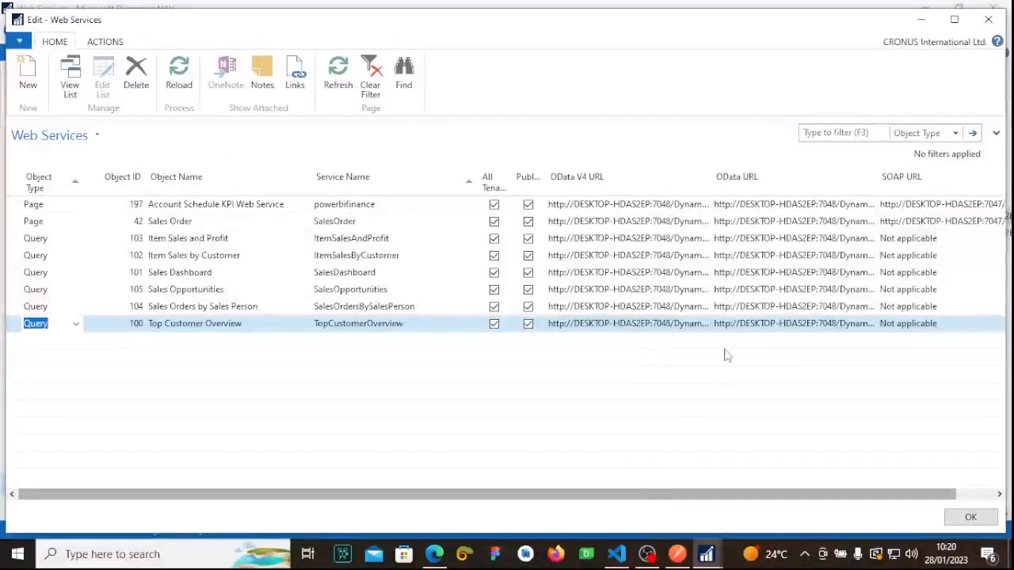
left_click(793, 221)
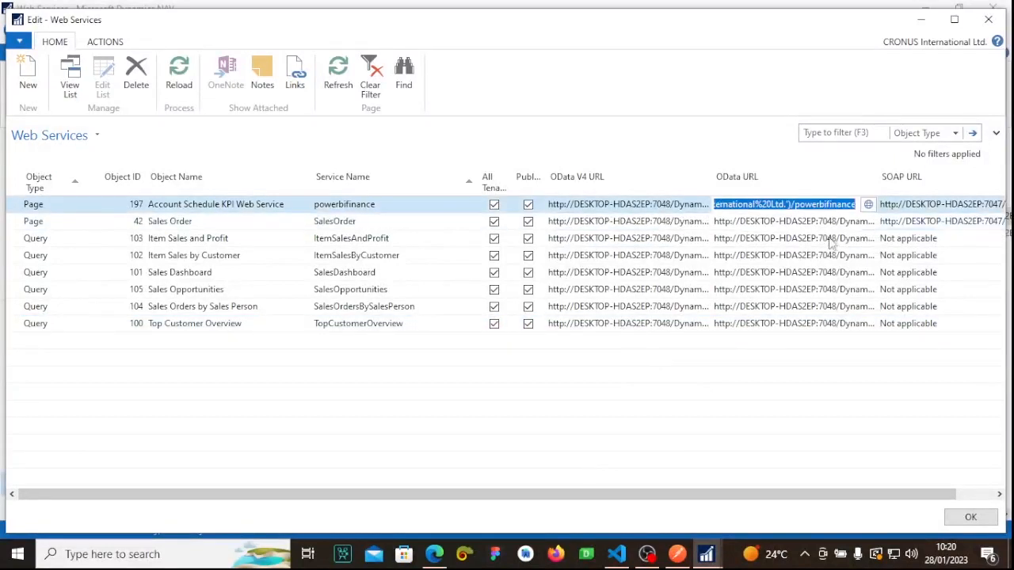
Step: Launch the Sales Order service's OData URL in Microsoft Edge
left_click(170, 221)
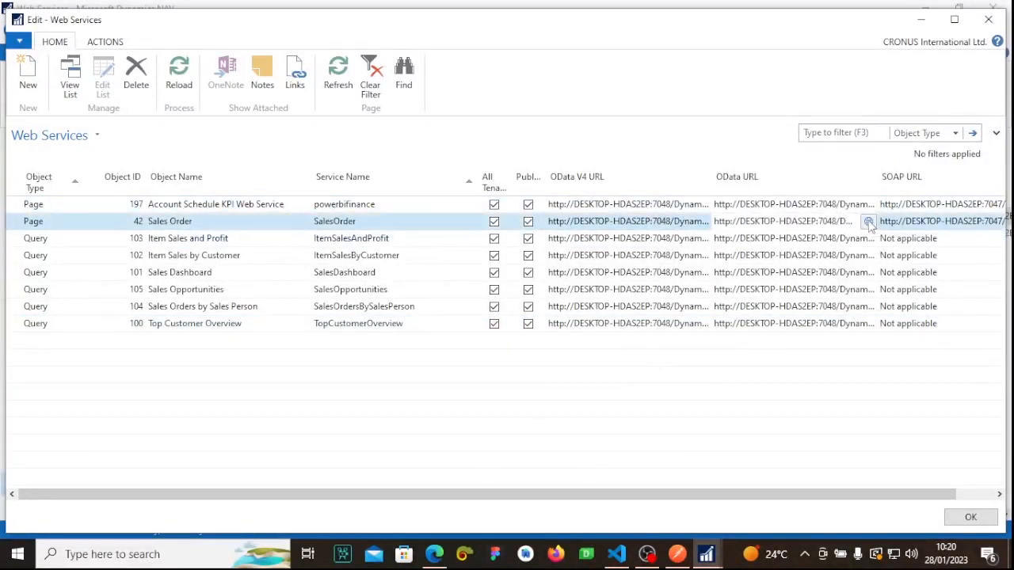
left_click(868, 221)
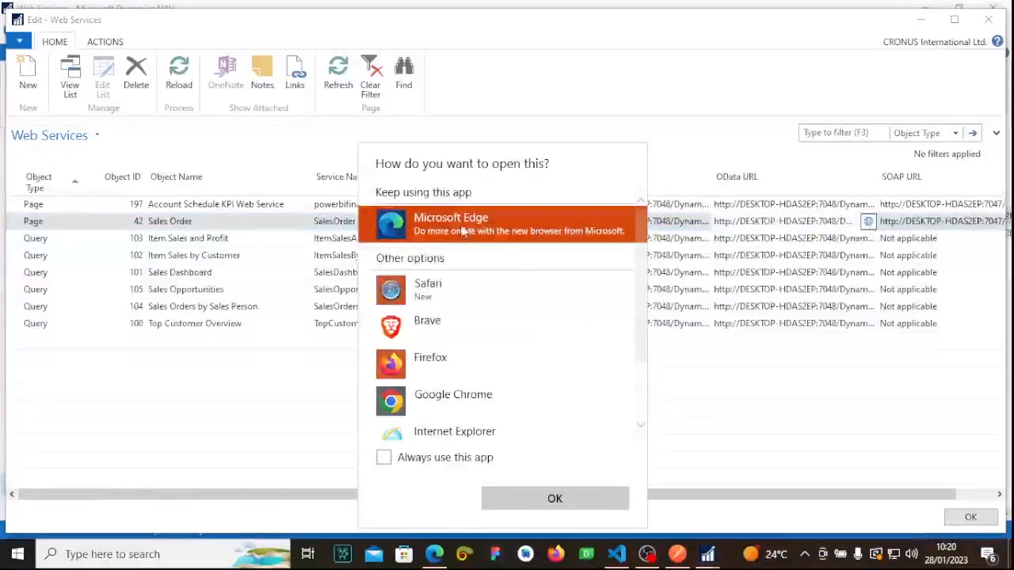
left_click(555, 498)
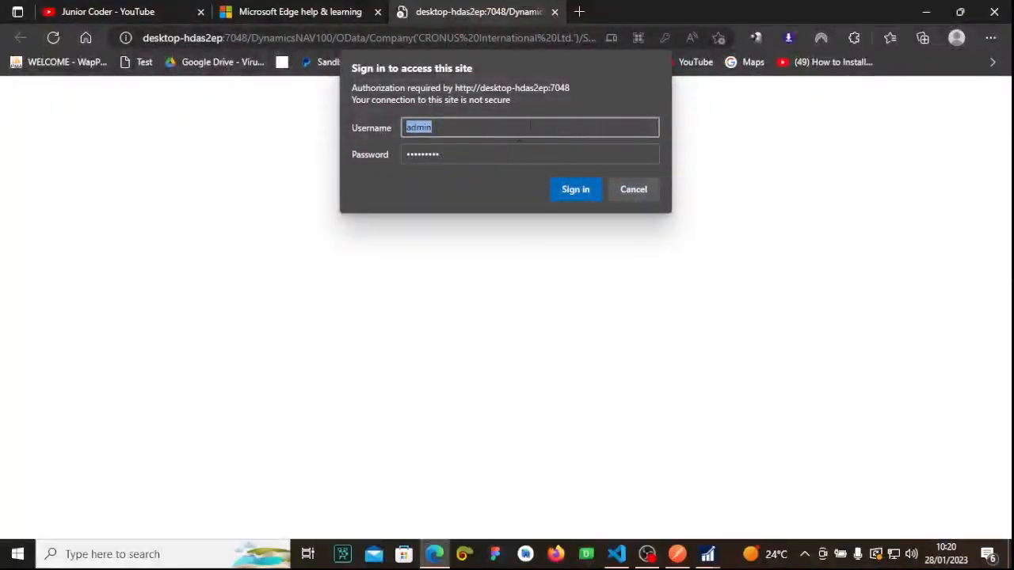
Step: Sign in to the SalesOrder OData feed and select its address for copying
left_click(575, 189)
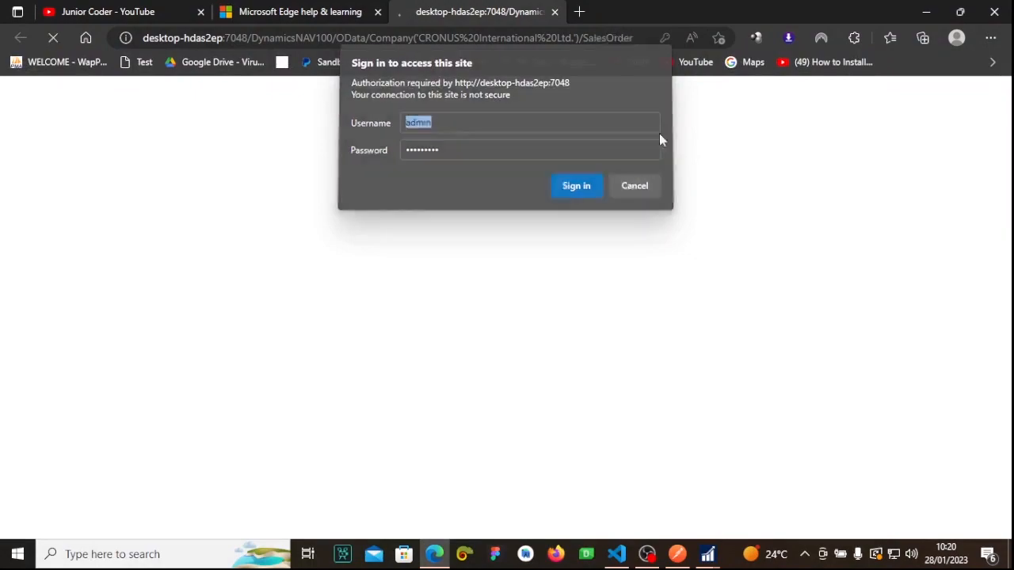
left_click(576, 185)
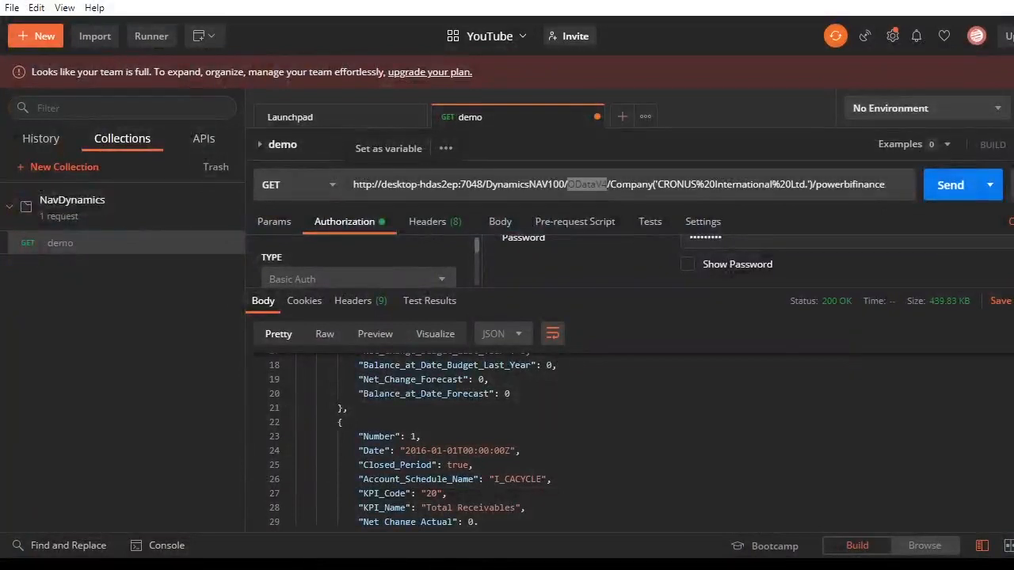
Step: Start a new request pointing at the SalesOrder OData URL for CRONUS International Ltd
left_click(622, 117)
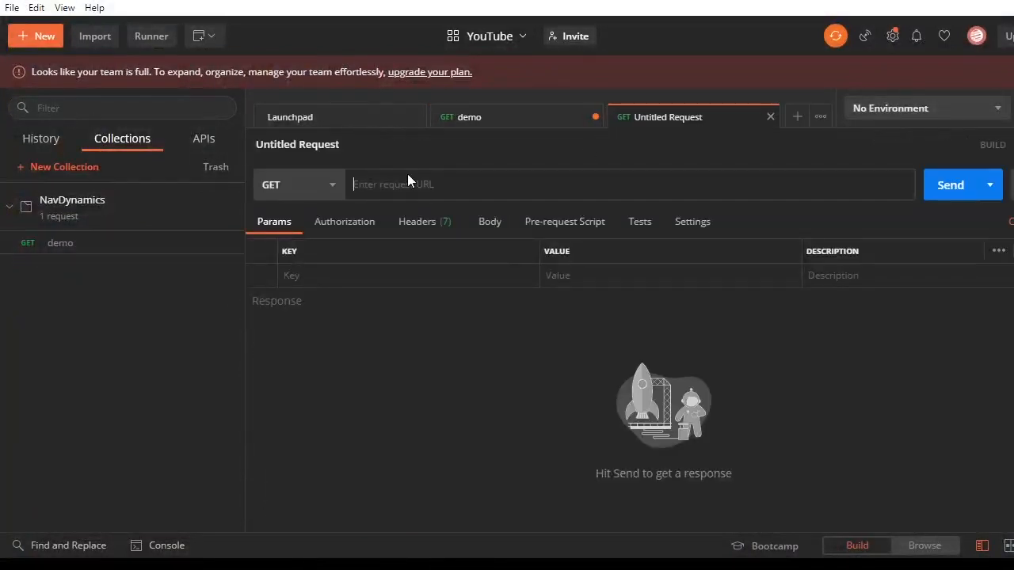
type("http://desktop-hdas2ep:7048/DynamicsNAV100/OData/Company('CRONUS%20International%20Ltd.')/SalesOrder")
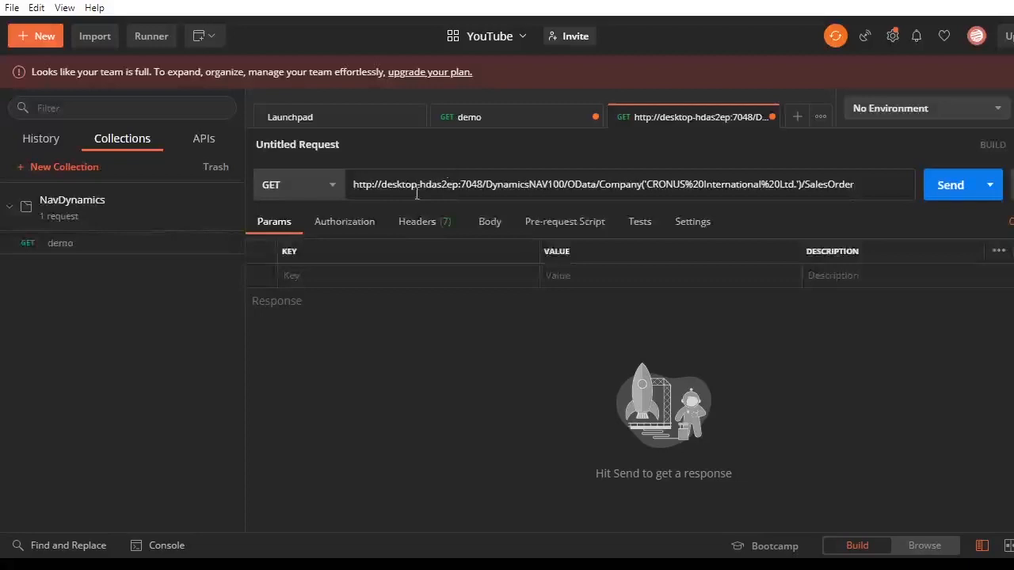
Step: Use Basic Auth with the credentials shown and send the SalesOrder request
left_click(344, 221)
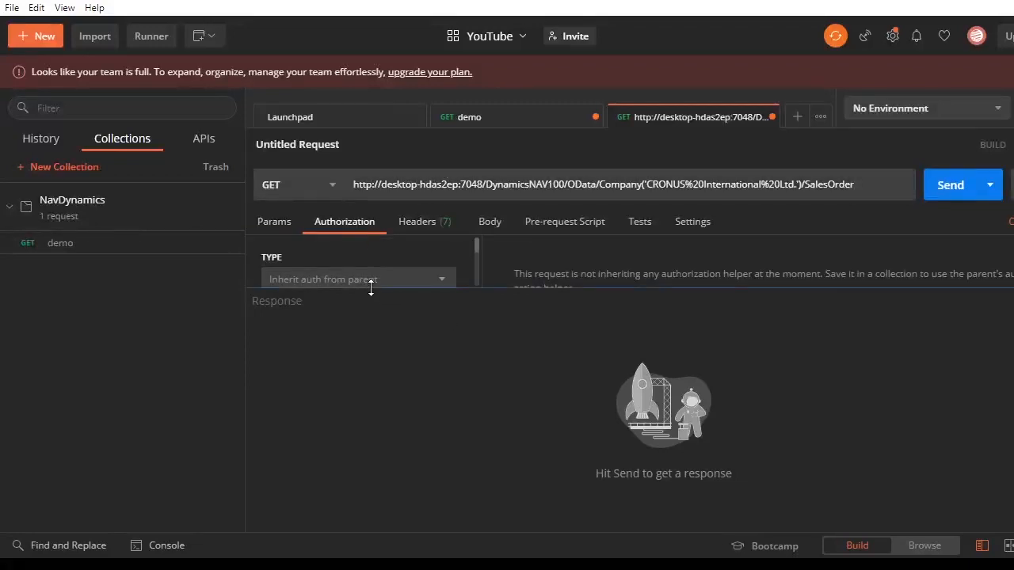
left_click(359, 279)
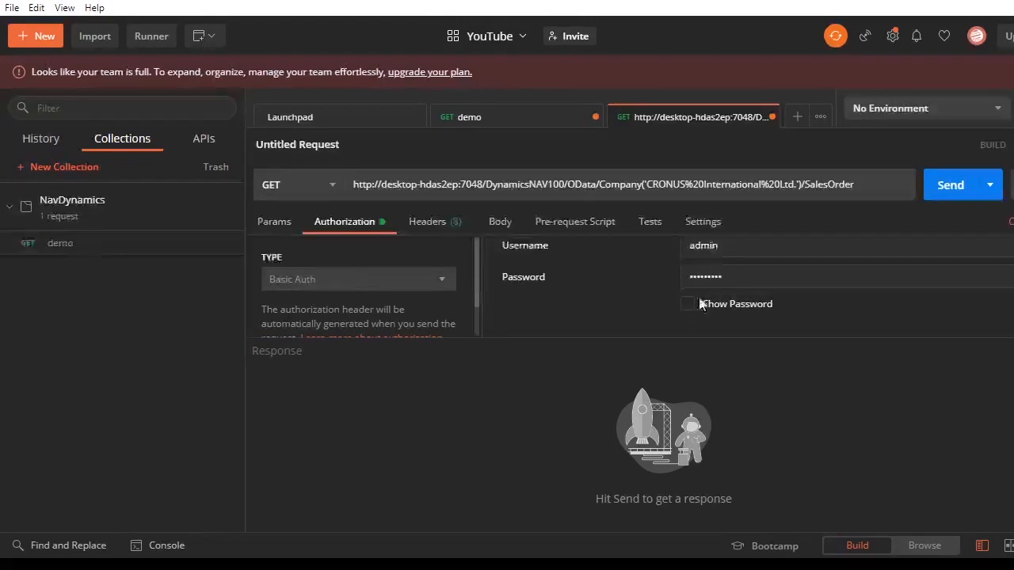
mouse_move(788, 263)
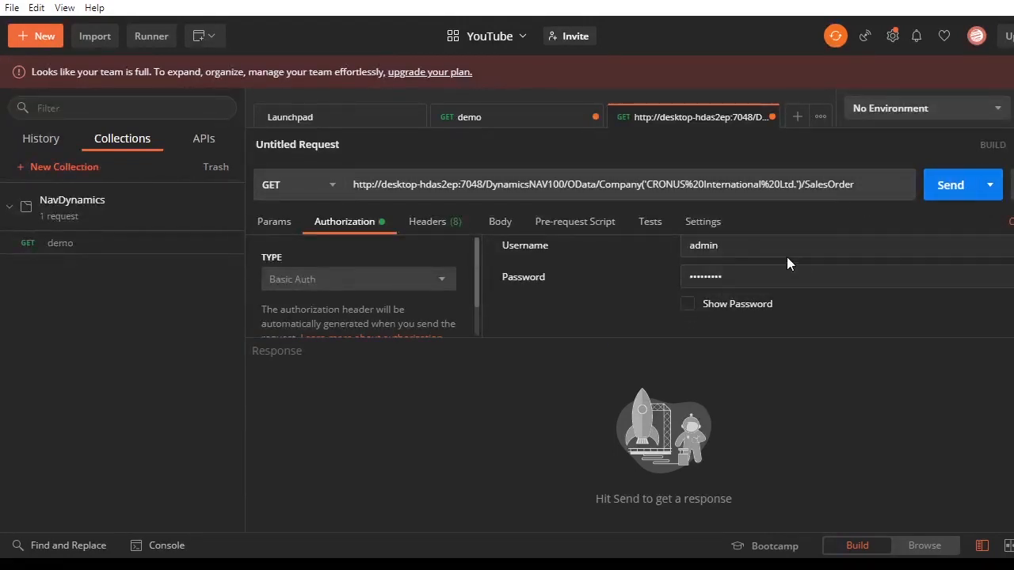
mouse_move(721, 267)
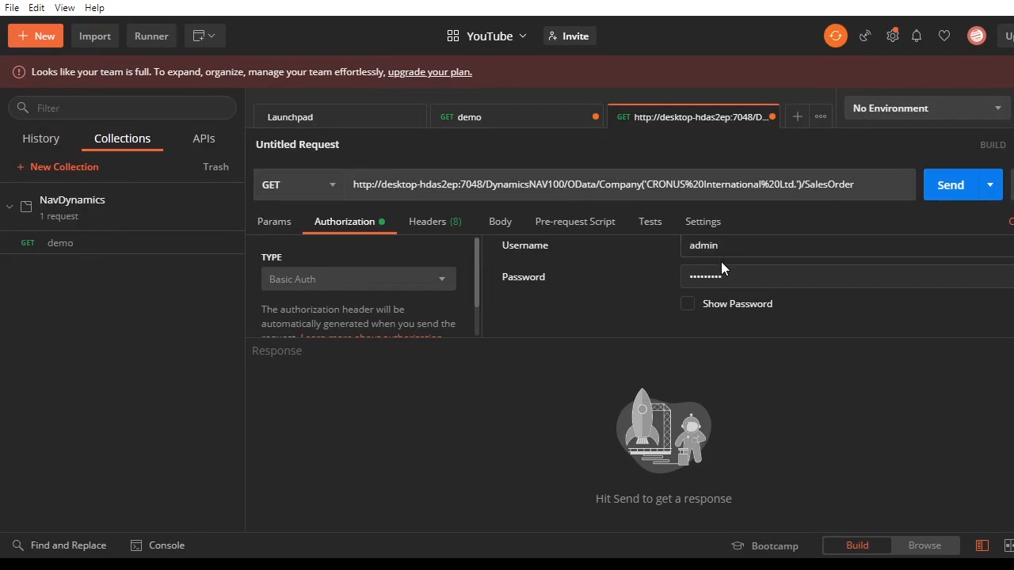
left_click(686, 304)
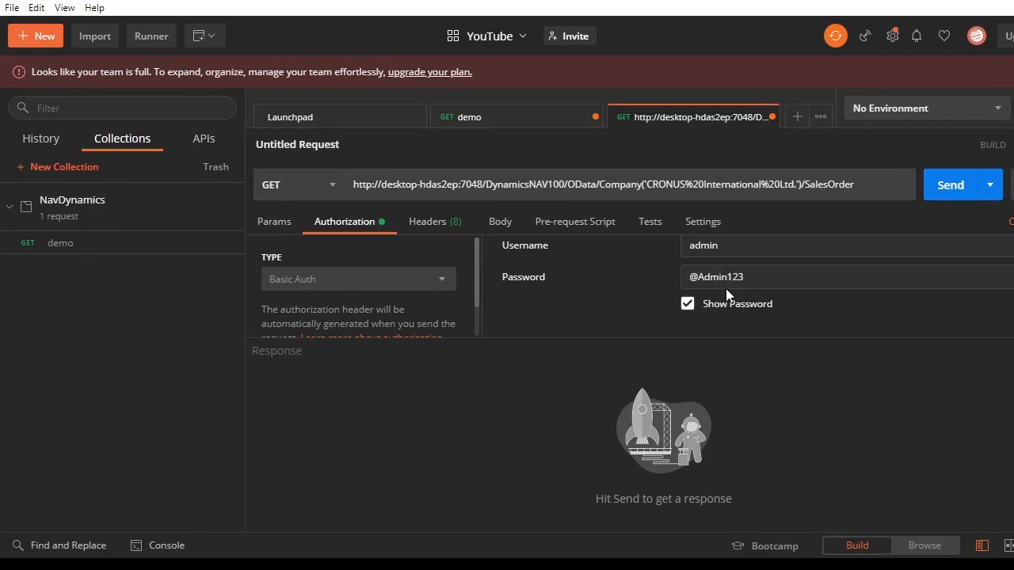
mouse_move(729, 263)
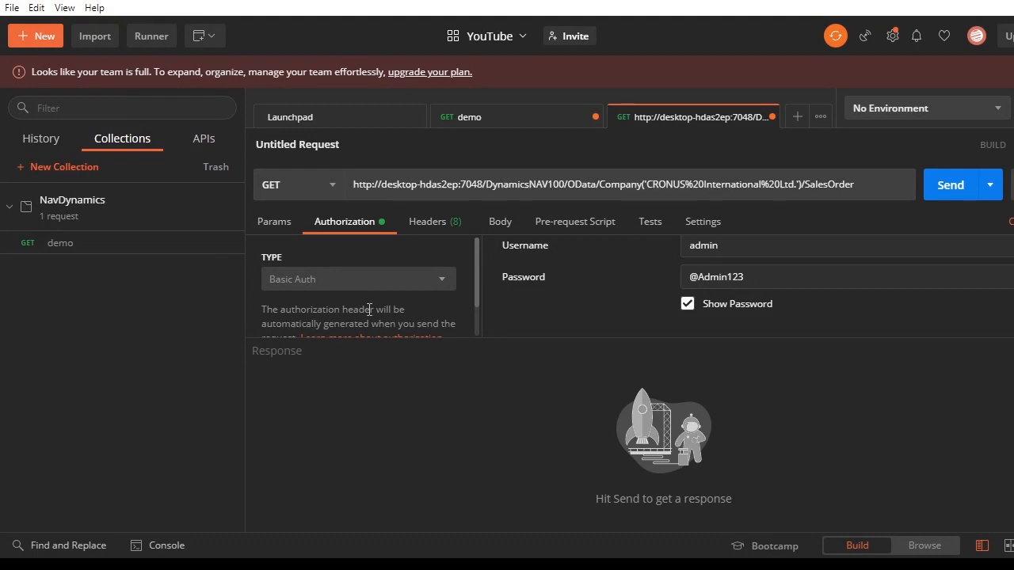
left_click(950, 185)
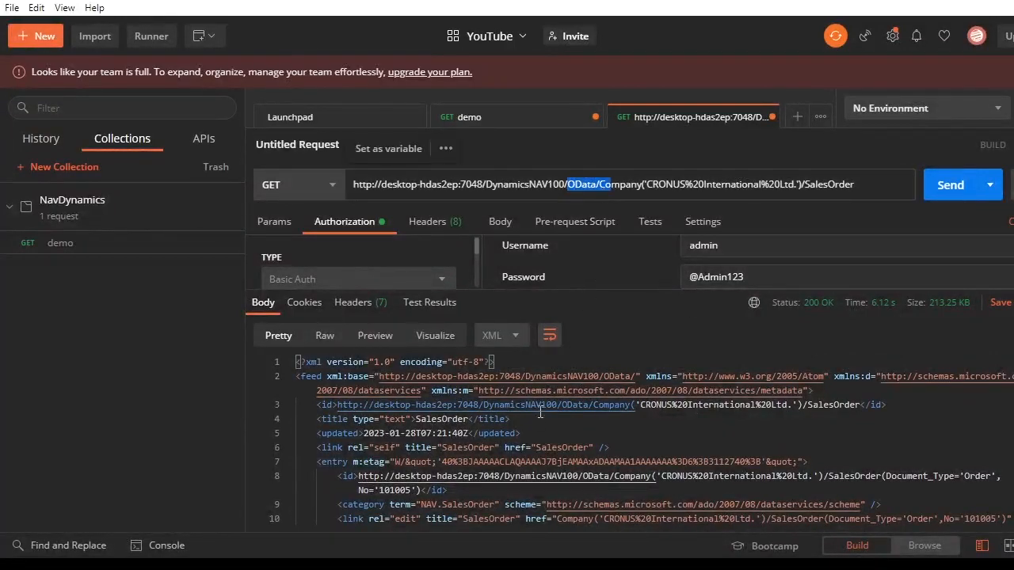
Step: Scroll through the 200 OK SalesOrder XML feed listing the company's sales orders
scroll("down", 3)
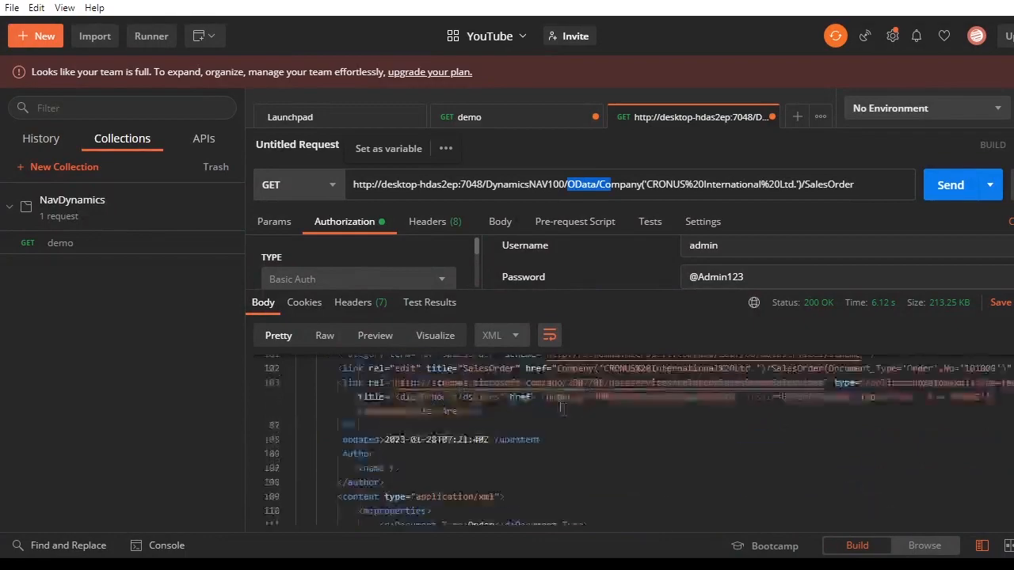
scroll("down", 3)
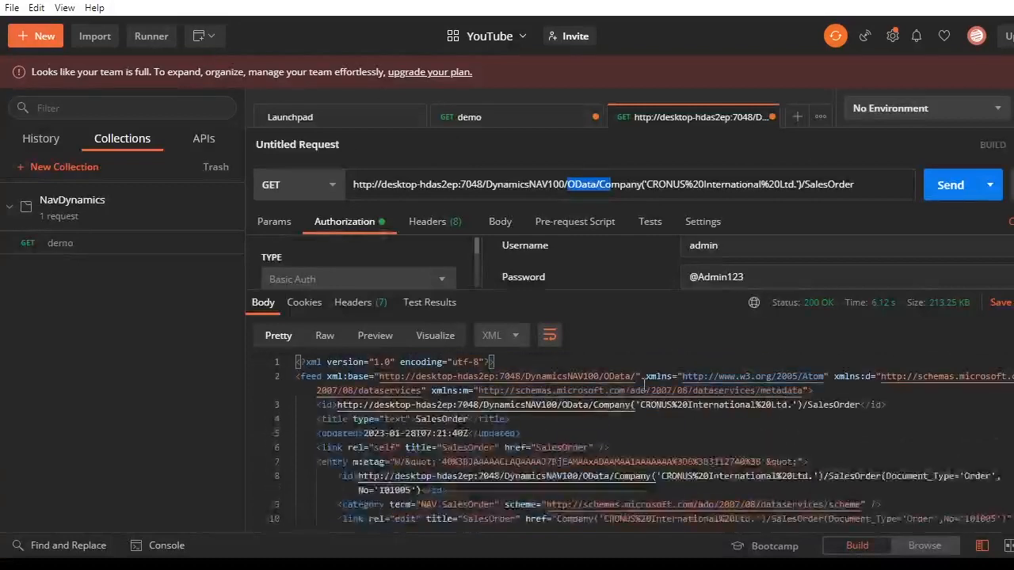
scroll("down", 3)
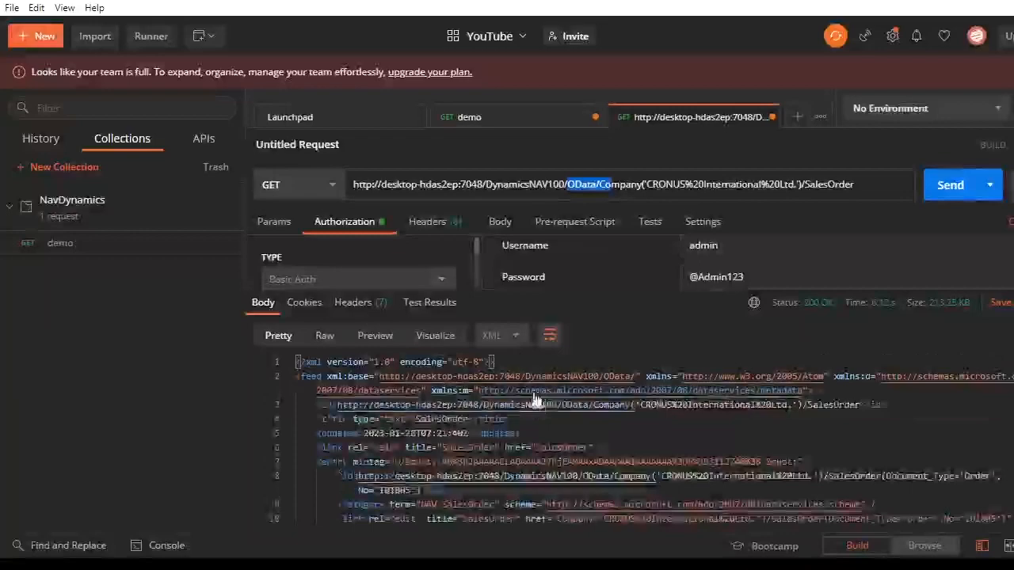
scroll("down", 3)
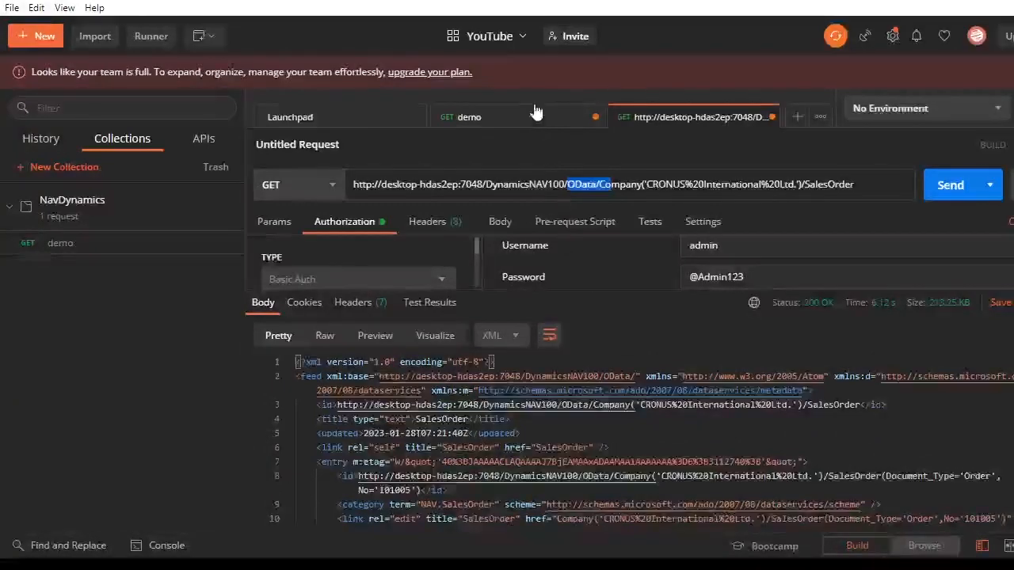
left_click(476, 117)
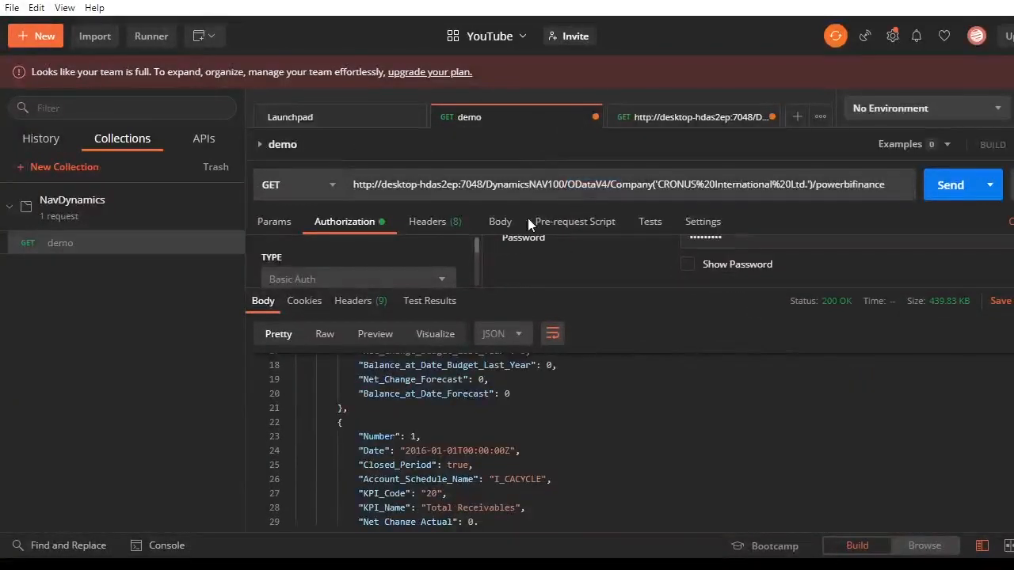
mouse_move(544, 161)
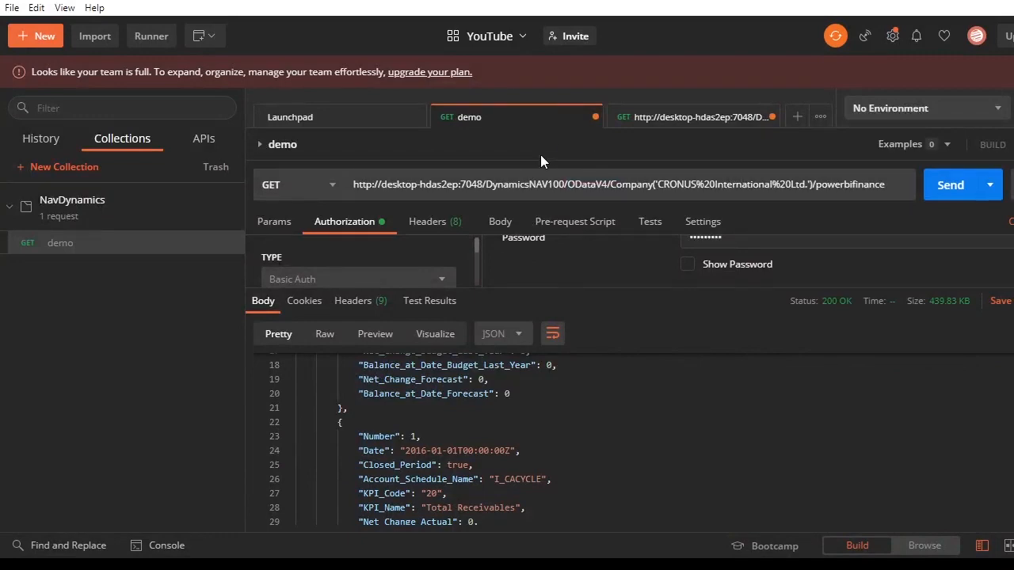
scroll("up", 3)
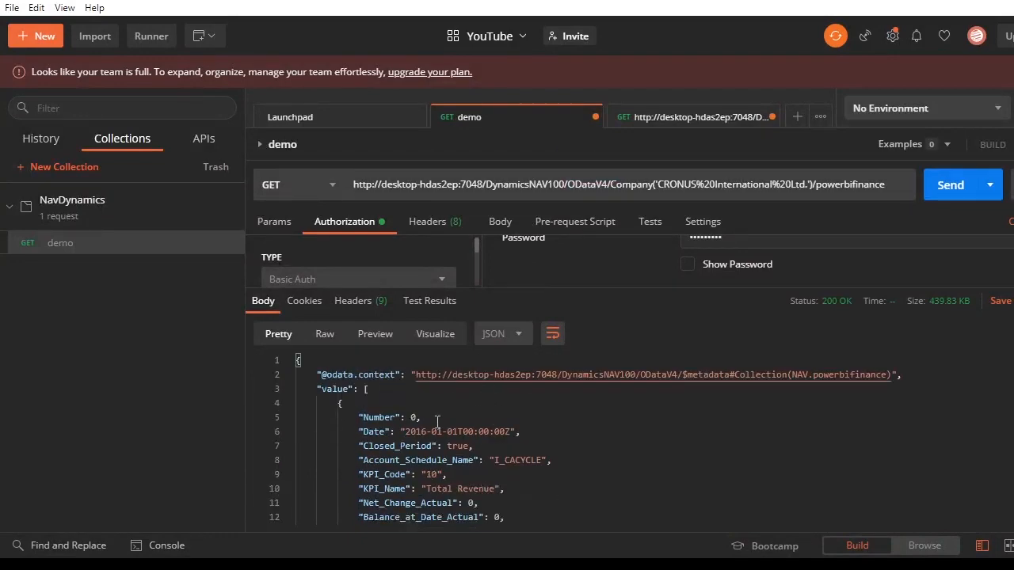
scroll("down", 3)
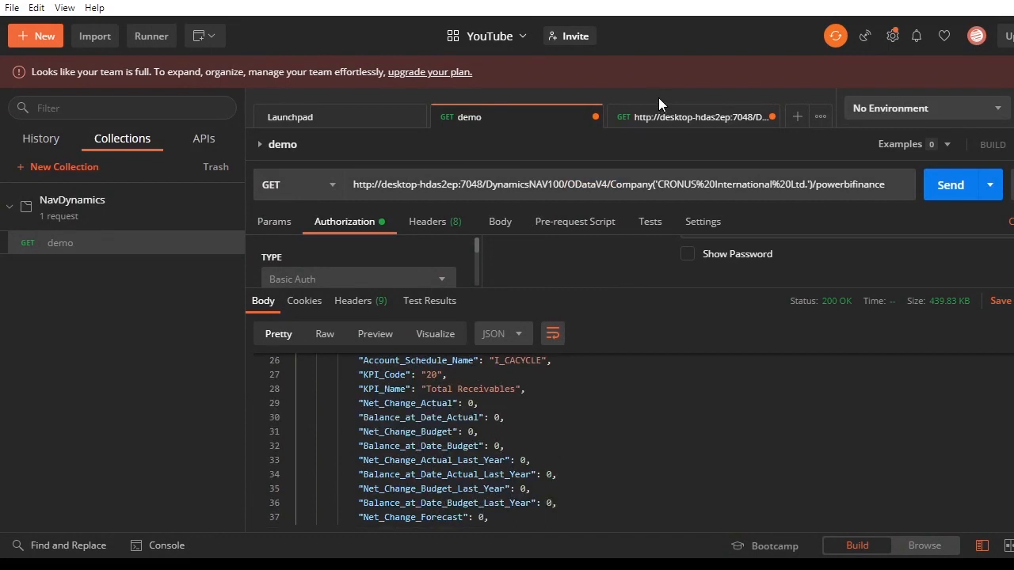
mouse_move(575, 203)
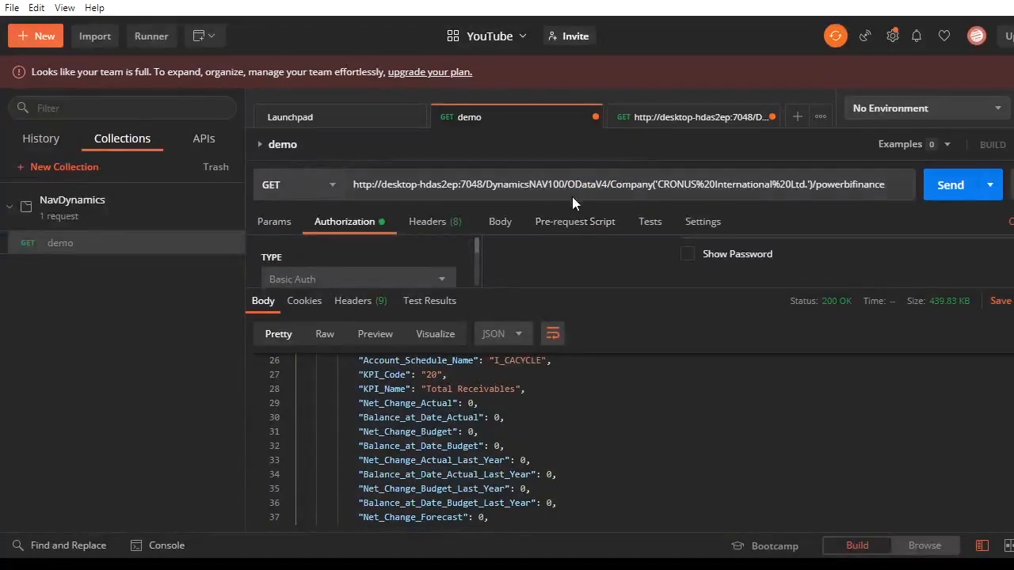
double_click(586, 184)
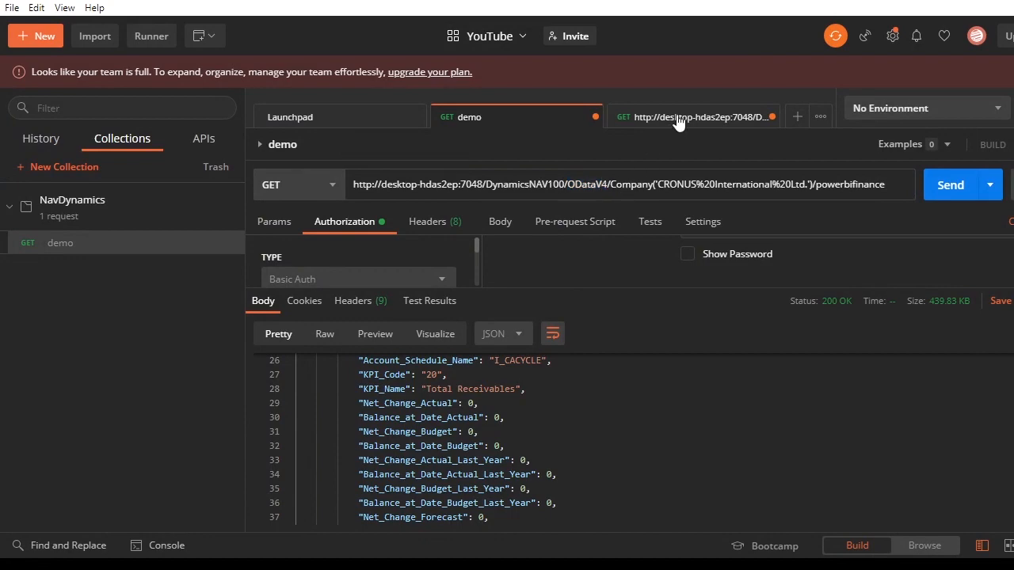
left_click(689, 117)
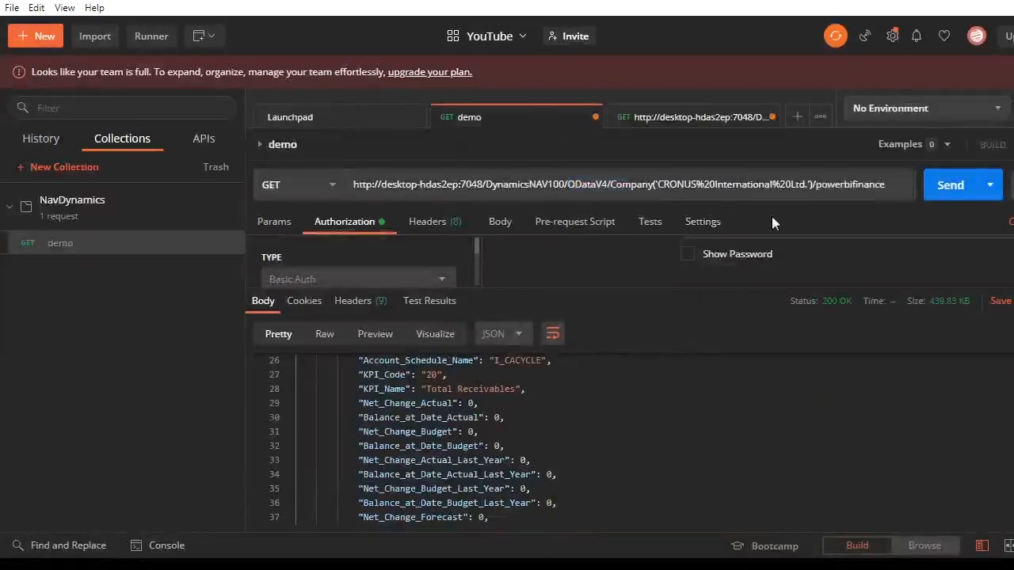
mouse_move(585, 334)
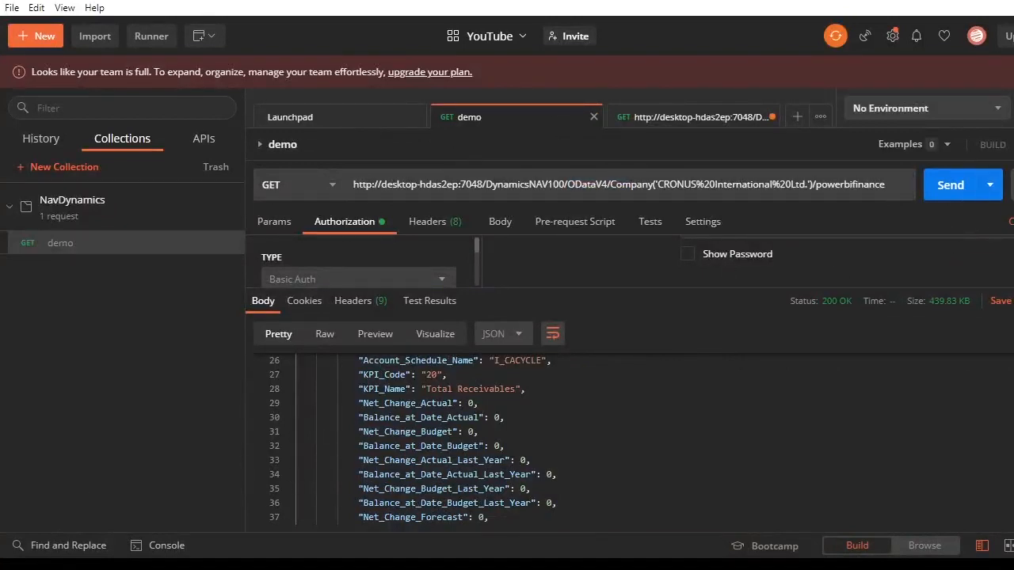
mouse_move(551, 465)
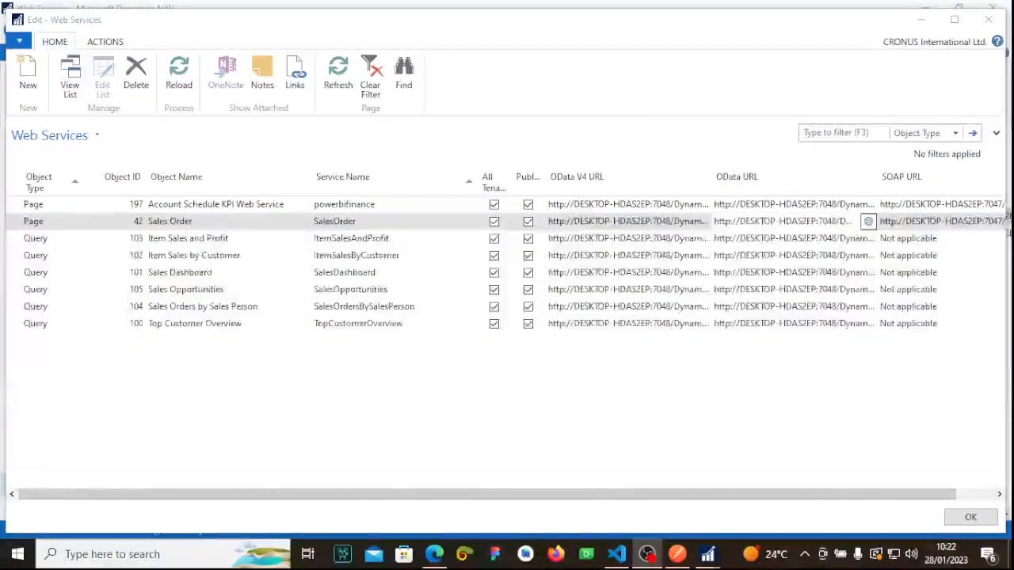
mouse_move(513, 438)
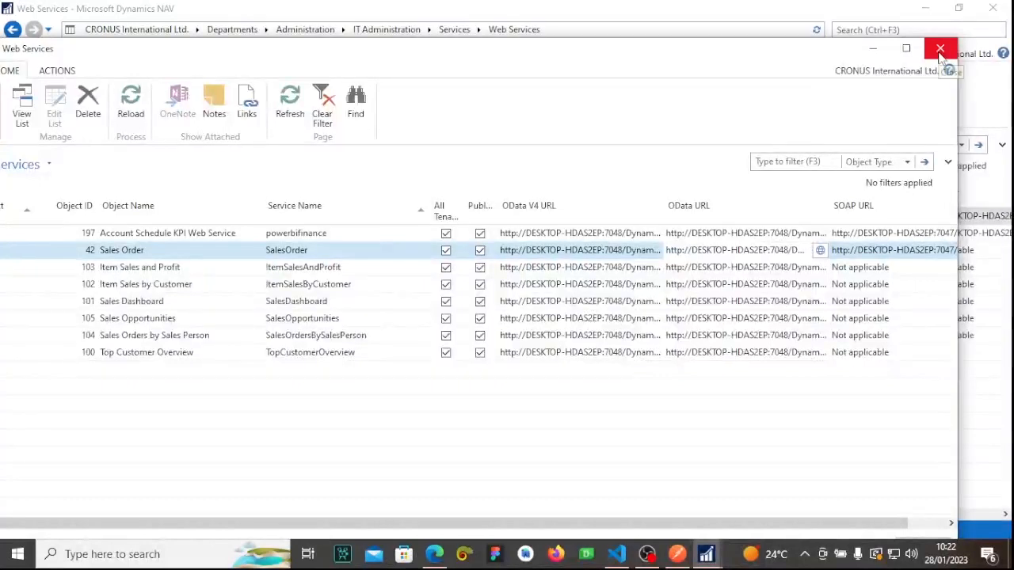
mouse_move(941, 50)
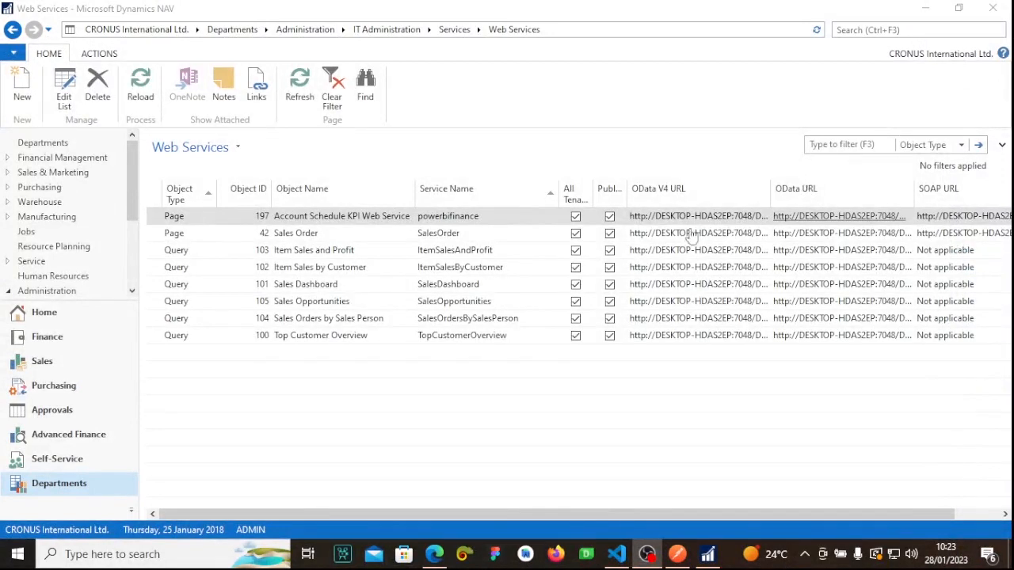
mouse_move(462, 380)
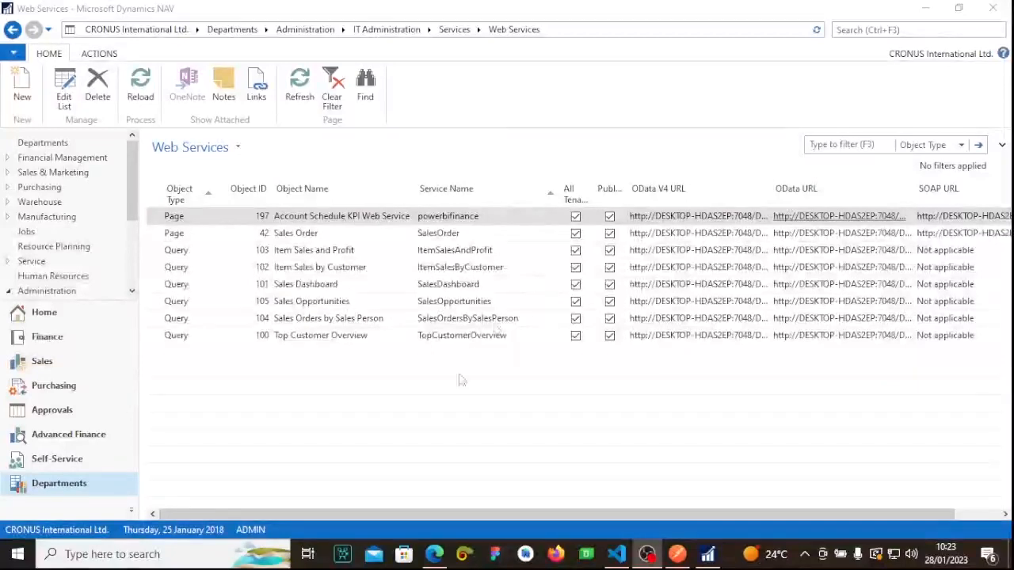
mouse_move(404, 396)
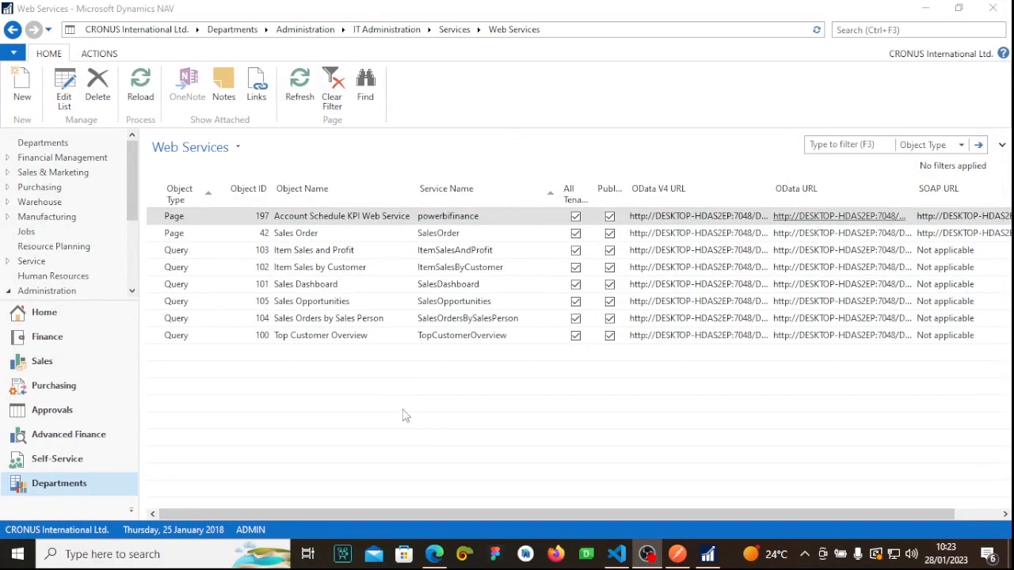
mouse_move(23, 85)
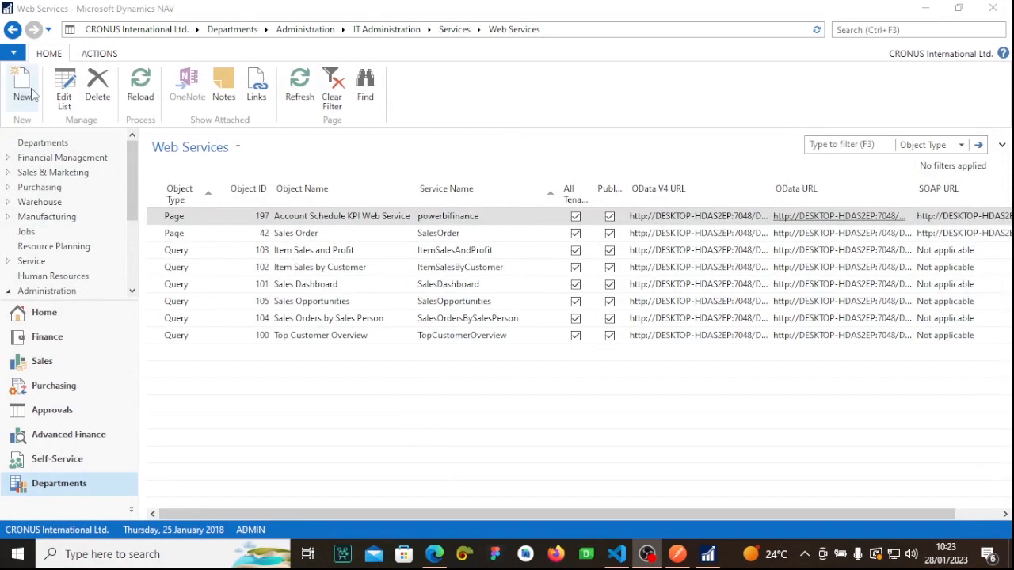
mouse_move(23, 87)
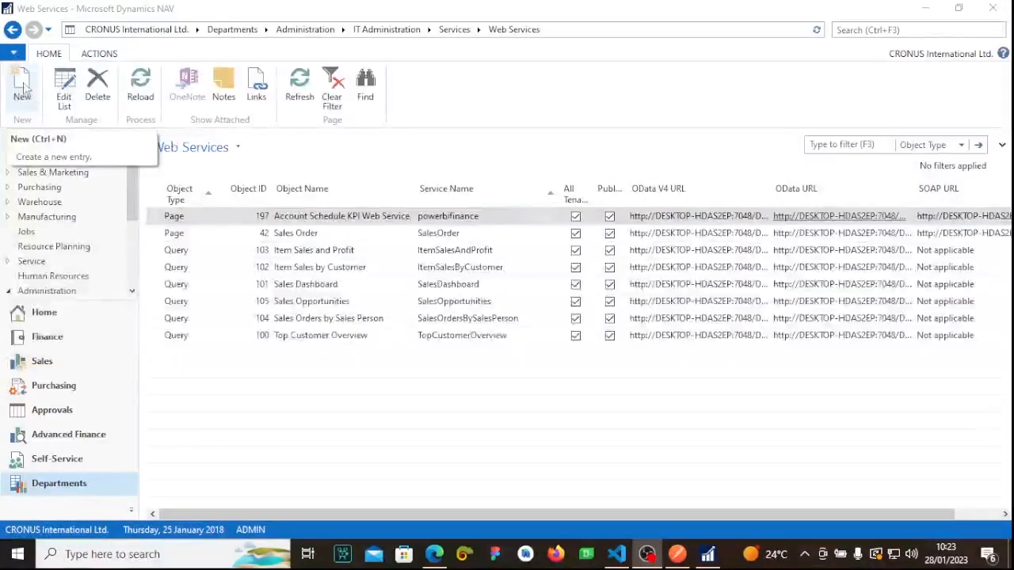
mouse_move(709, 115)
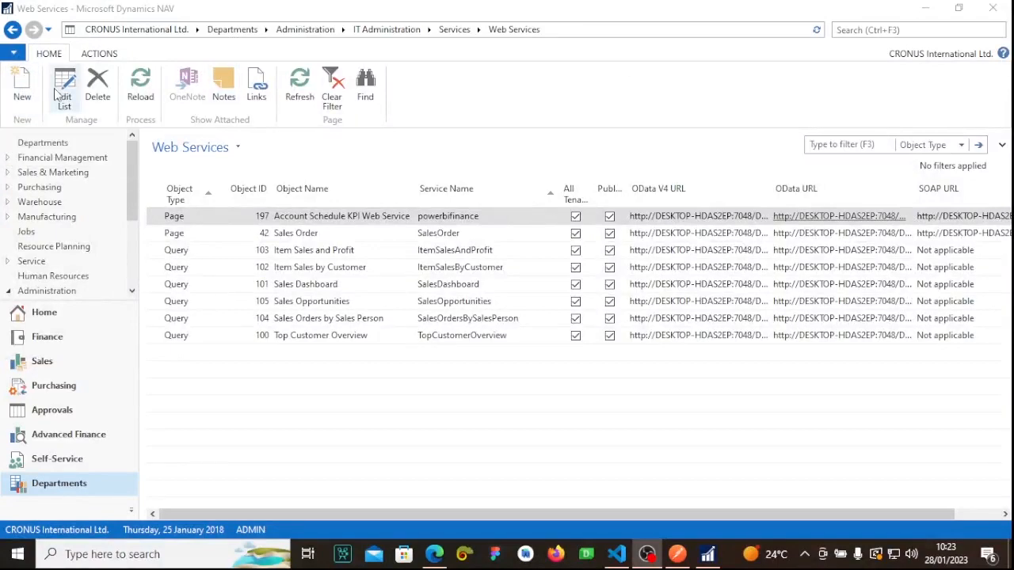
Step: Add a new web service entry with object type Page
left_click(21, 83)
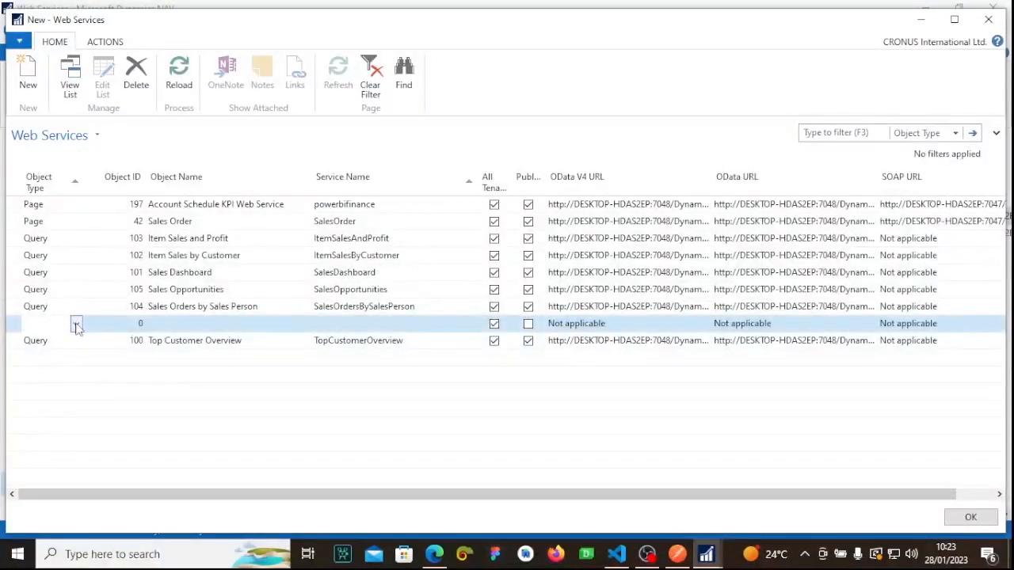
left_click(76, 324)
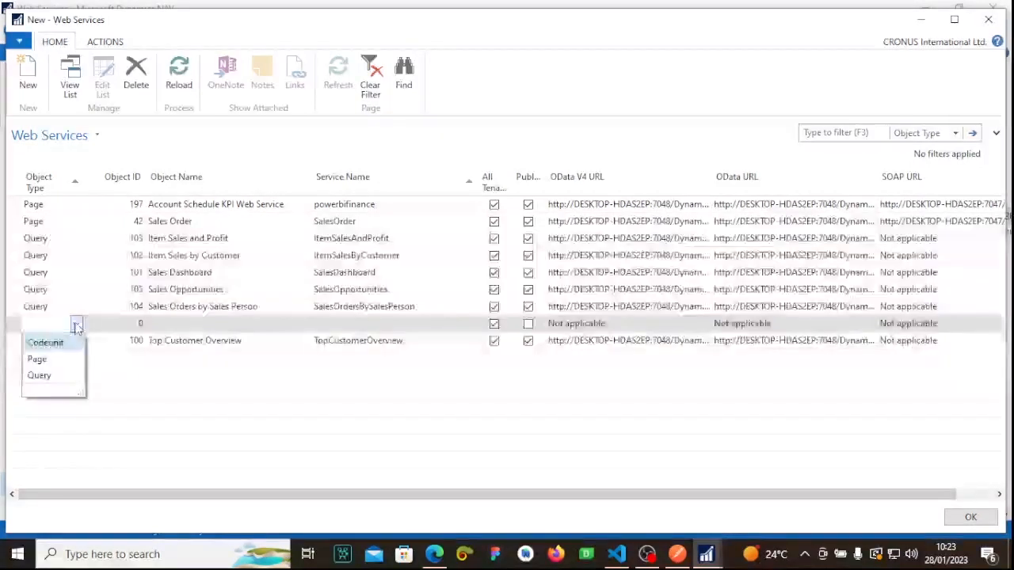
left_click(36, 358)
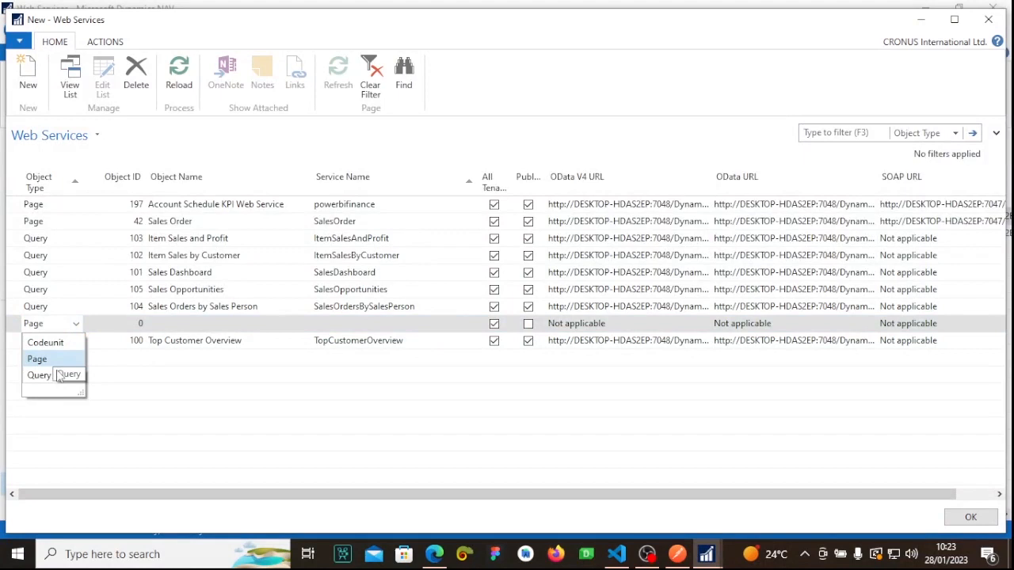
left_click(37, 359)
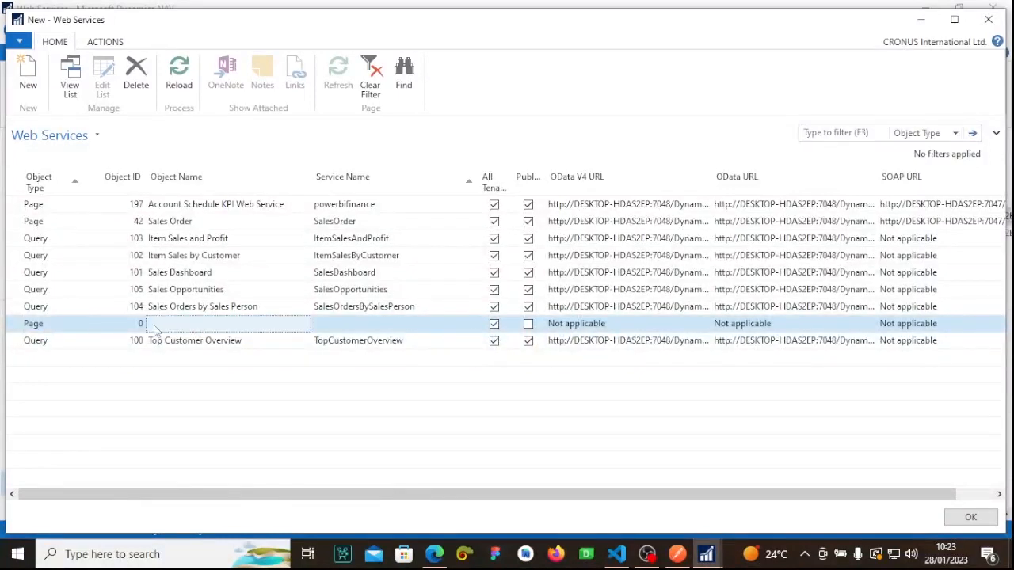
Step: Browse the object ID lookup of available pages for the new entry
left_click(138, 323)
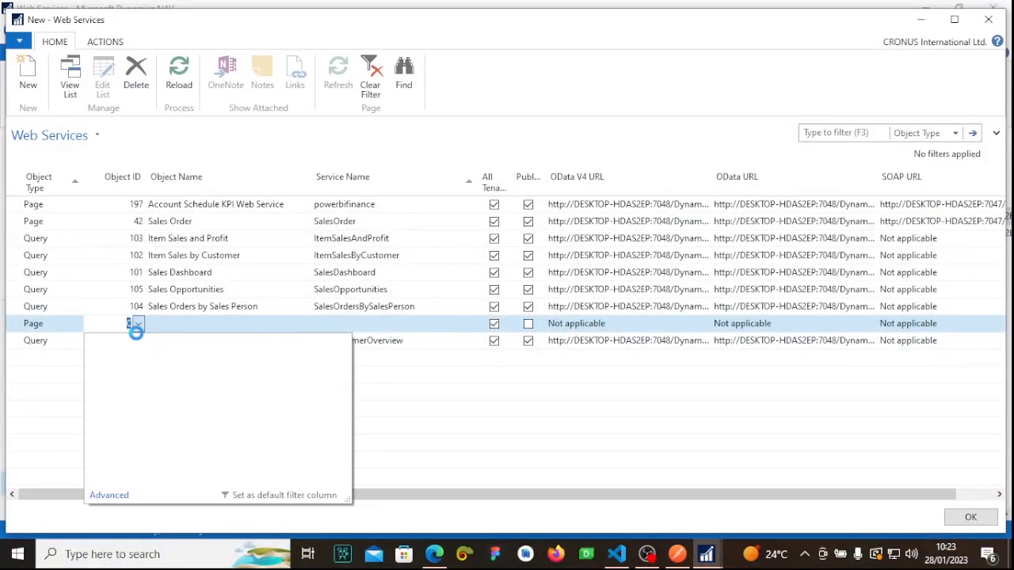
left_click(138, 323)
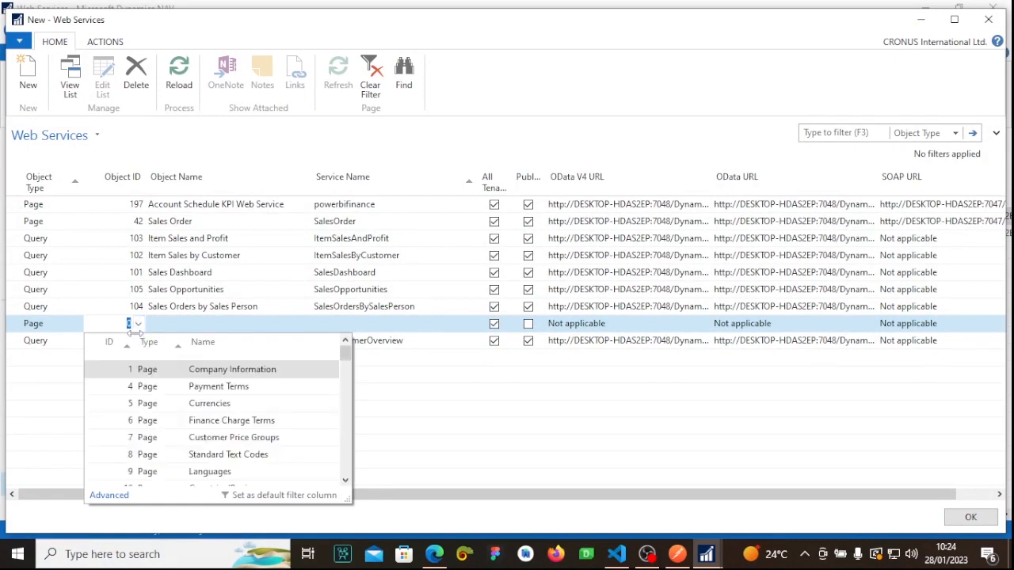
scroll("down", 3)
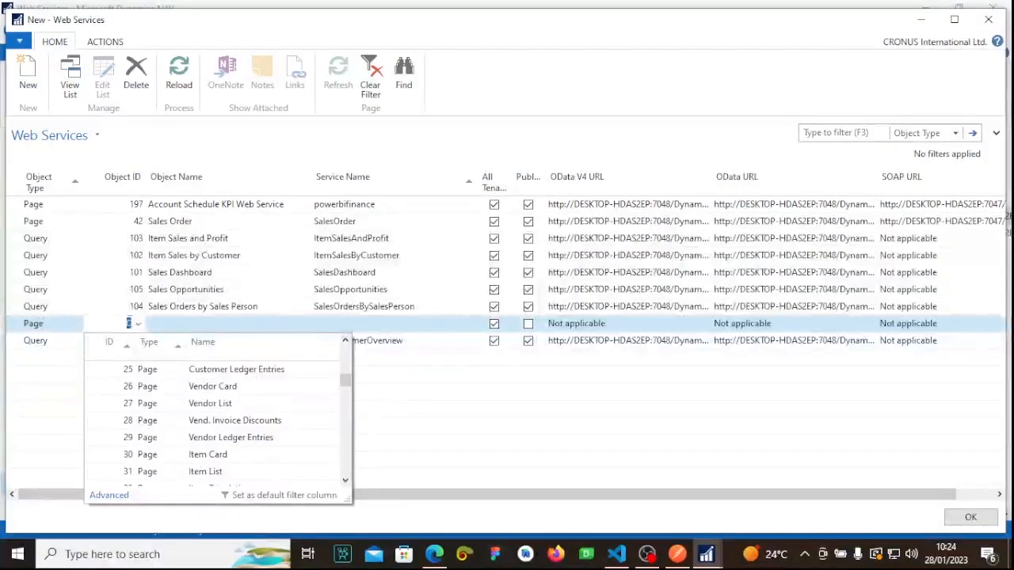
scroll("down", 3)
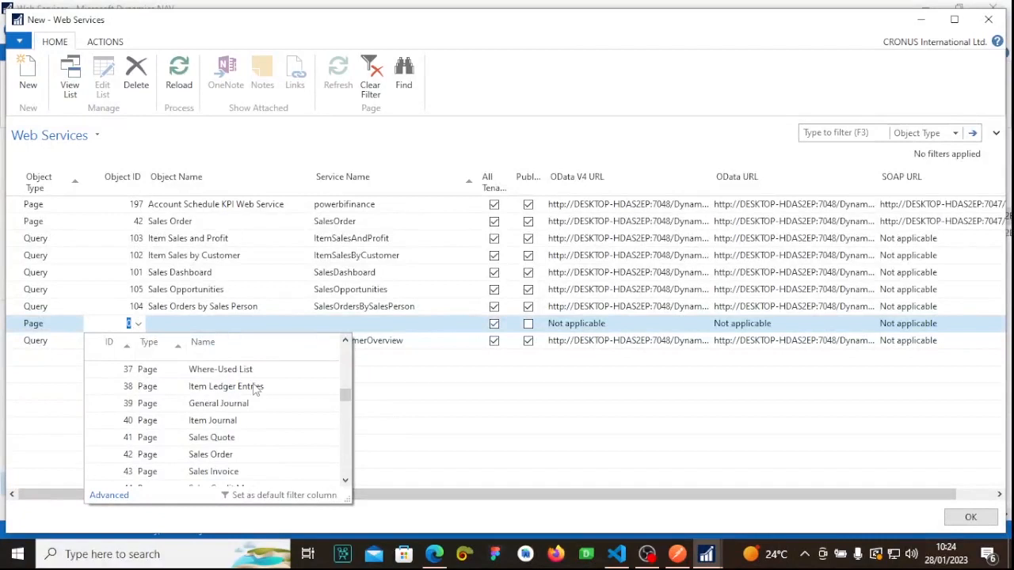
scroll("down", 3)
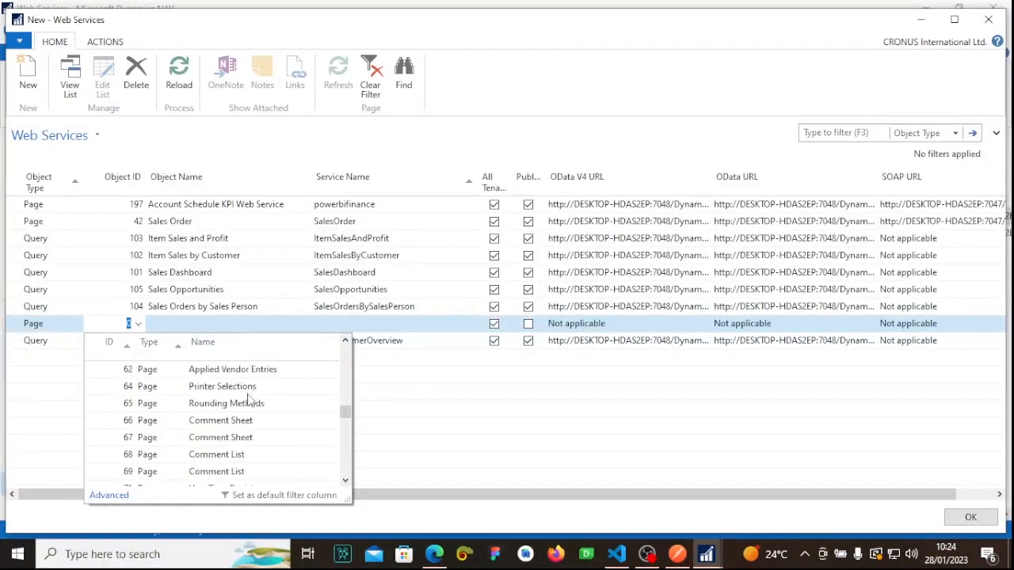
scroll("up", 3)
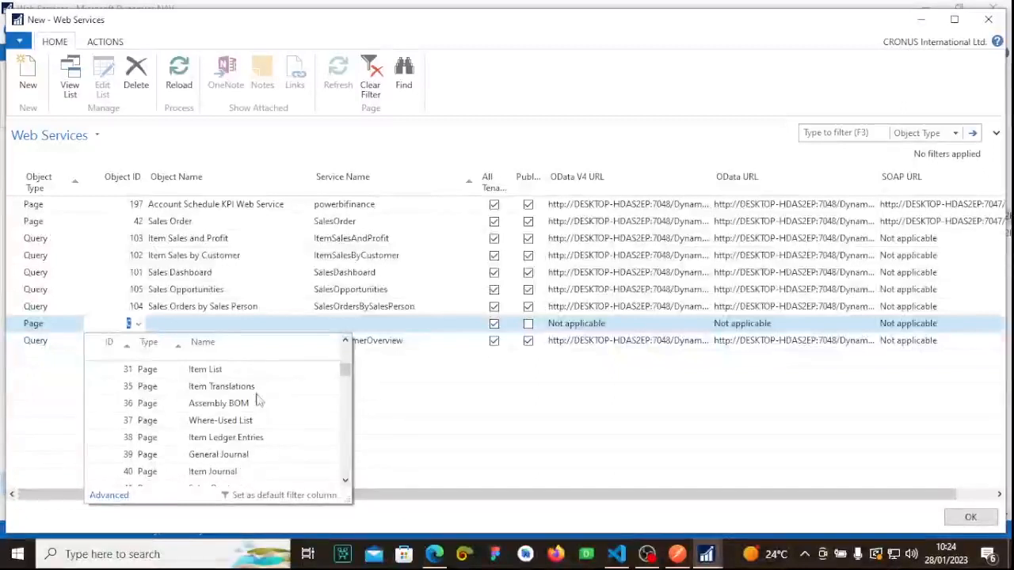
scroll("down", 3)
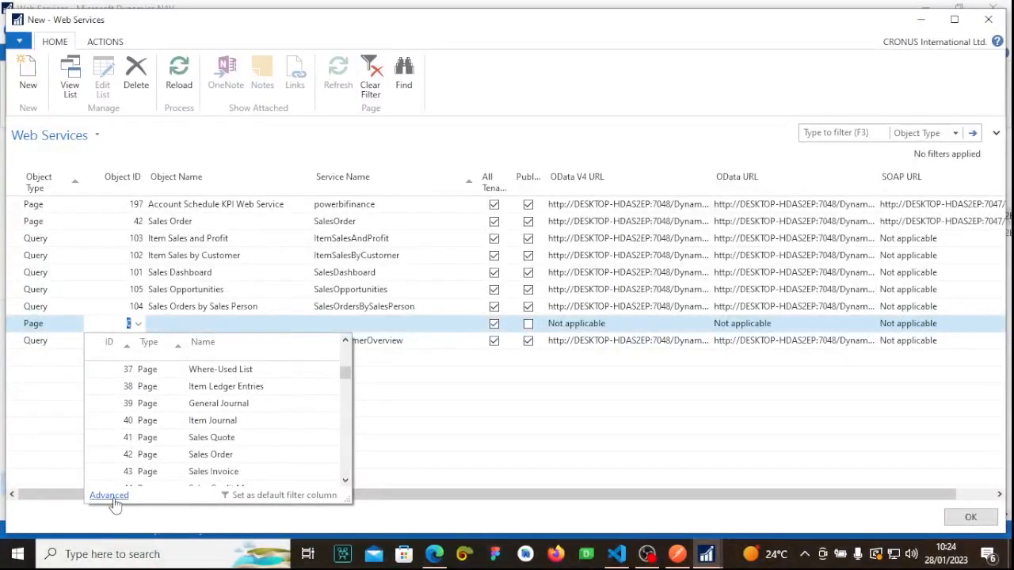
Step: In Select - Objects, filter the Name column by 'purchase'
left_click(108, 495)
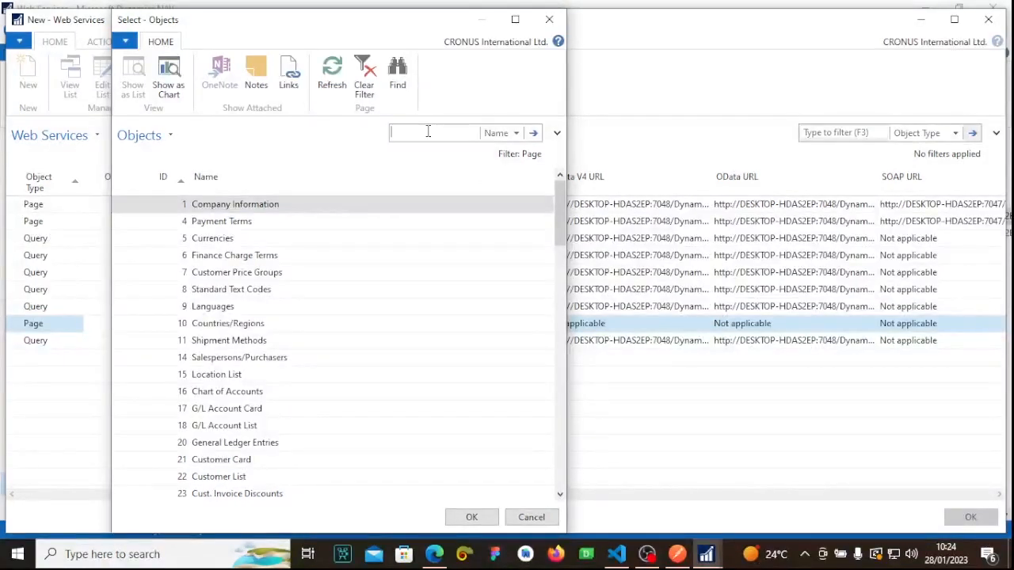
type("pur")
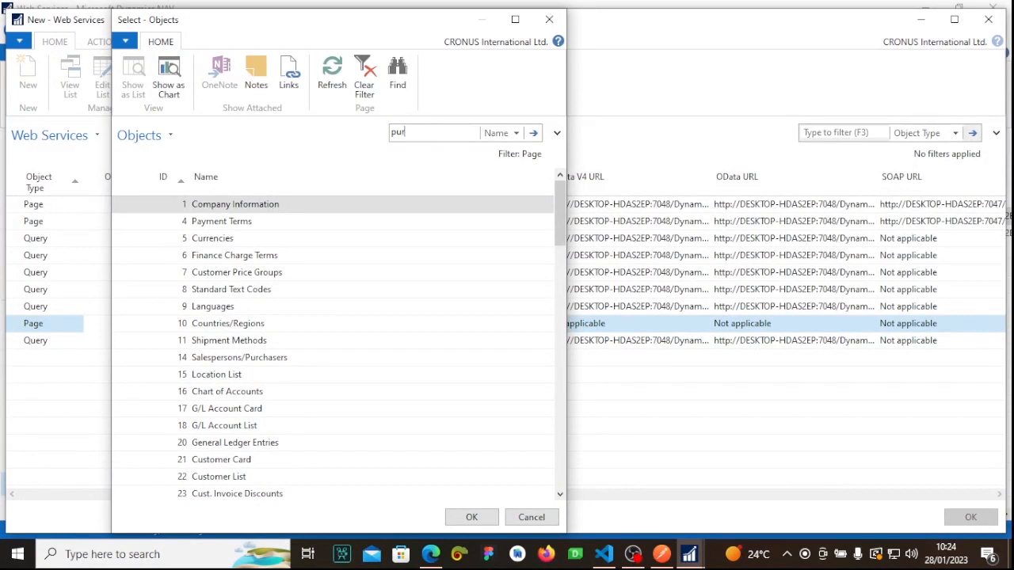
type("chase")
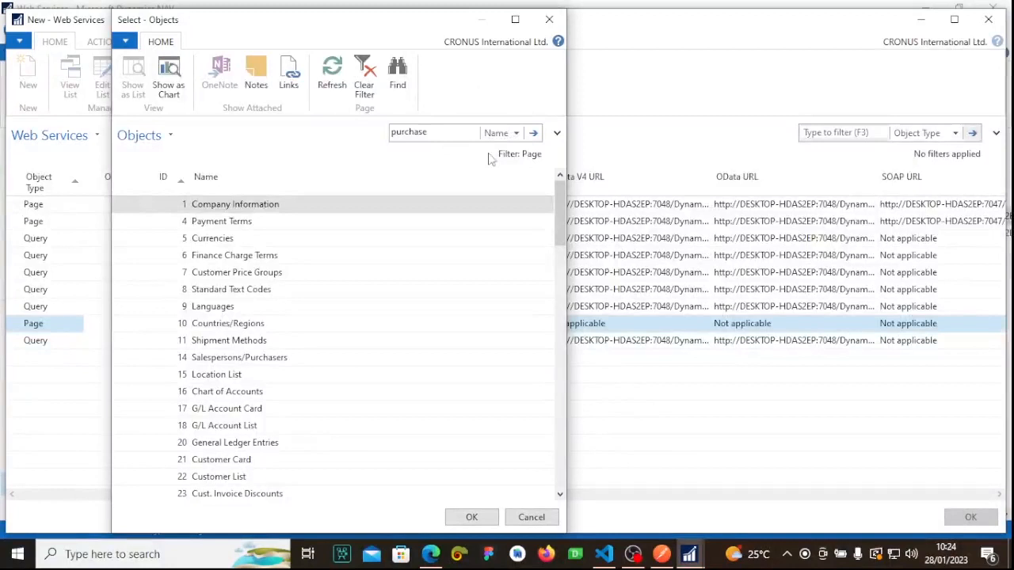
left_click(534, 133)
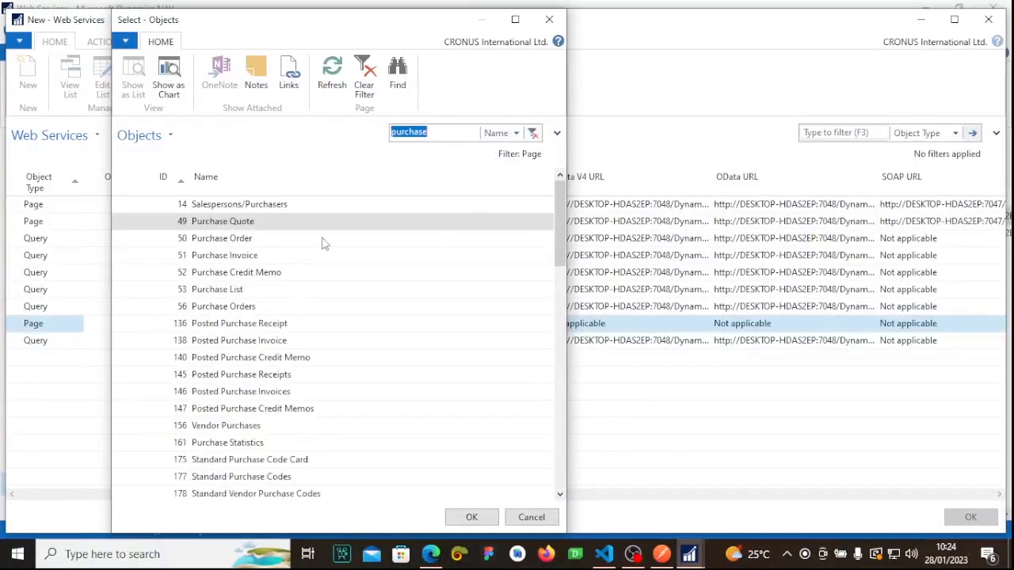
mouse_move(249, 252)
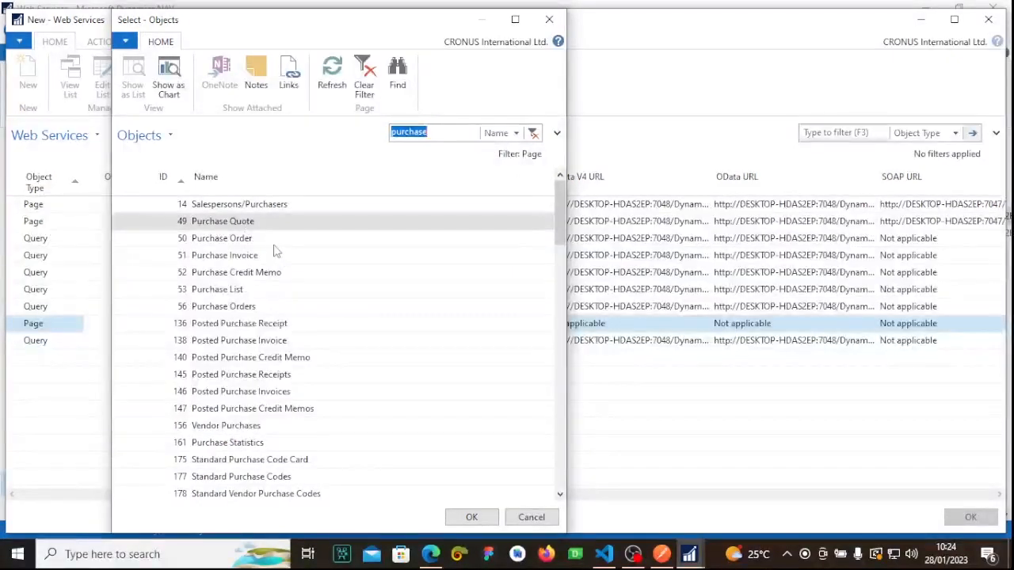
Step: Pick page 518 Purchase Lines as the new entry's object
left_click(217, 289)
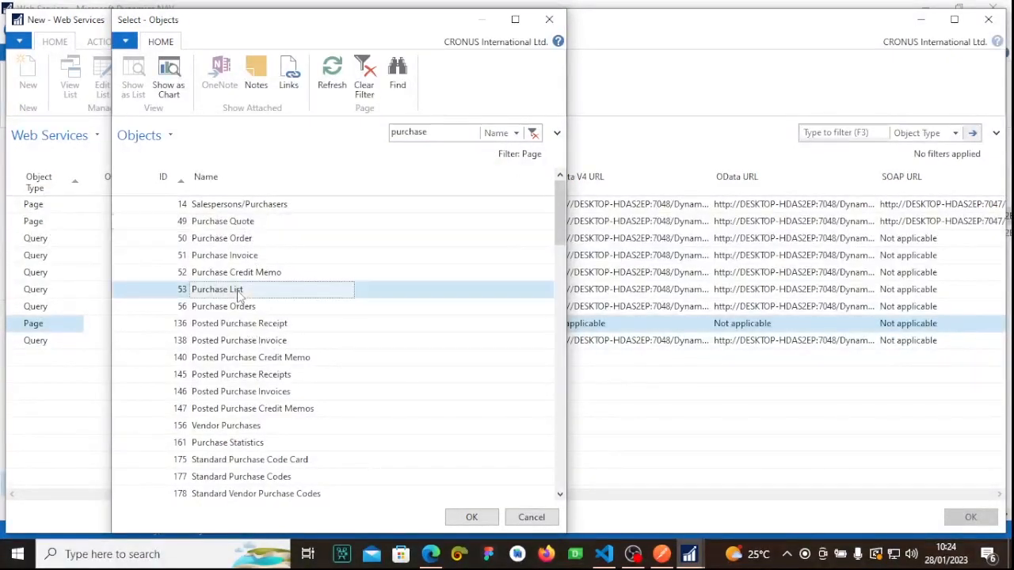
scroll("down", 3)
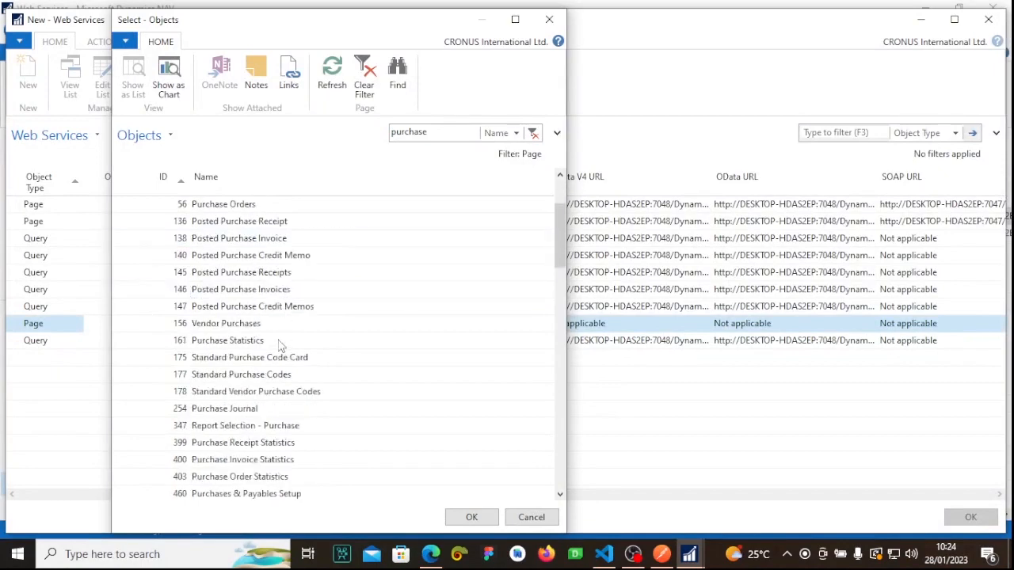
scroll("down", 3)
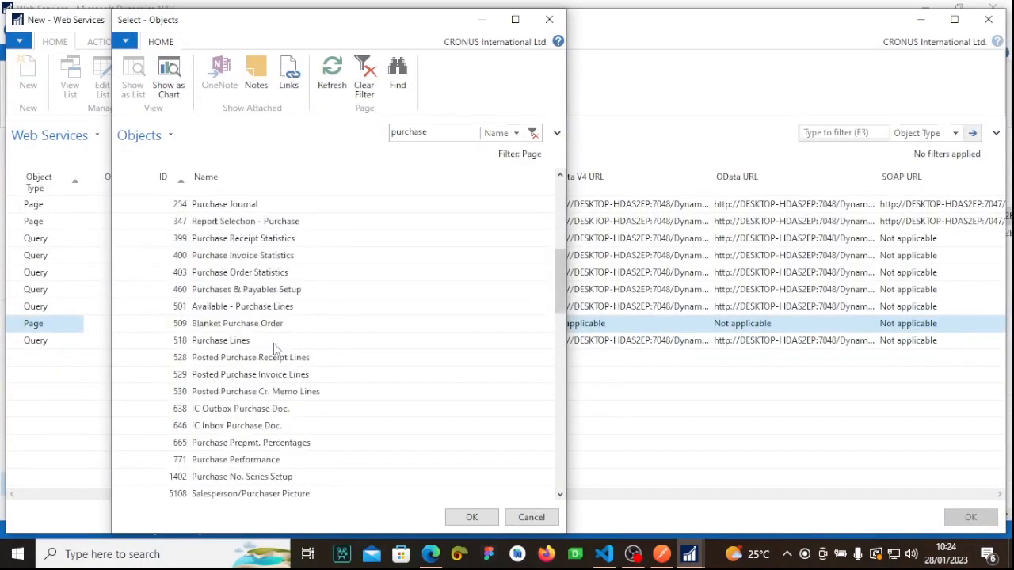
left_click(472, 516)
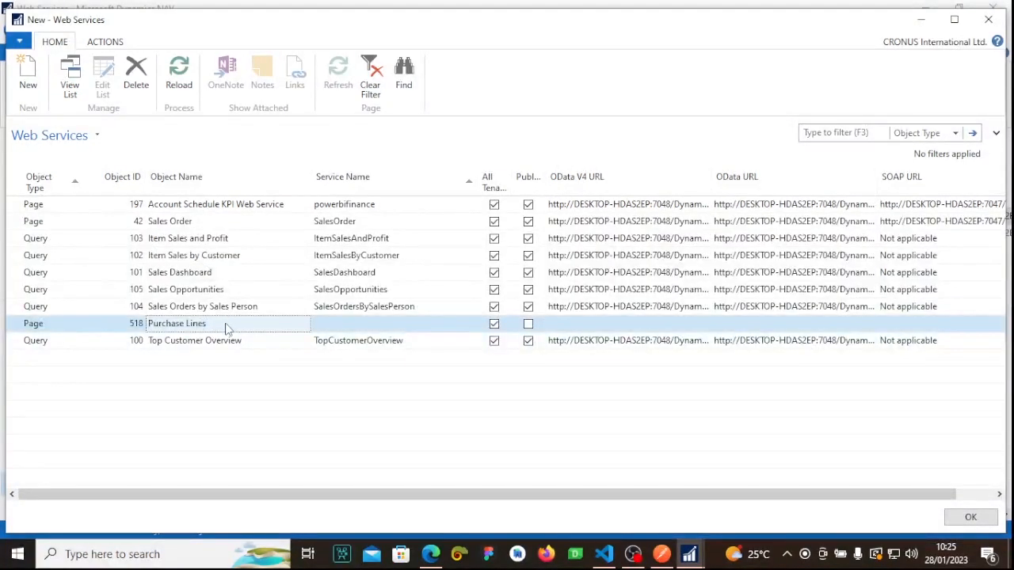
Step: Name the Purchase Lines service purchaseLine, publish it and save the entry
left_click(140, 324)
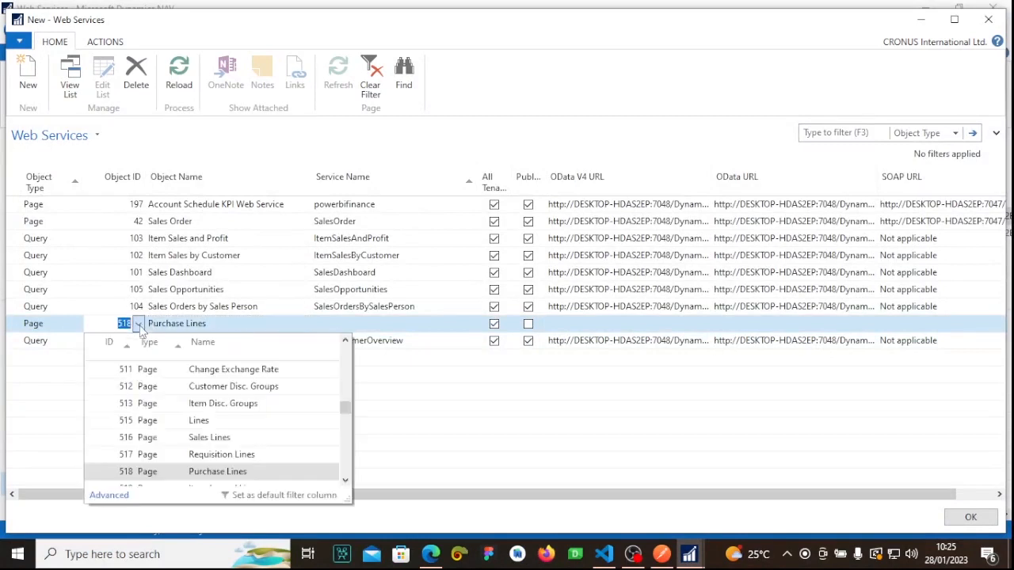
left_click(218, 471)
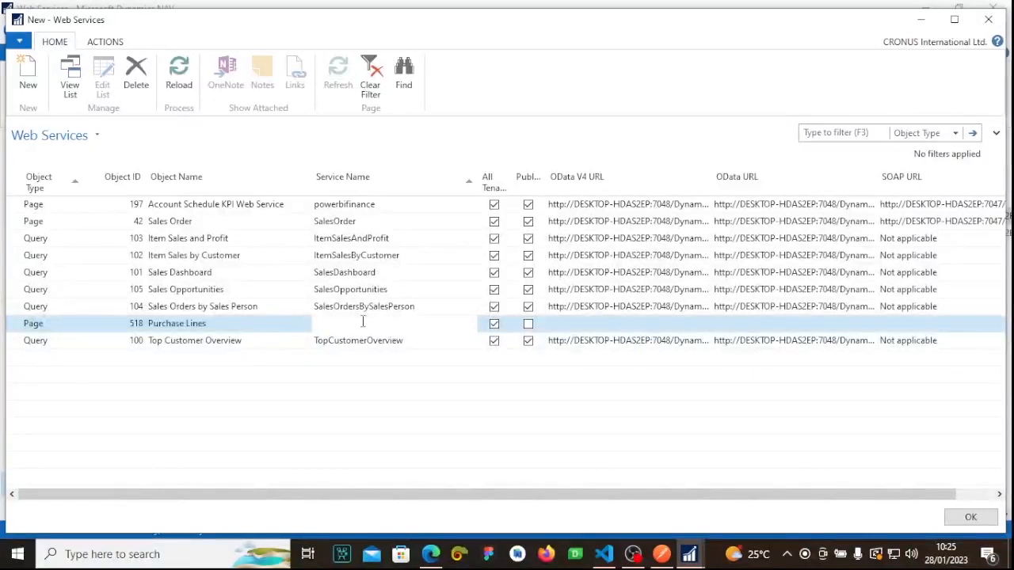
left_click(357, 323)
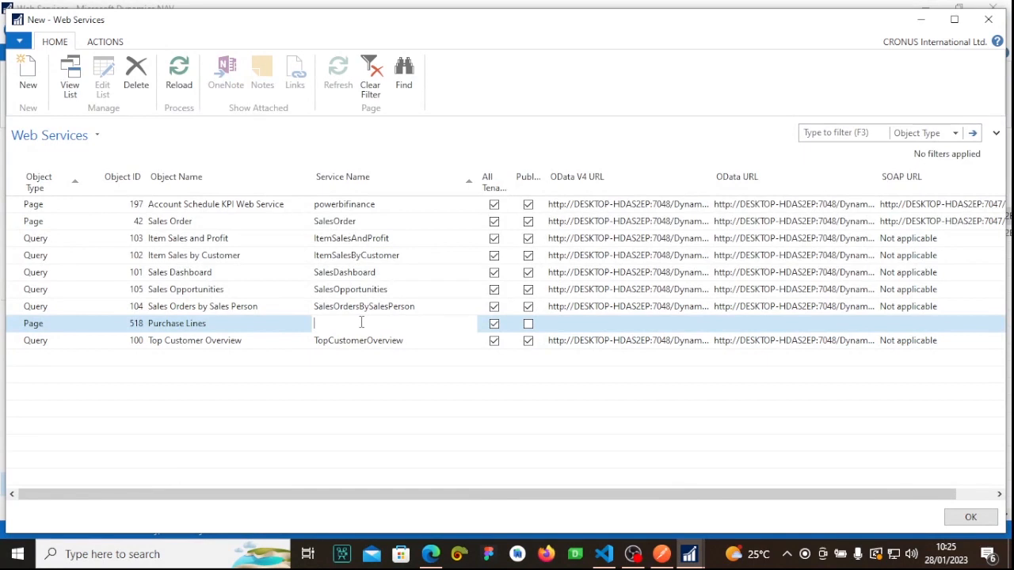
type("purchase")
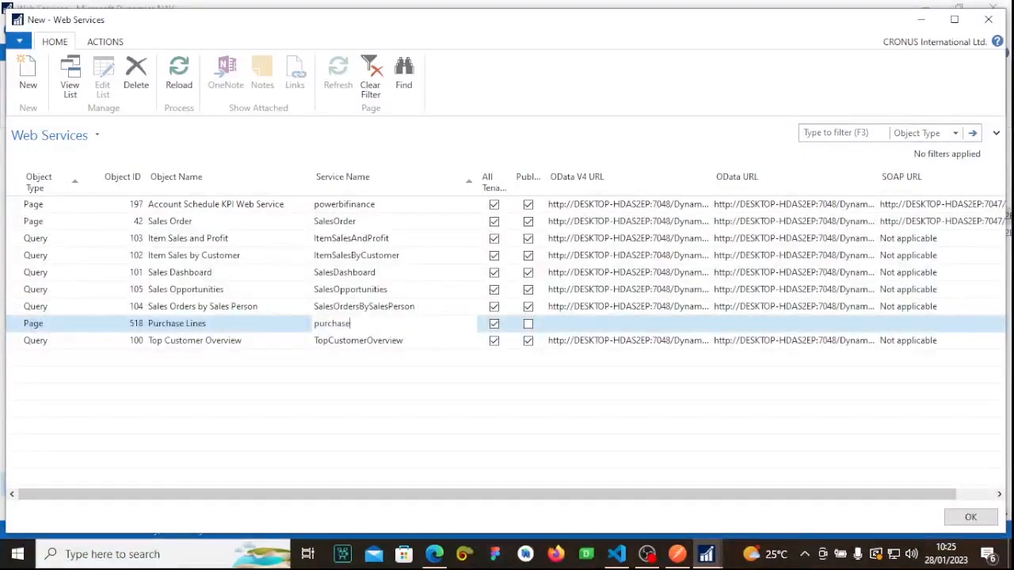
type("Lij")
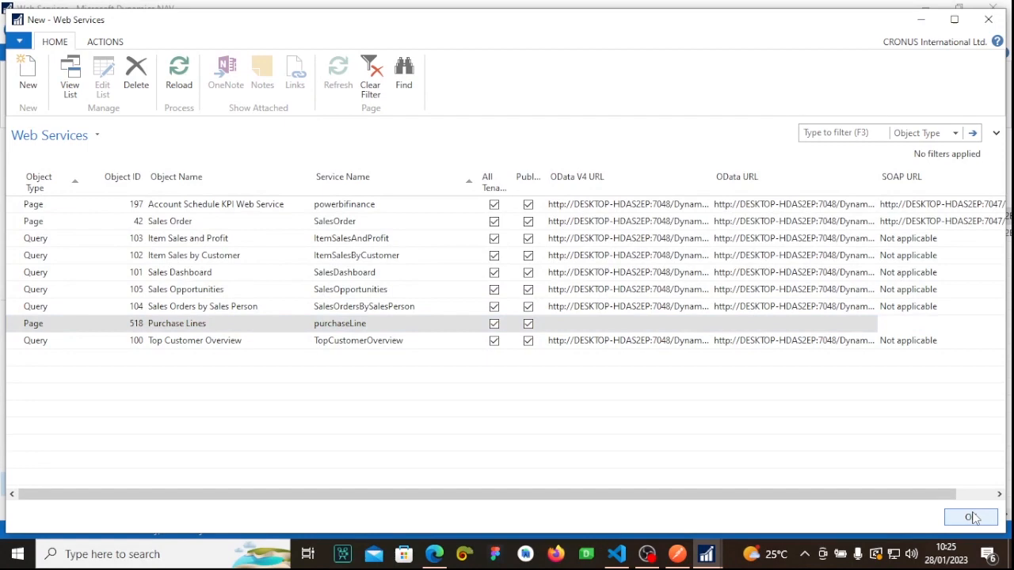
left_click(972, 518)
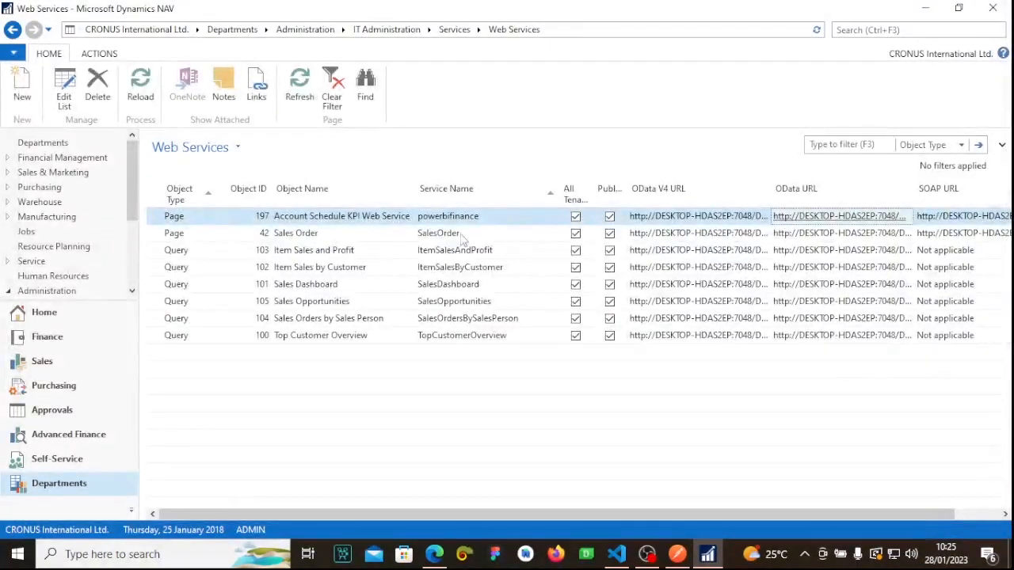
mouse_move(433, 279)
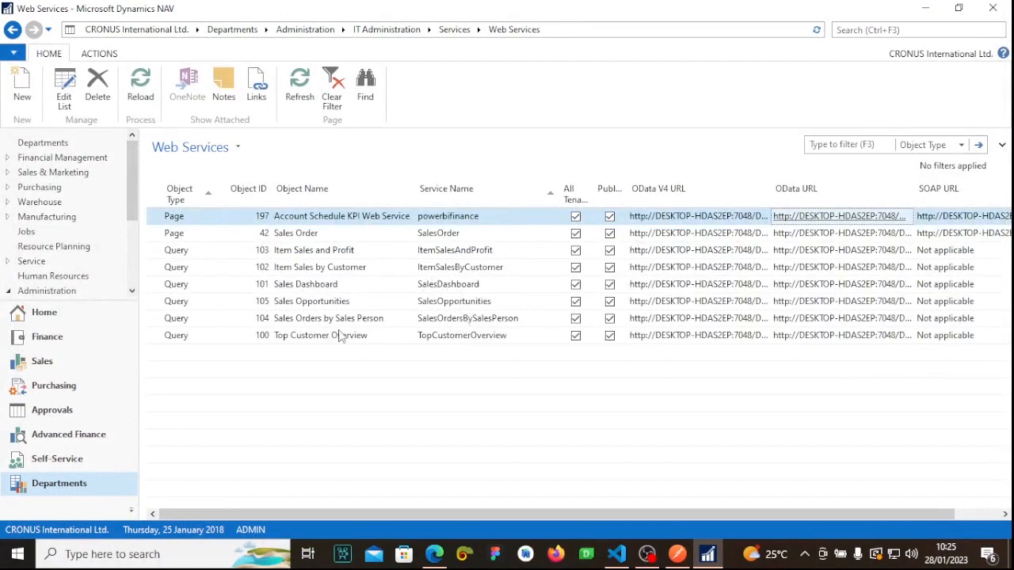
Step: Select service rows in the Web Services list to reach the purchaseLine OData V4 address
left_click(305, 284)
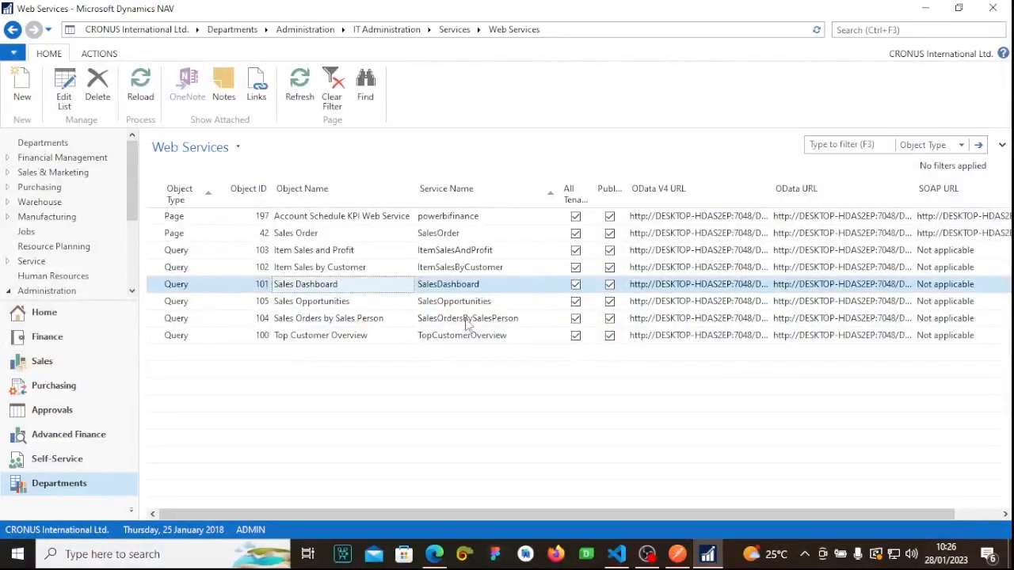
left_click(468, 318)
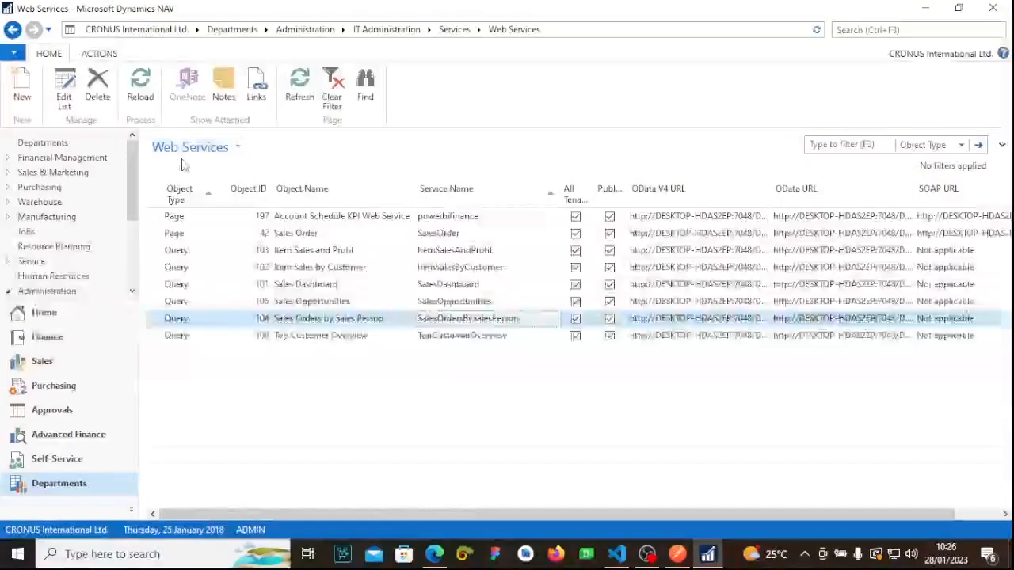
left_click(21, 83)
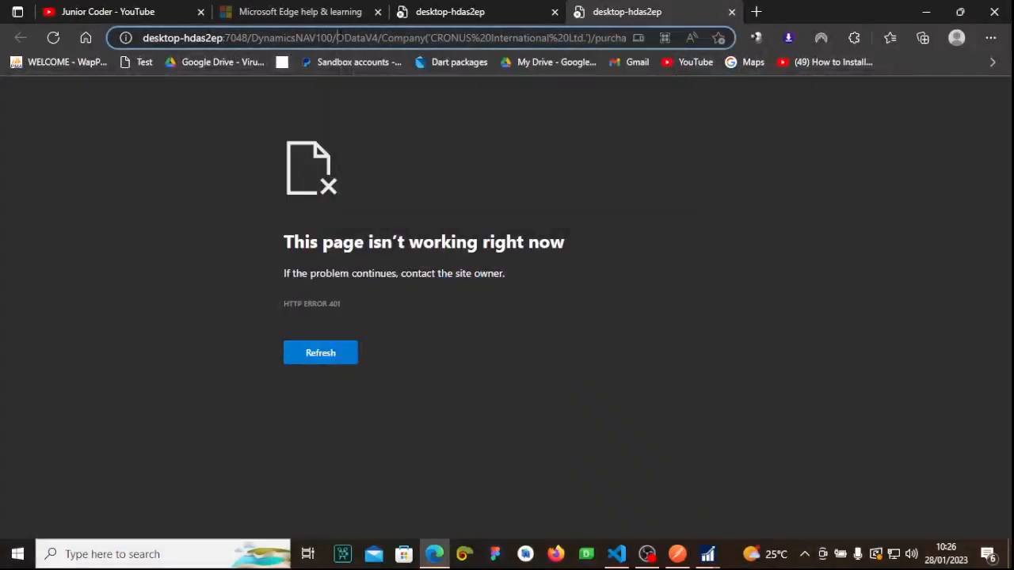
Step: Copy the purchaseLine feed address from the Edge address bar
left_click(388, 37)
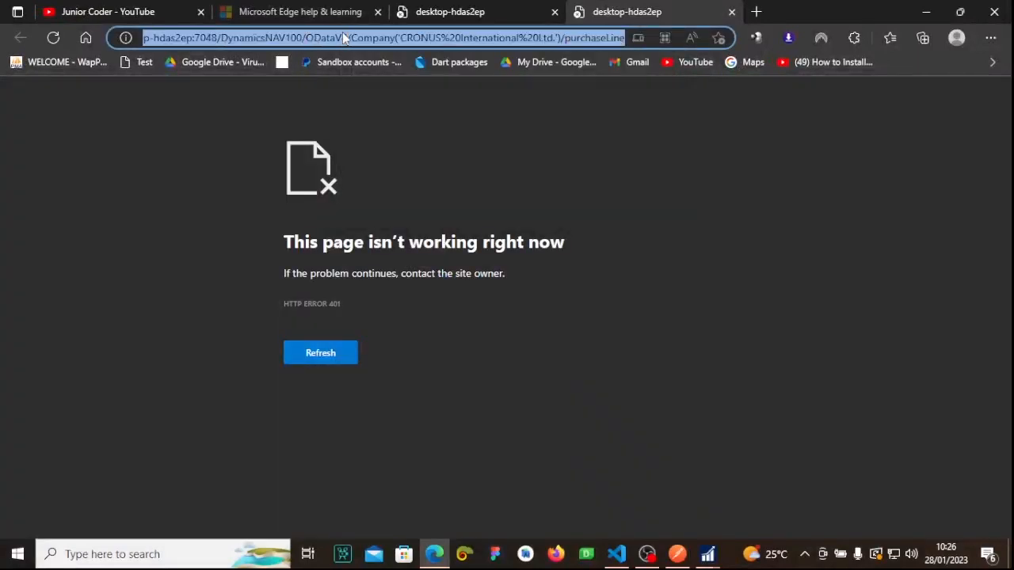
right_click(356, 37)
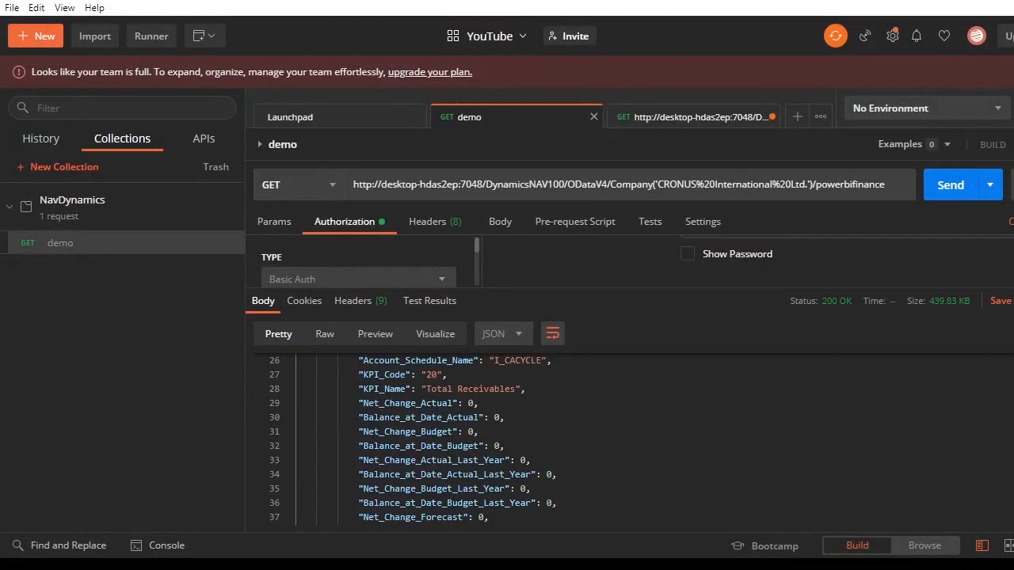
Step: Start a new GET request to the purchaseLine OData address using Basic Auth
left_click(797, 116)
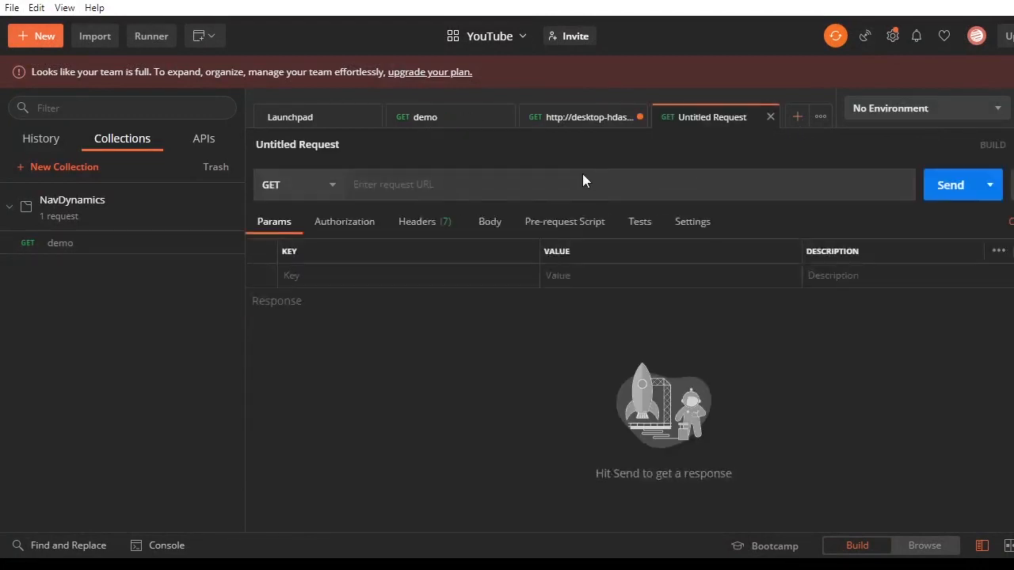
type("http://desktop-hdas2ep:7048/DynamicsNAV100/ODataV4/Company('CRONUS%20International%20Ltd.')/purchaseLine")
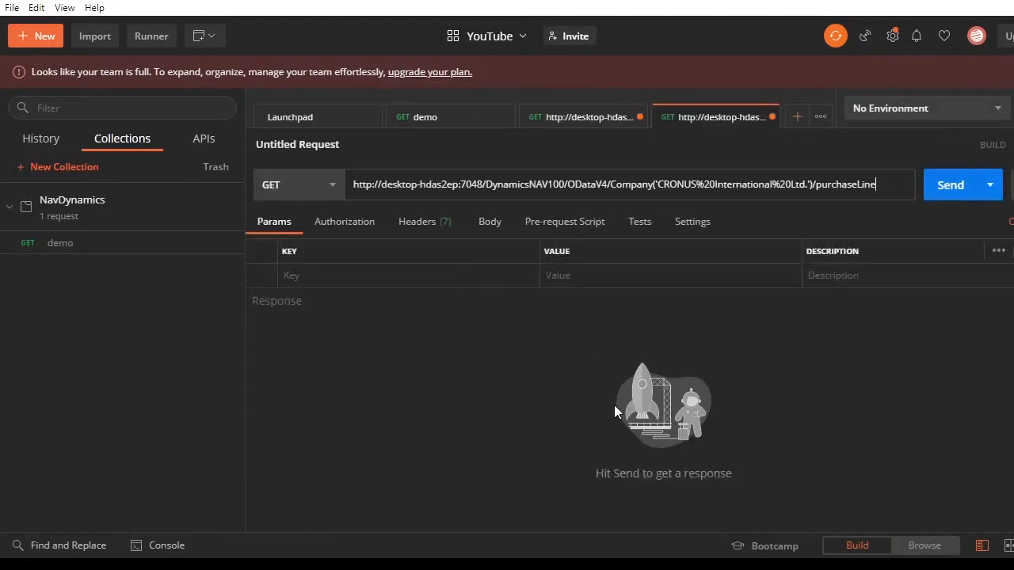
mouse_move(383, 230)
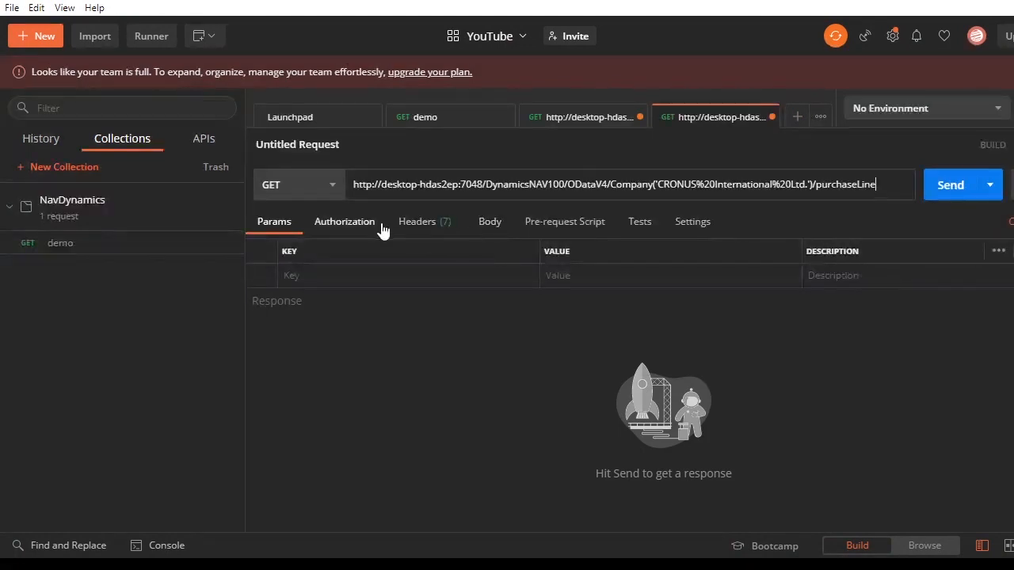
left_click(344, 221)
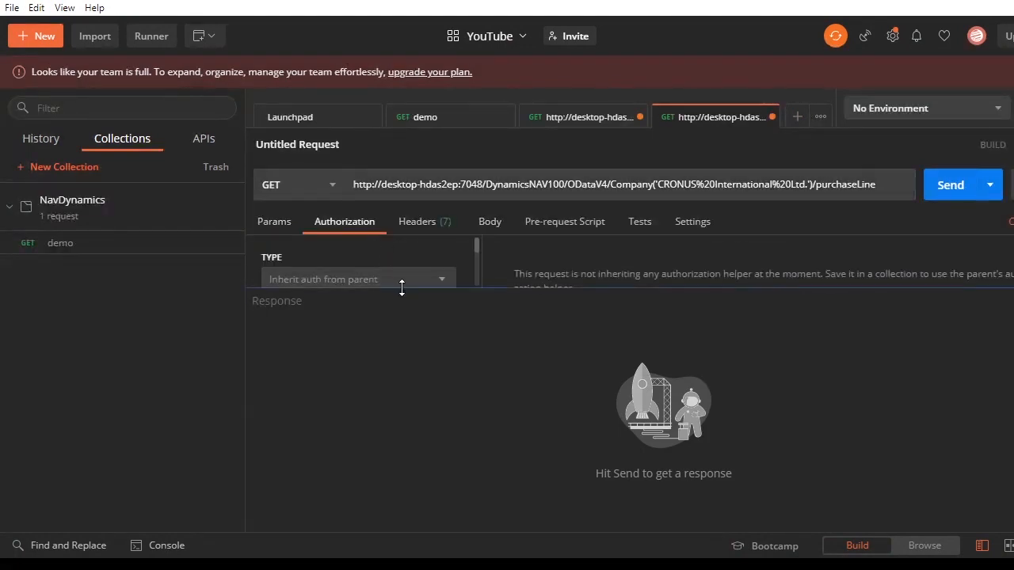
left_click(357, 279)
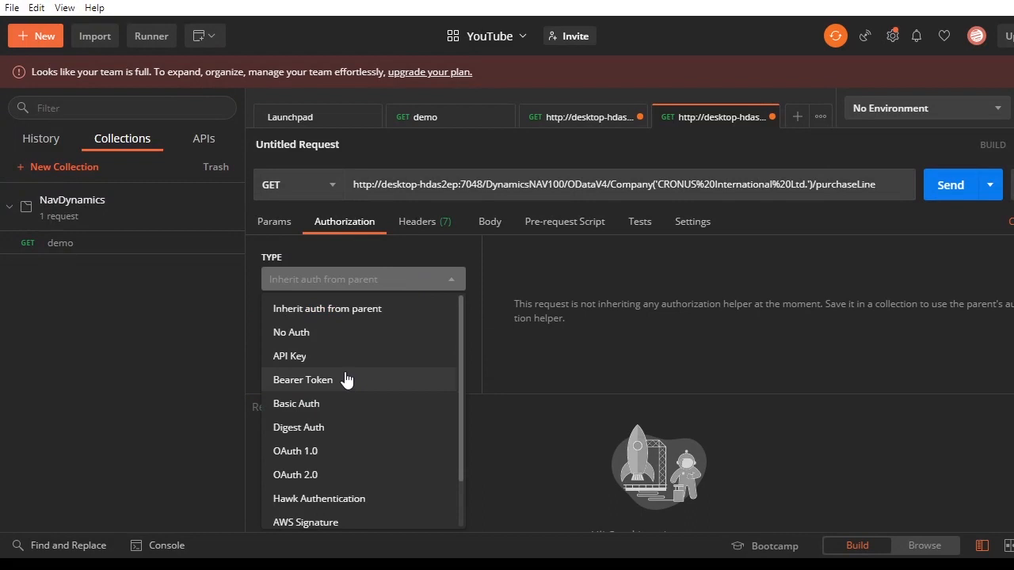
left_click(296, 403)
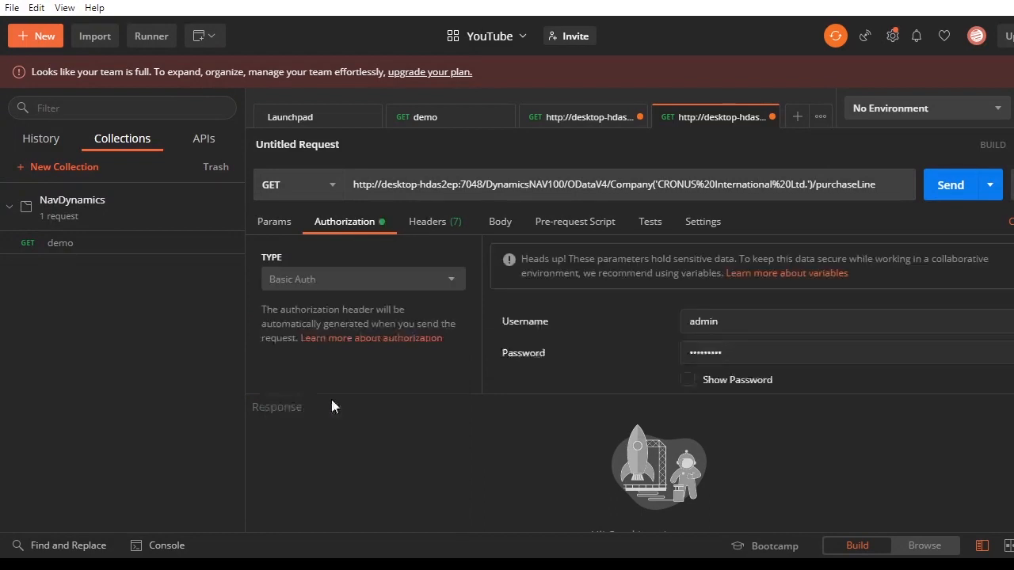
Step: Show the admin password in plain text, shrink the settings pane and send the request
left_click(688, 380)
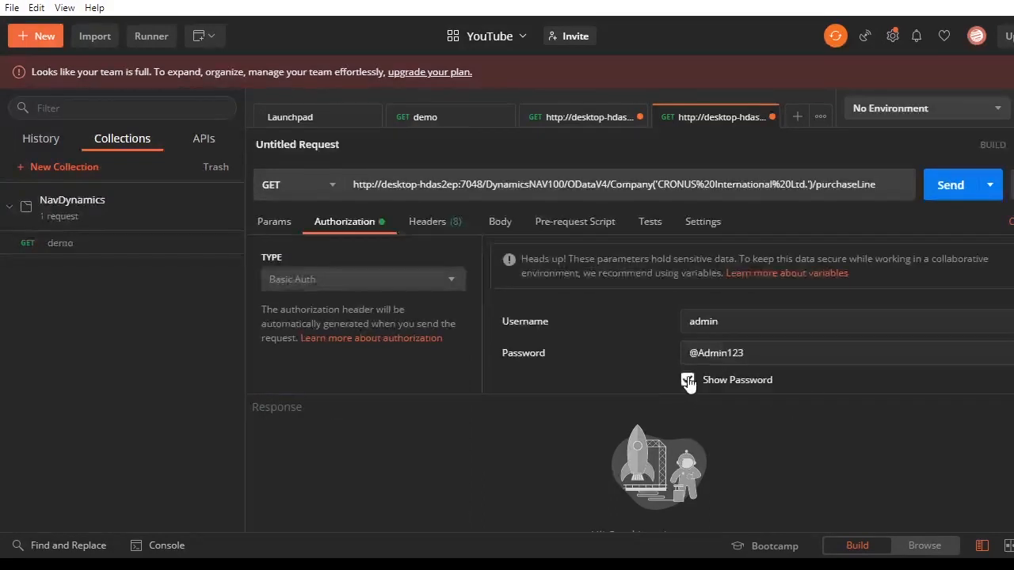
left_click(688, 380)
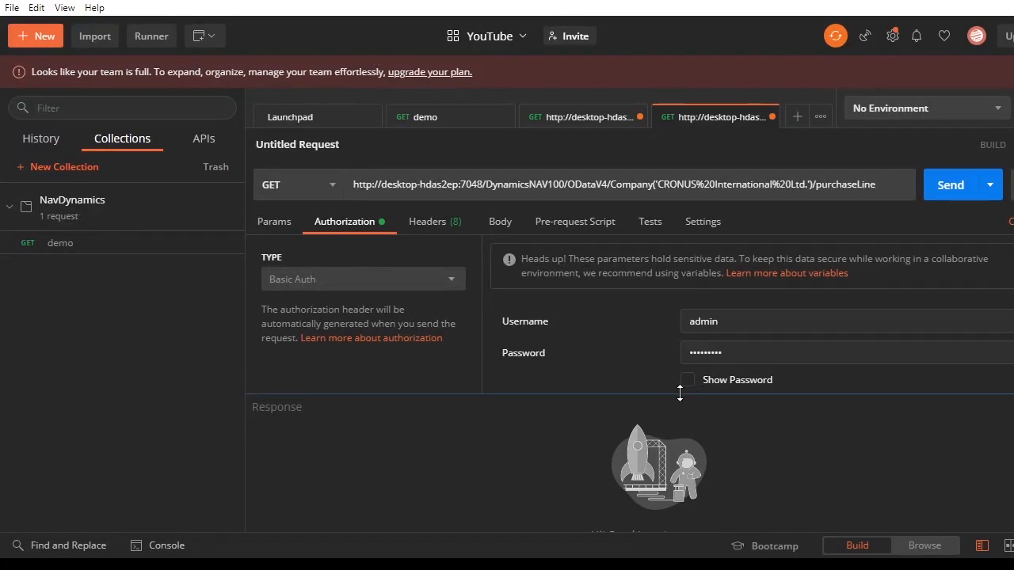
left_click(687, 314)
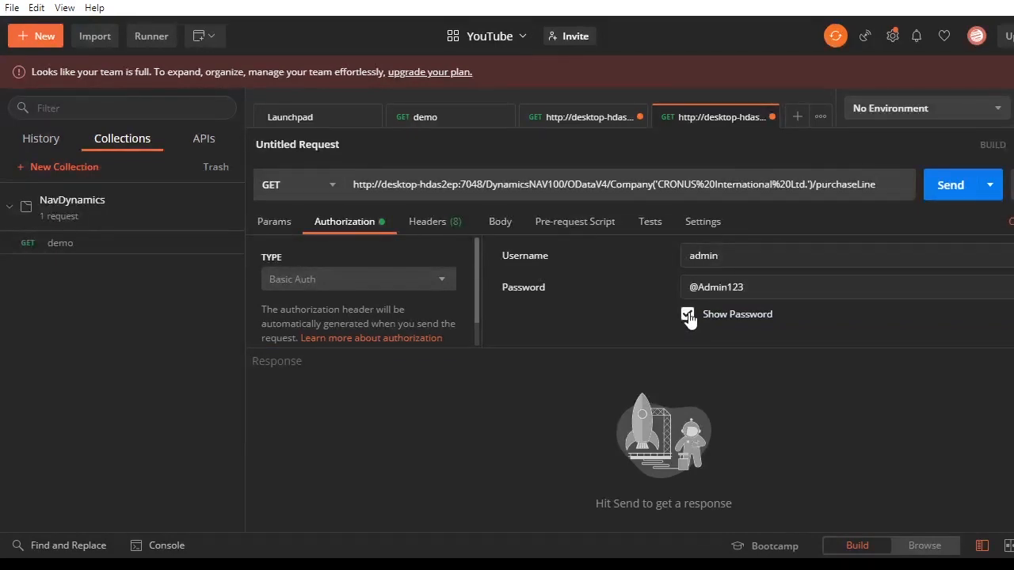
left_click(687, 314)
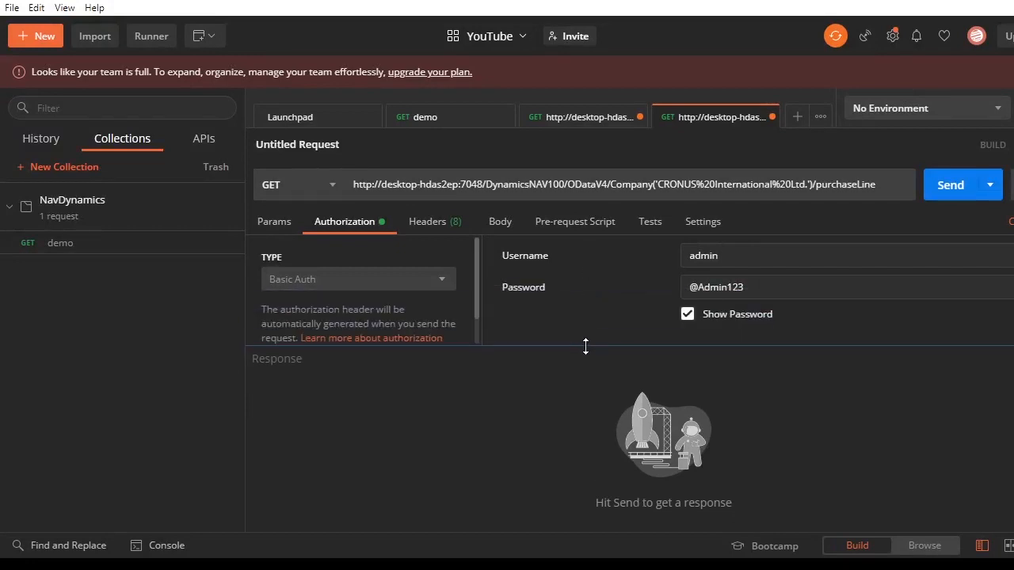
left_click_drag(586, 346, 578, 326)
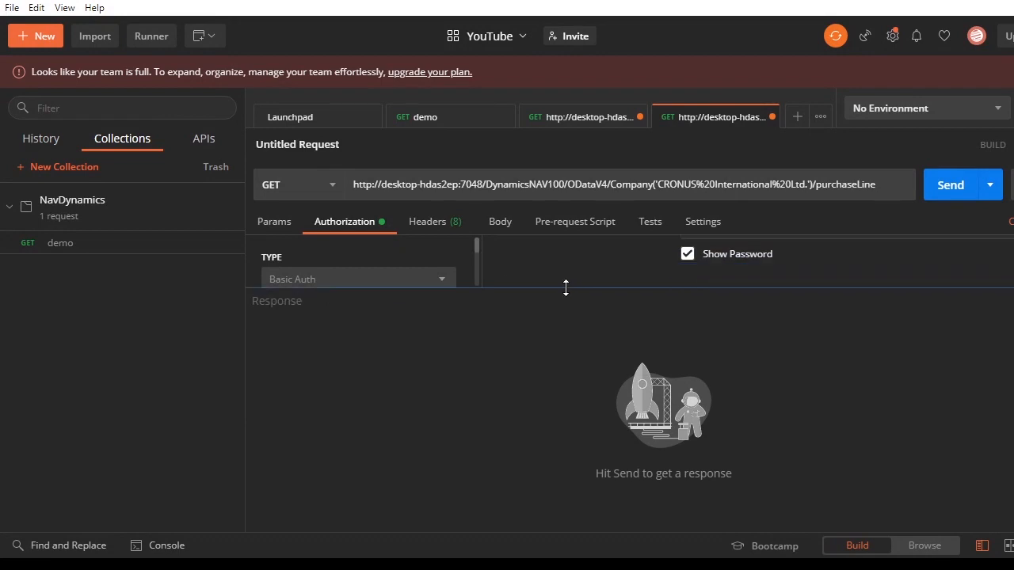
left_click(344, 221)
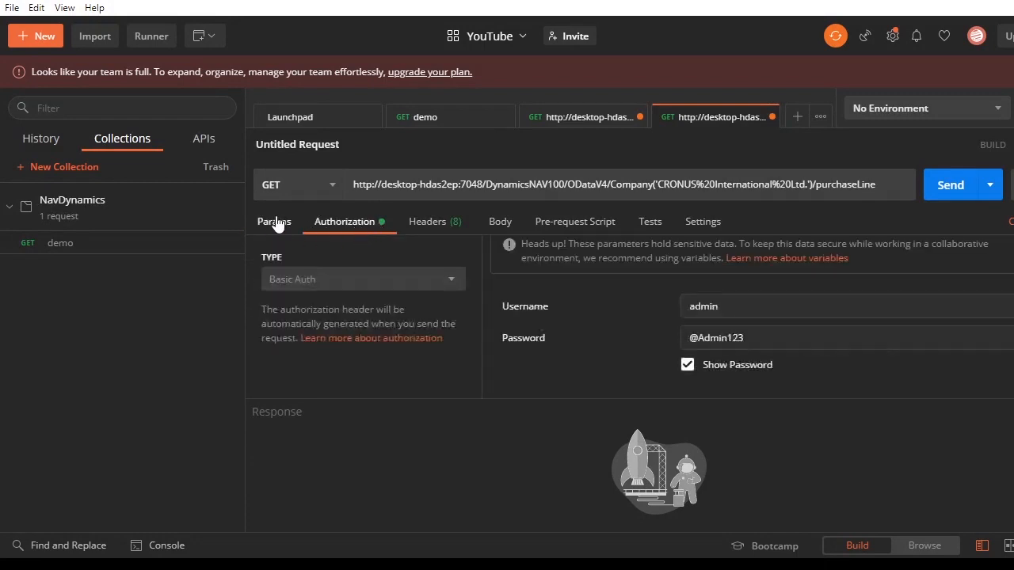
mouse_move(720, 135)
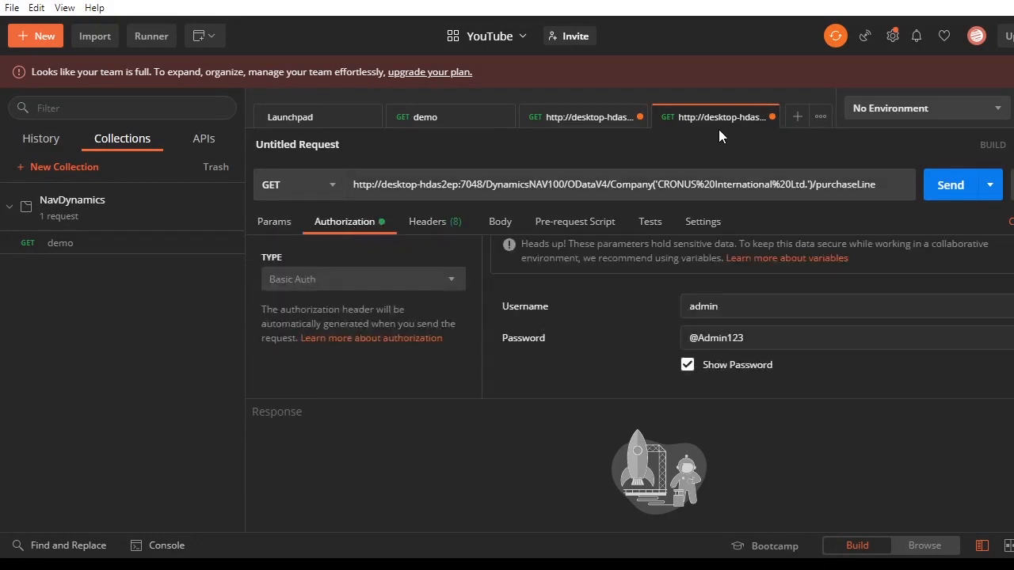
mouse_move(507, 277)
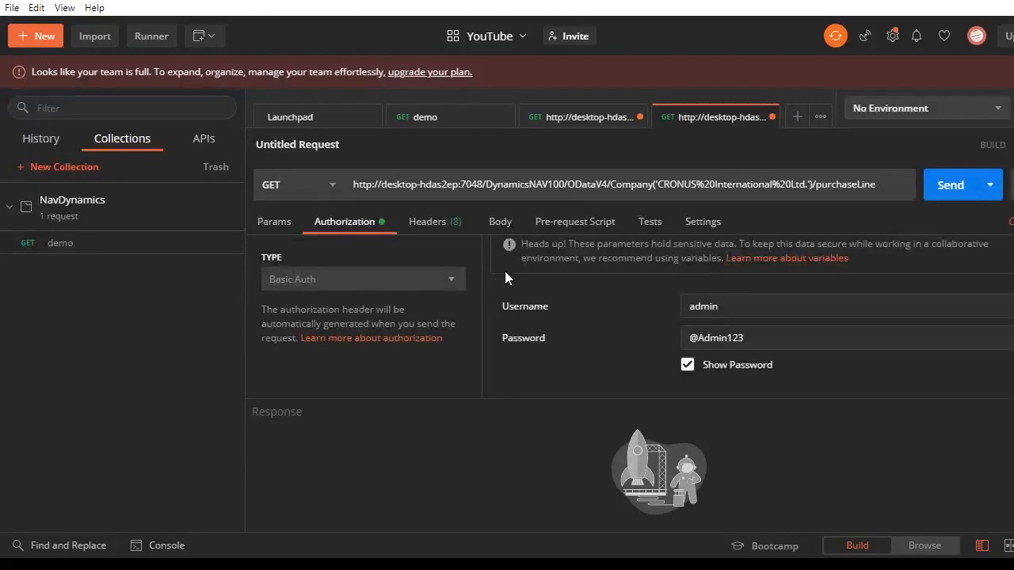
mouse_move(435, 221)
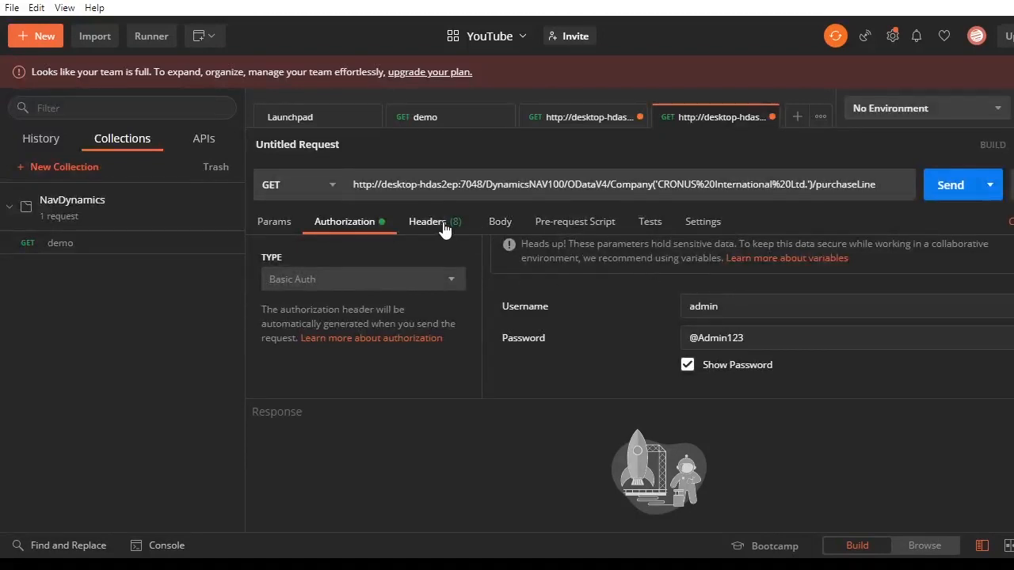
mouse_move(685, 202)
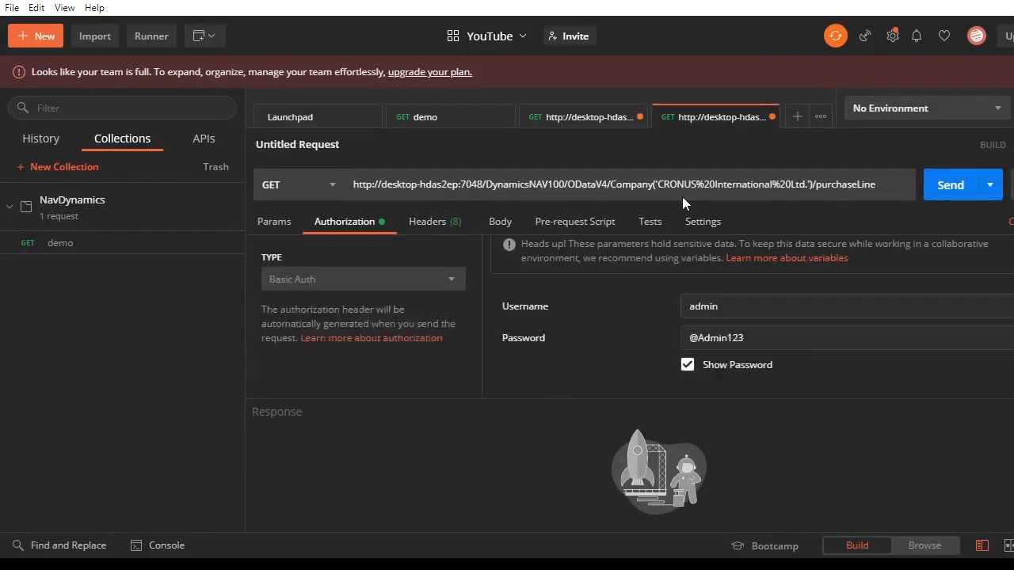
left_click(950, 184)
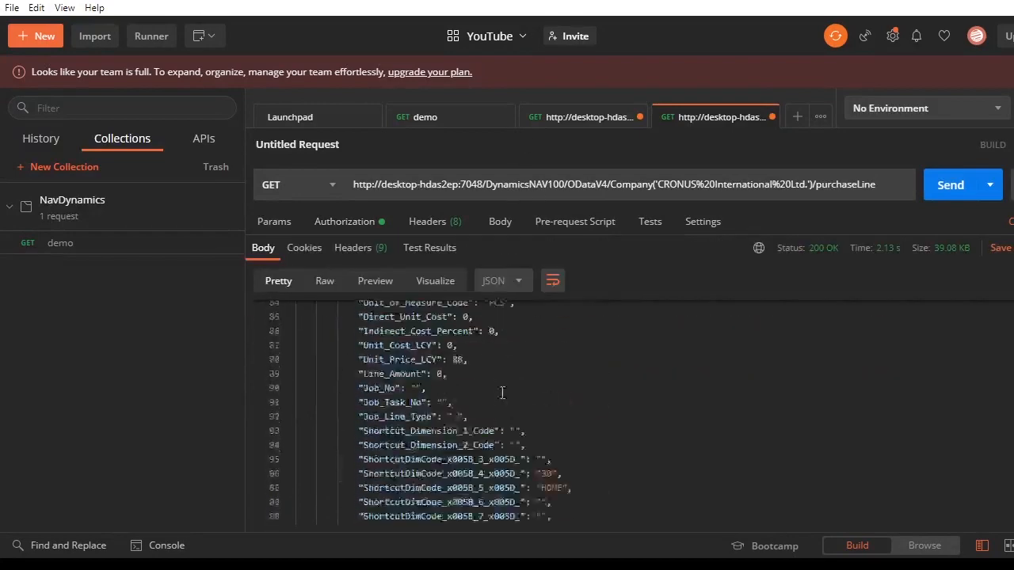
Step: Scroll through the 200 OK purchaseLine JSON response records
scroll("down", 3)
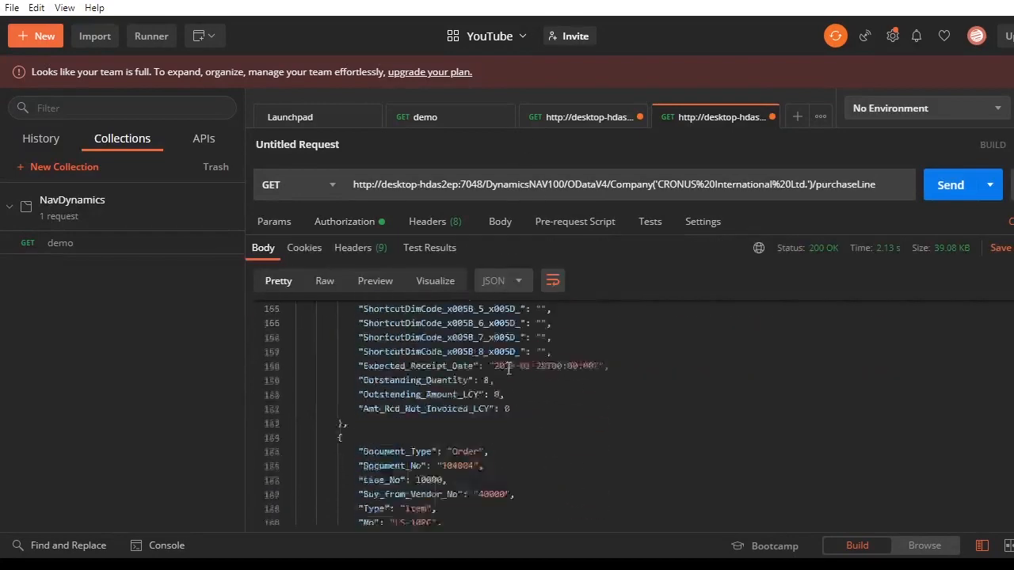
scroll("down", 3)
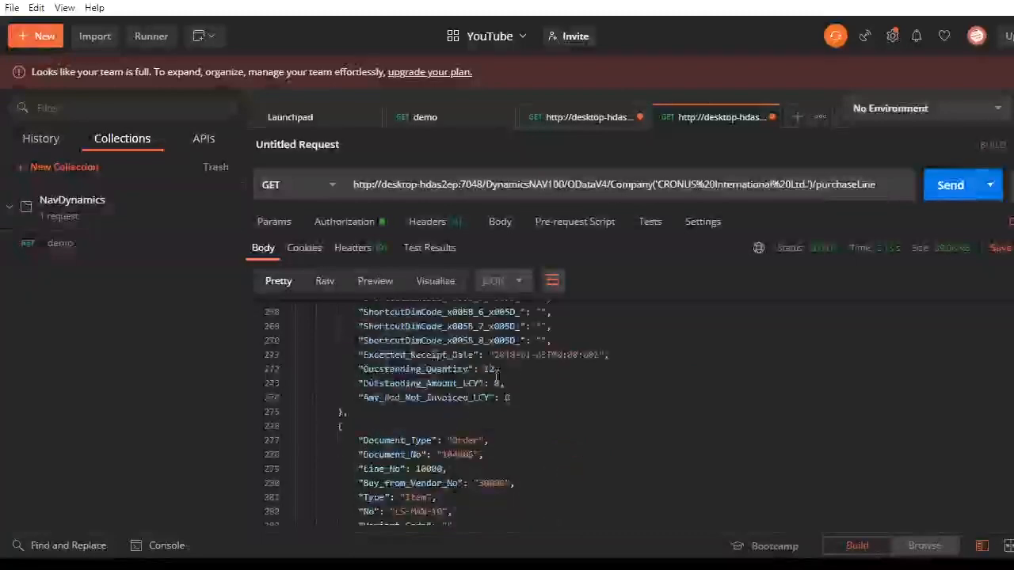
scroll("down", 3)
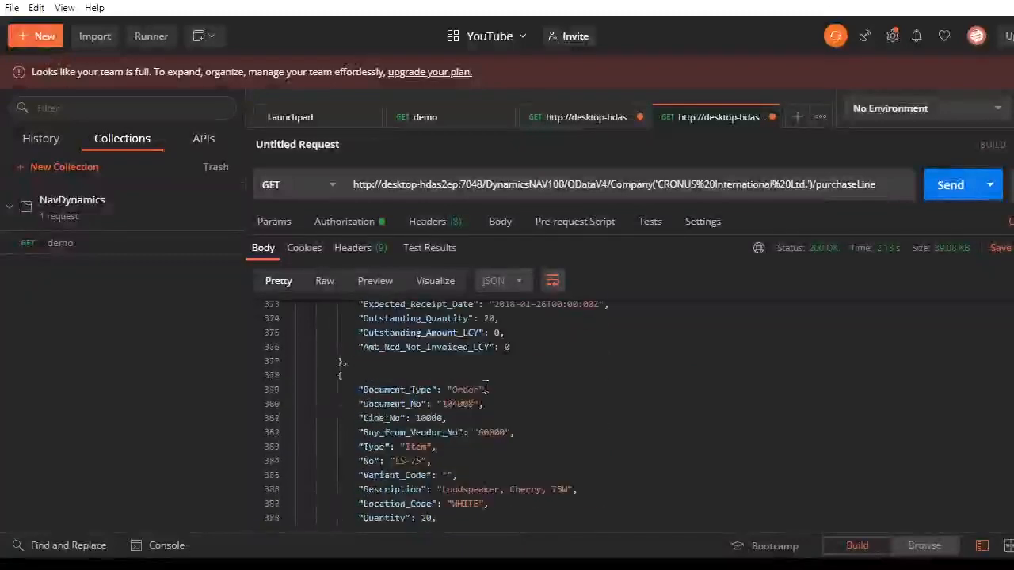
scroll("down", 3)
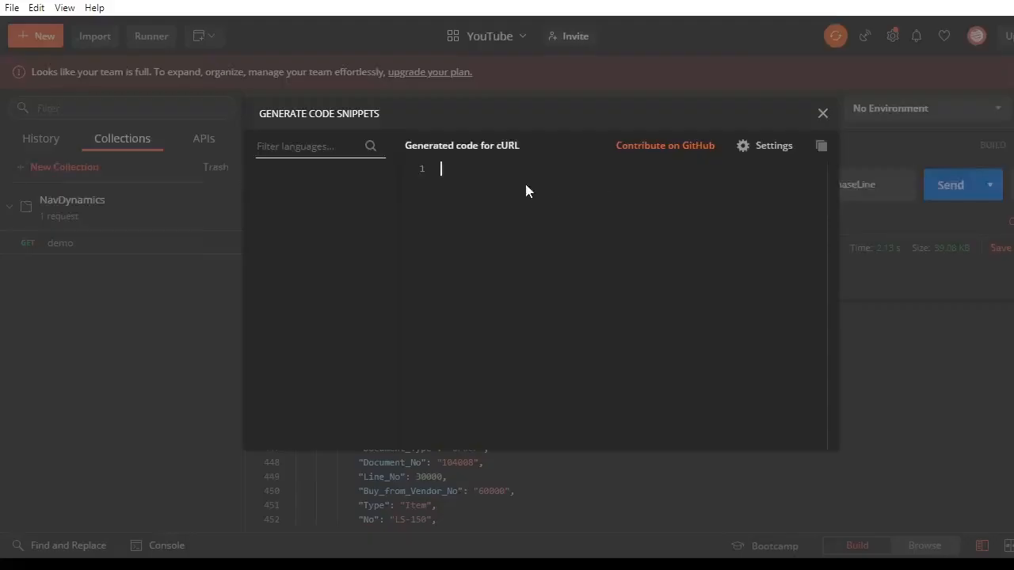
Step: Generate the request as Python Requests, PHP cURL and JavaScript jQuery code
left_click(290, 343)
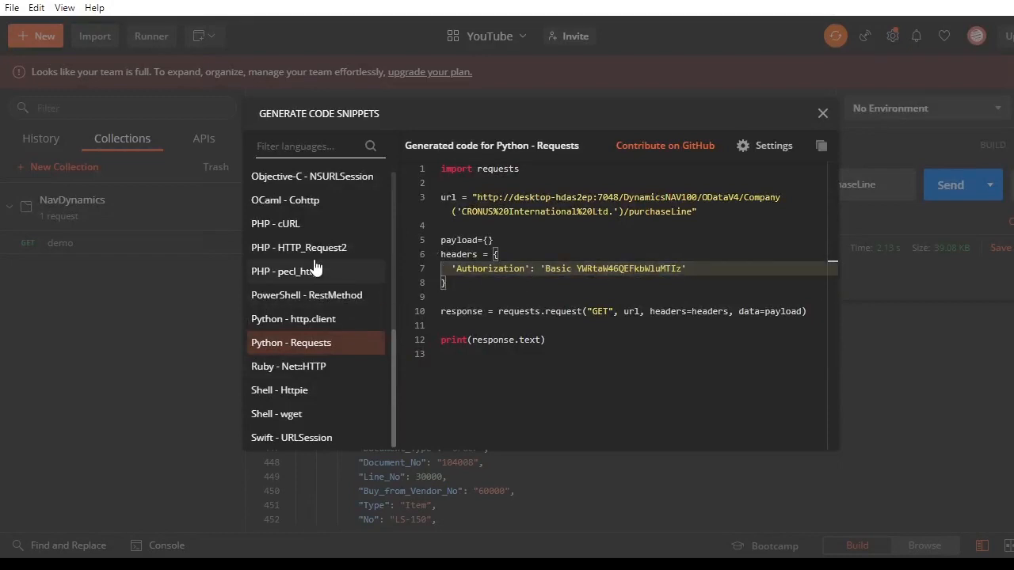
left_click(275, 224)
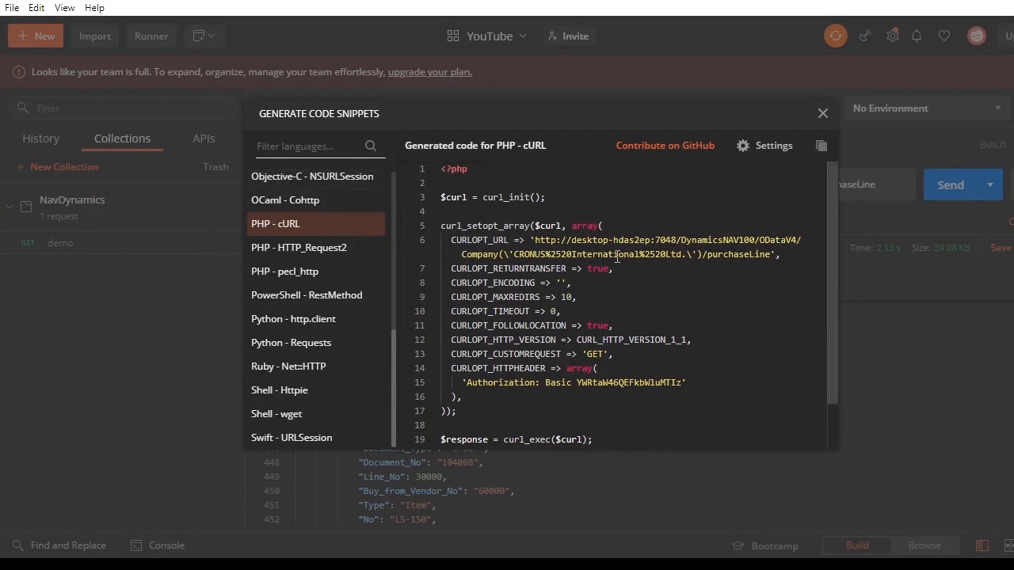
mouse_move(662, 277)
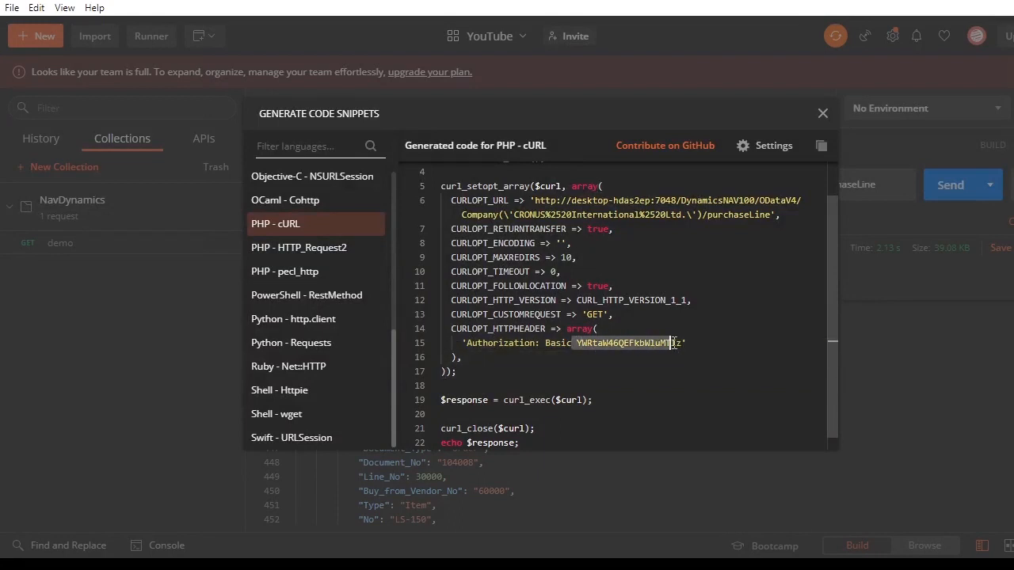
scroll("up", 3)
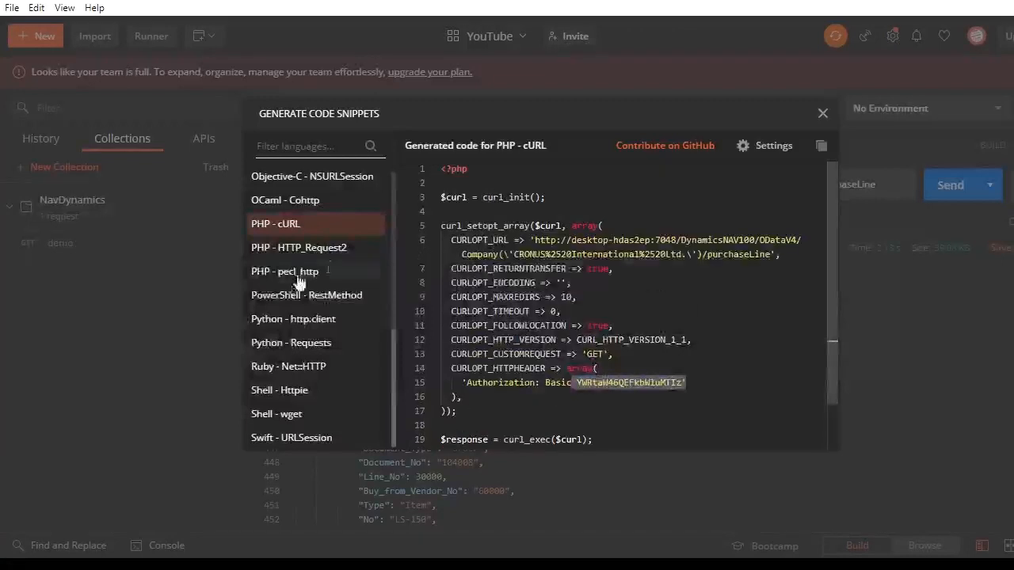
scroll("up", 3)
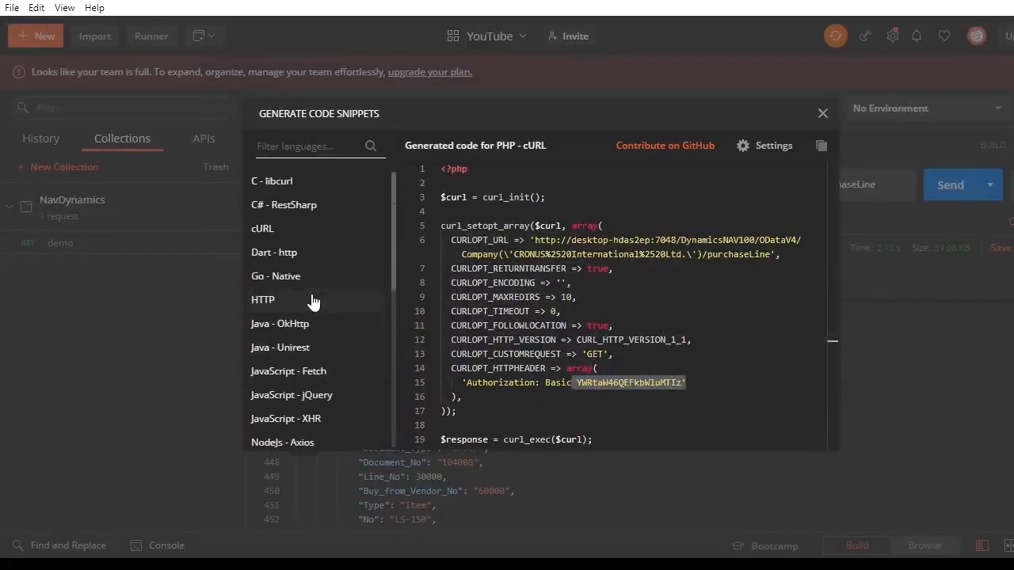
left_click(292, 395)
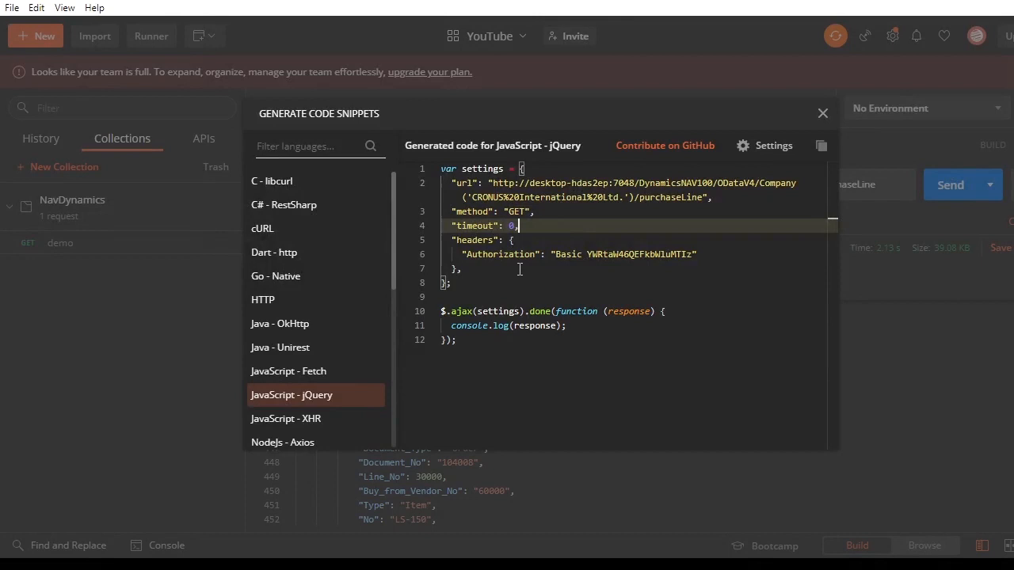
mouse_move(537, 272)
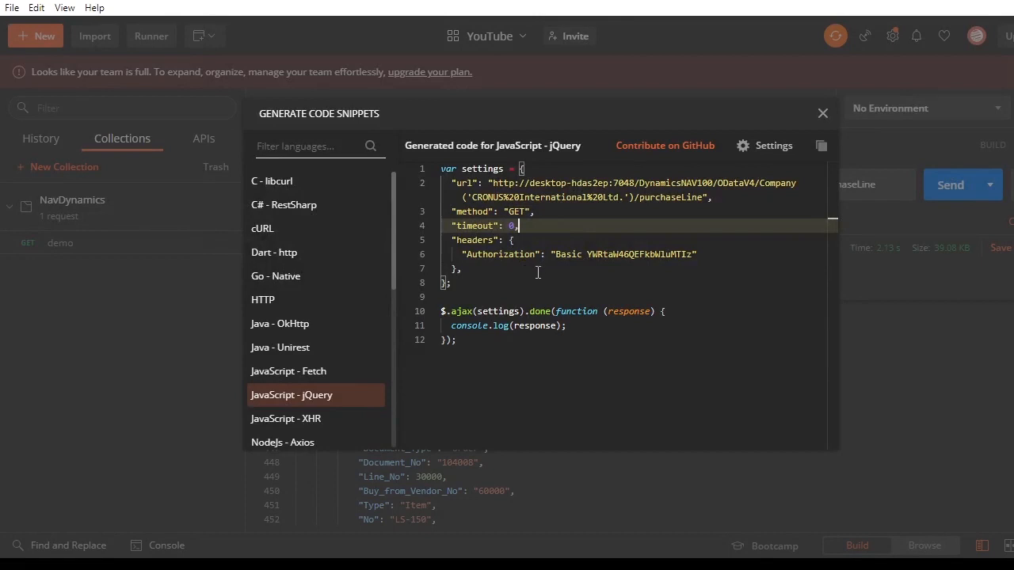
mouse_move(639, 254)
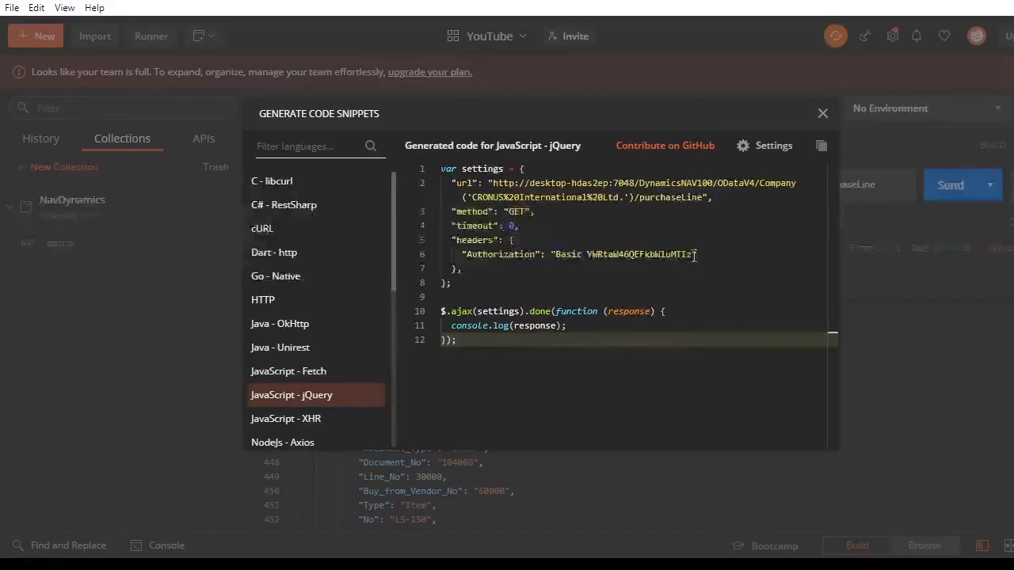
Step: Inspect the encoded Basic authorization value, then close the code snippet generator
double_click(622, 254)
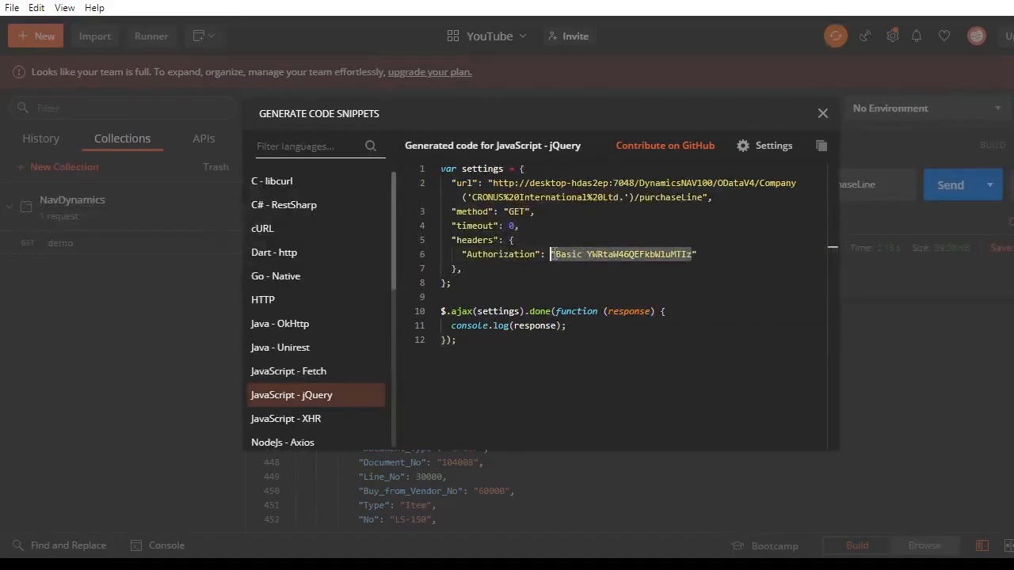
left_click(694, 268)
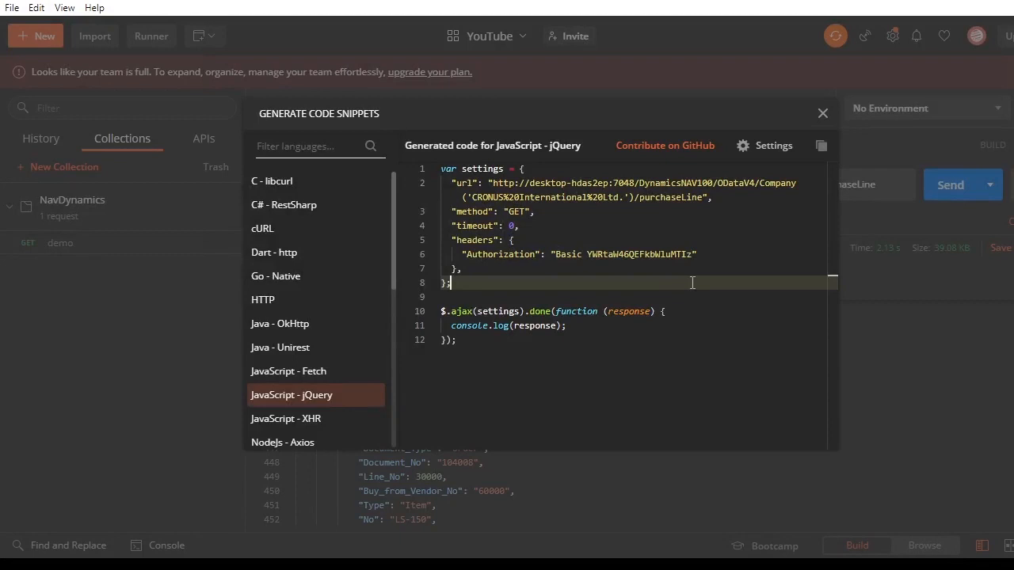
mouse_move(672, 247)
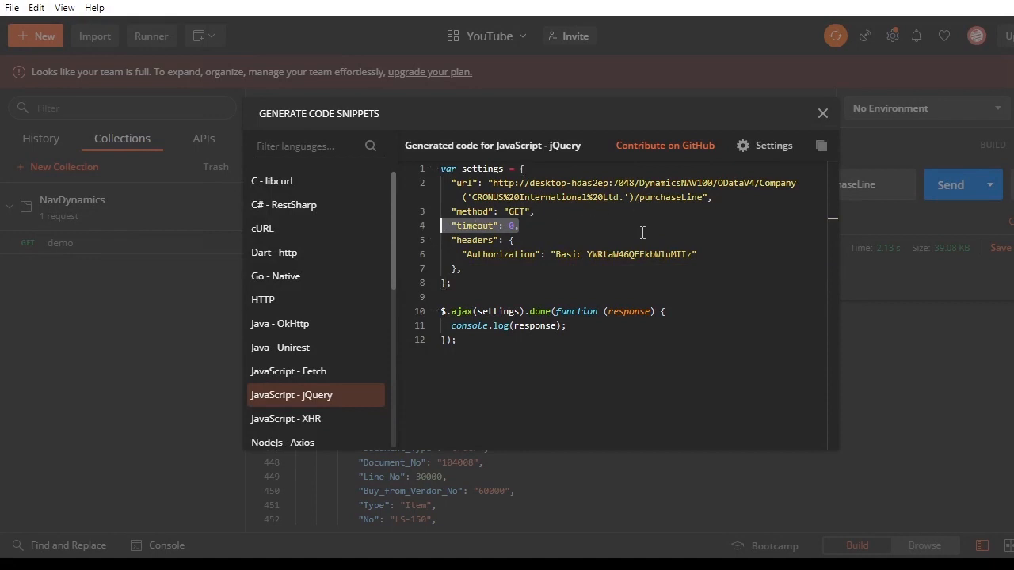
mouse_move(662, 269)
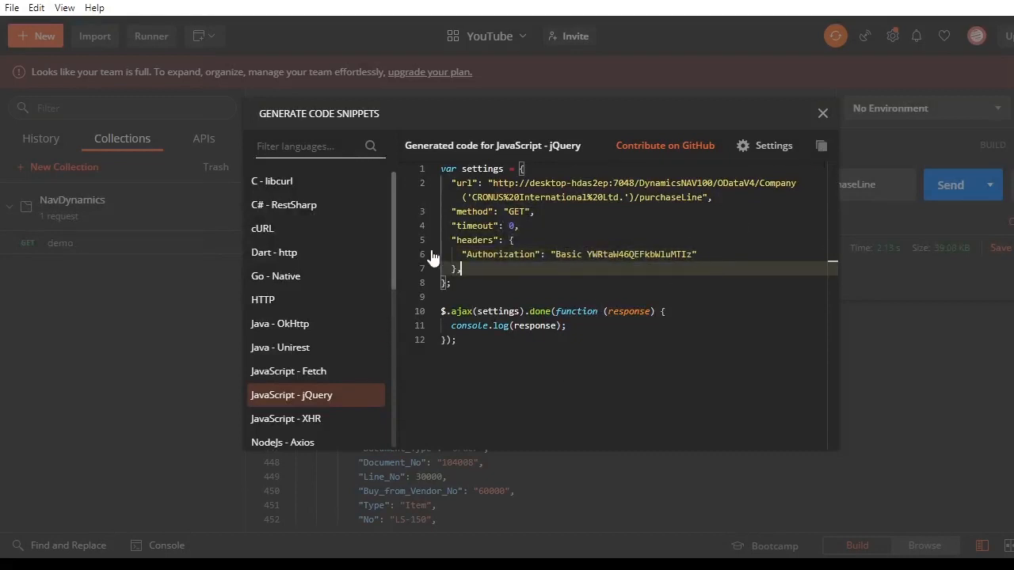
mouse_move(823, 113)
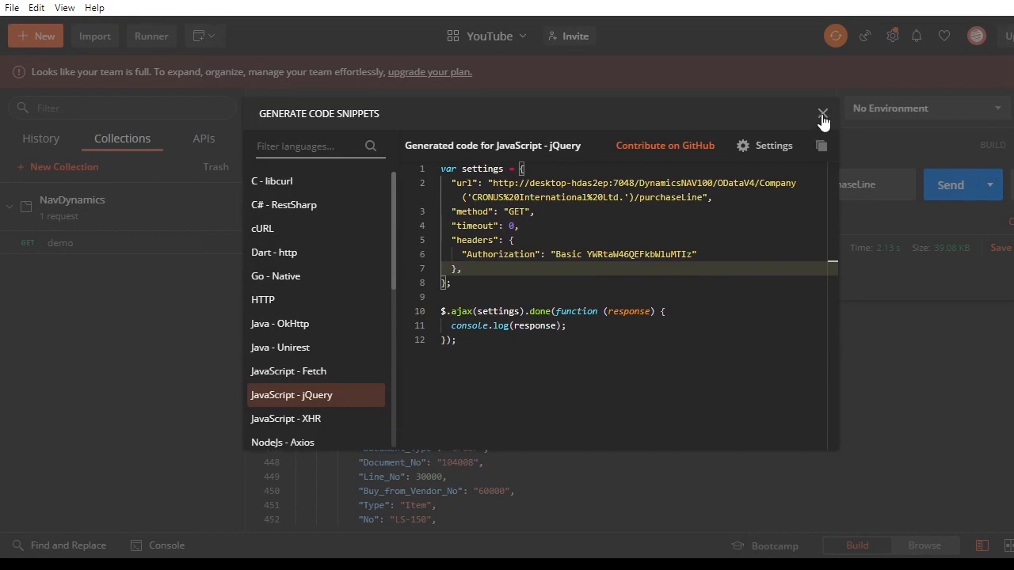
left_click(823, 113)
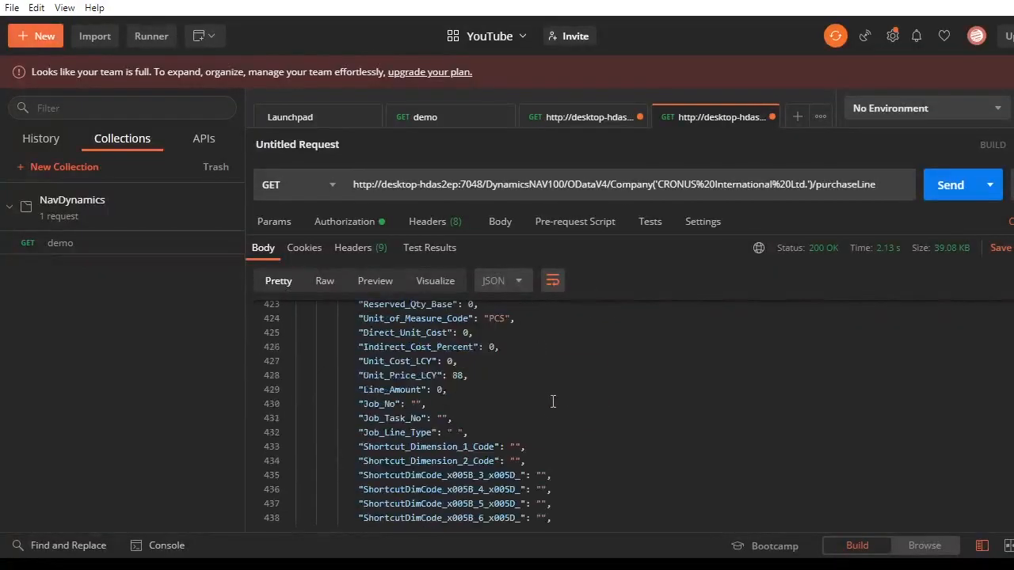
Step: Scroll the NAV Web Services list up to the Purchase Lines OData V4 URL
scroll("up", 3)
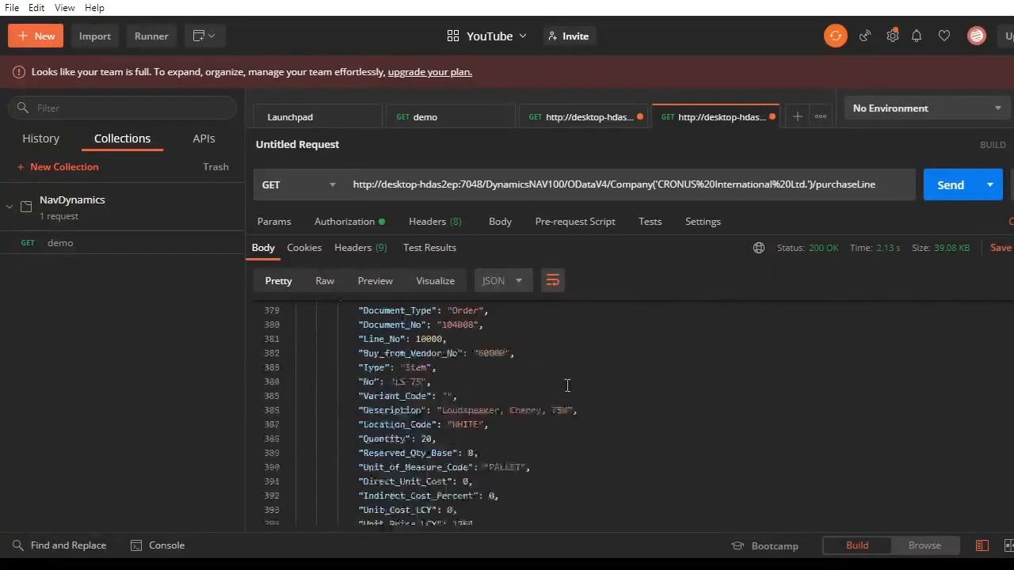
scroll("up", 3)
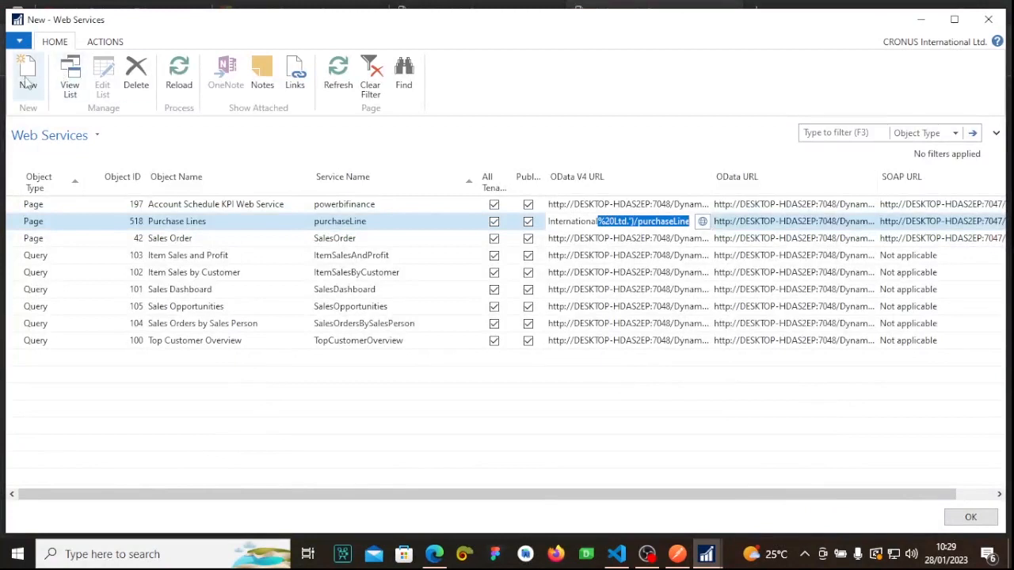
Step: Add a new web service entry of type Page and look up page 31 Item List
left_click(28, 72)
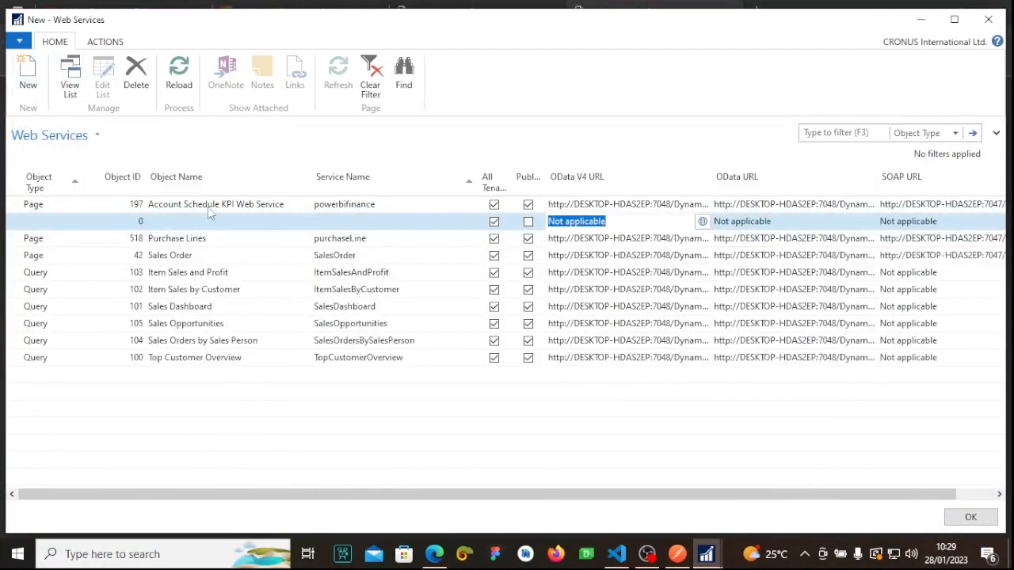
left_click(130, 221)
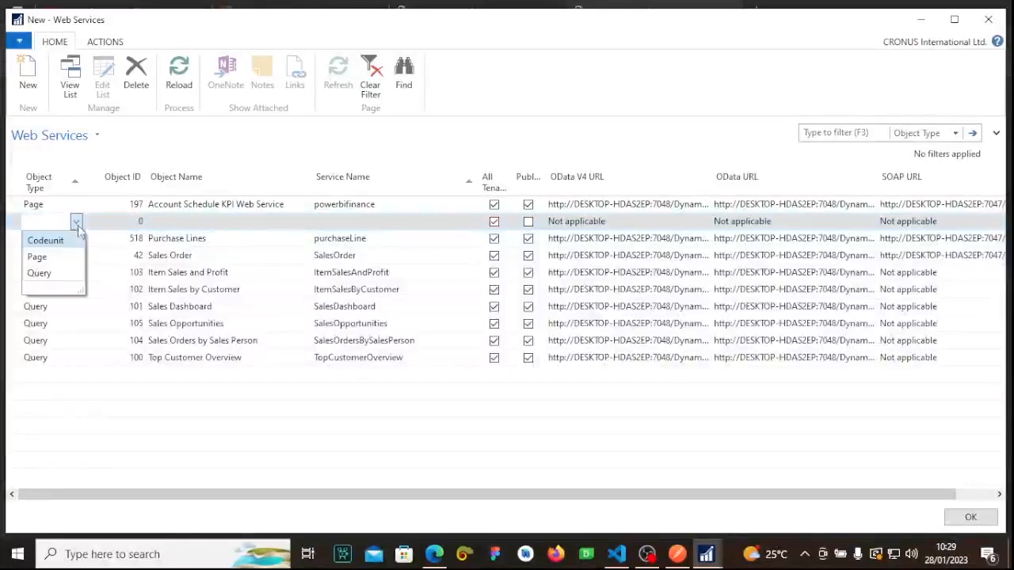
left_click(36, 256)
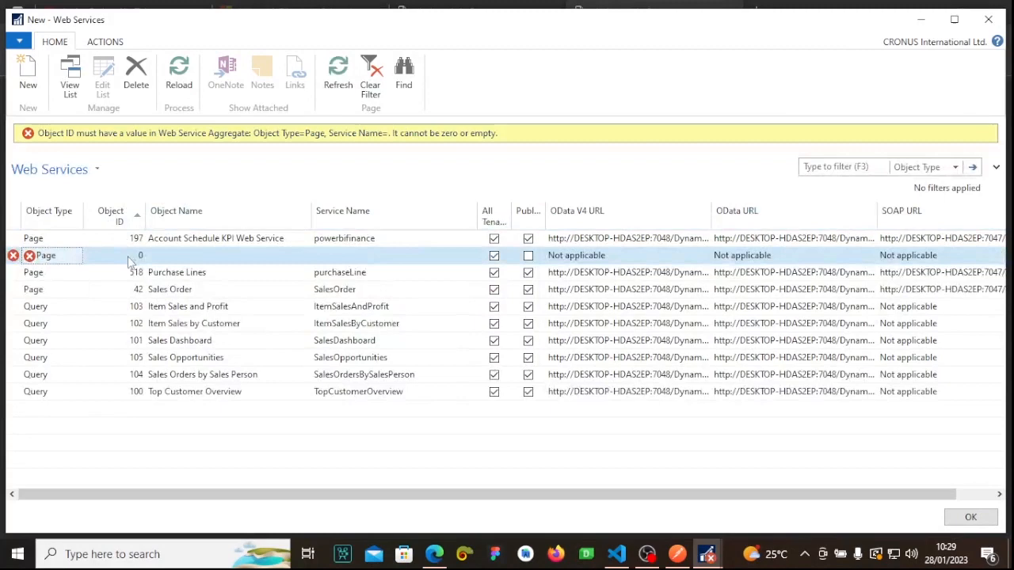
left_click(138, 255)
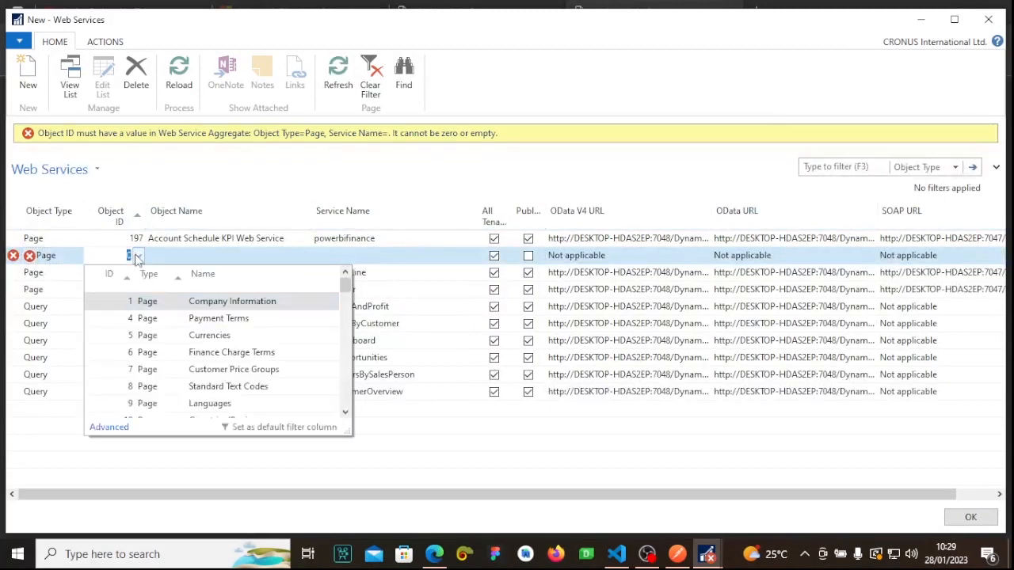
scroll("down", 3)
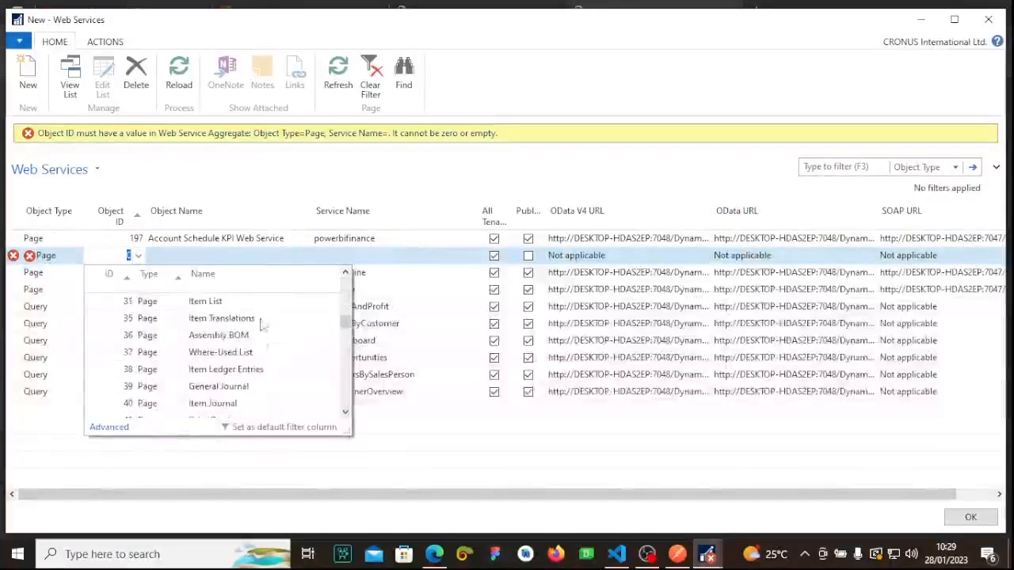
scroll("up", 3)
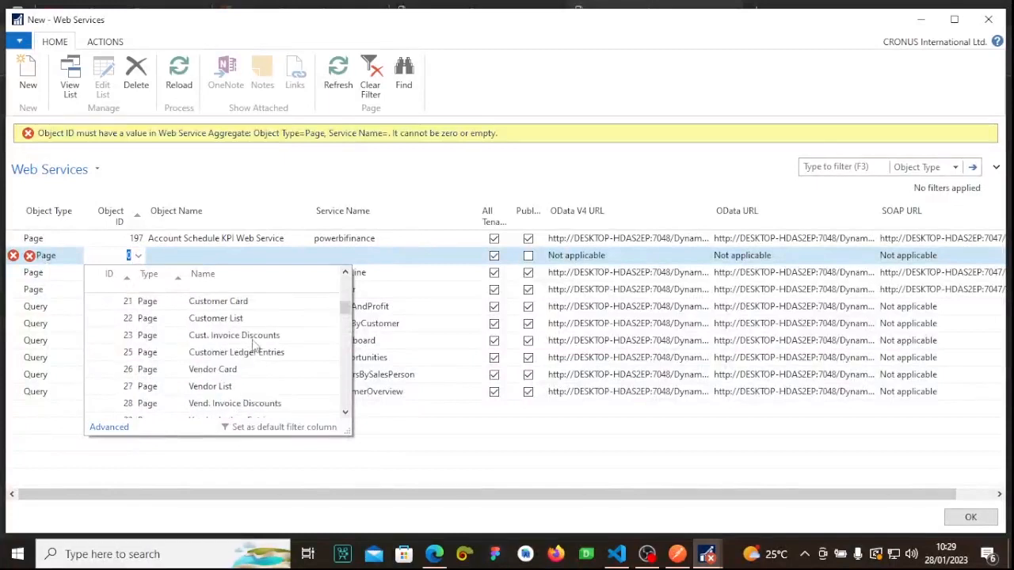
mouse_move(250, 335)
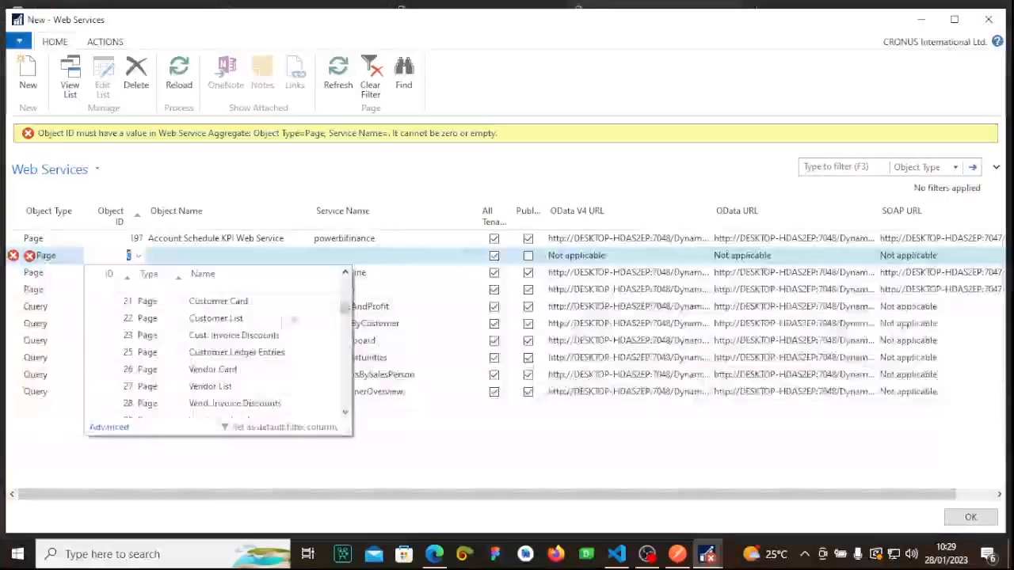
scroll("down", 3)
type("1")
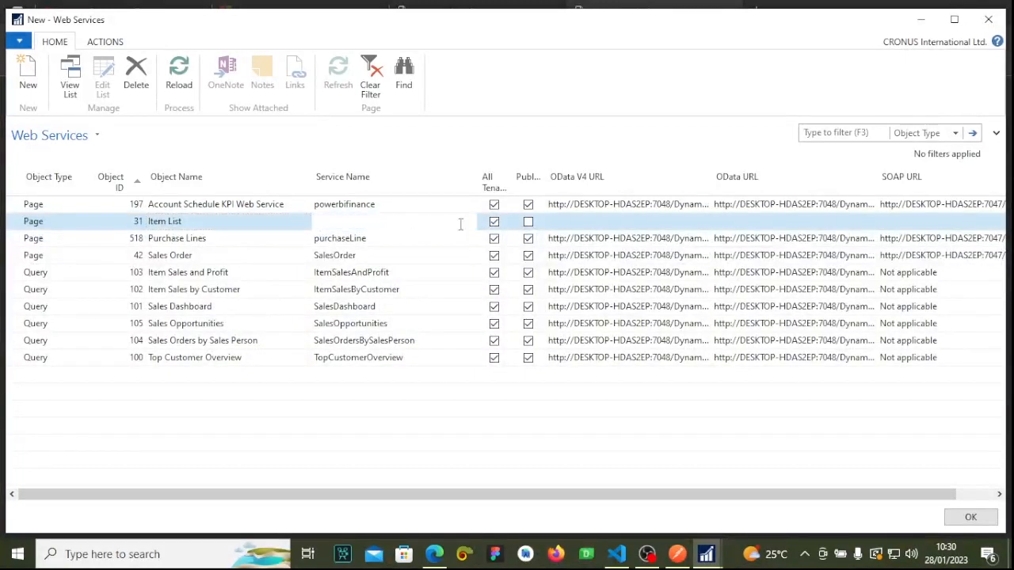
Step: Name the Item List service itemlist, widen the Published column and return to NAV
left_click(528, 221)
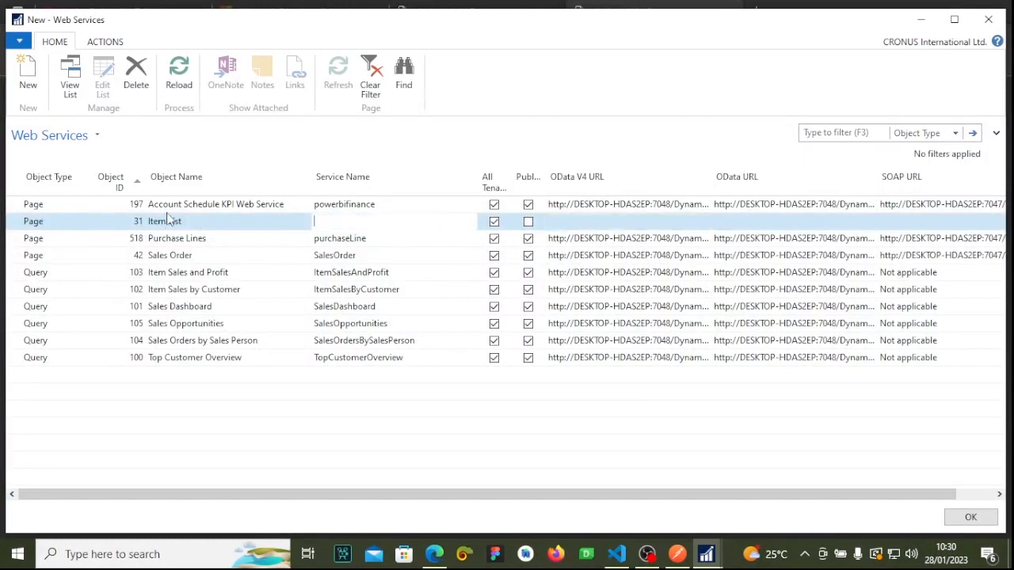
mouse_move(198, 219)
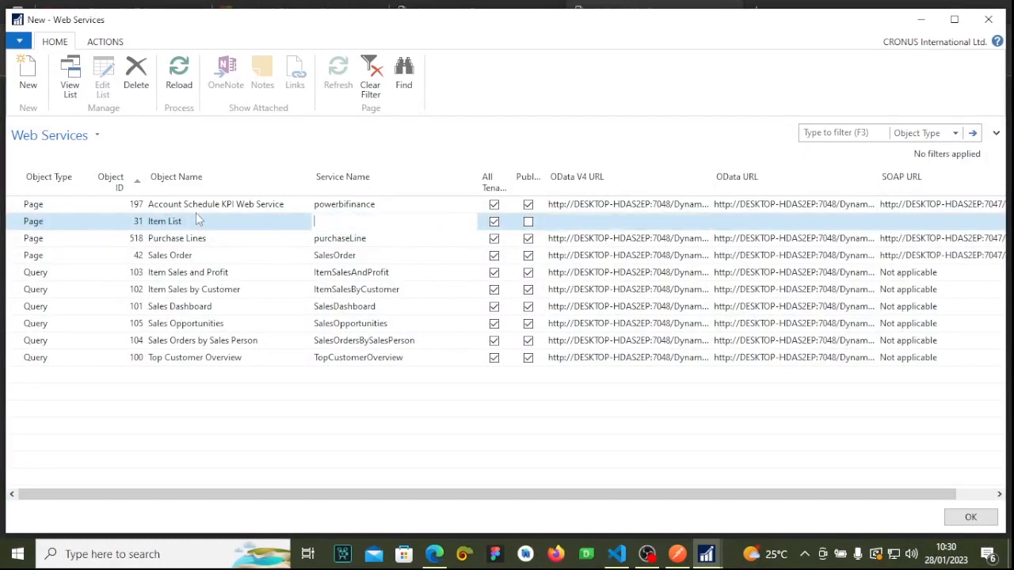
type("ite")
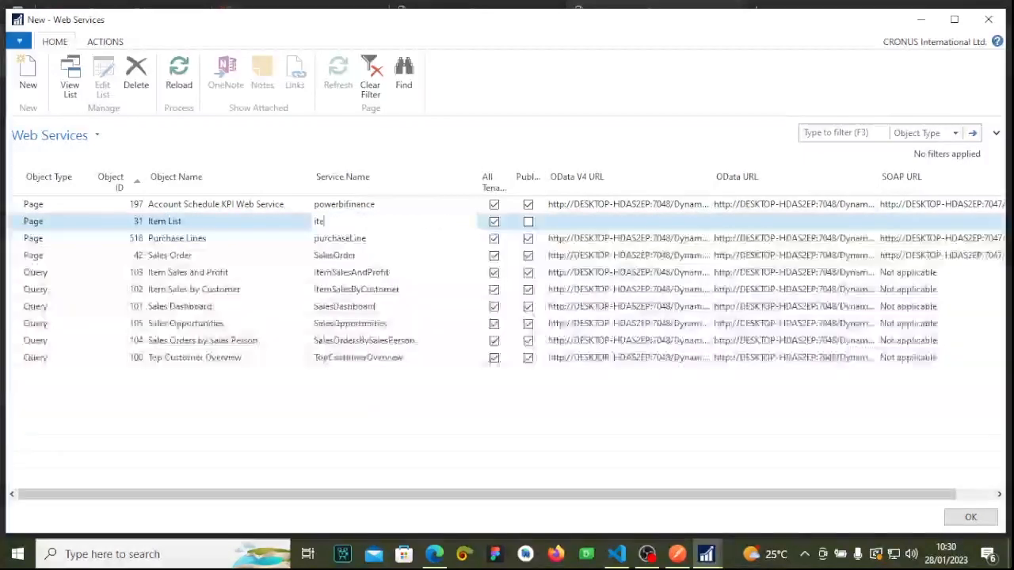
type("mlist")
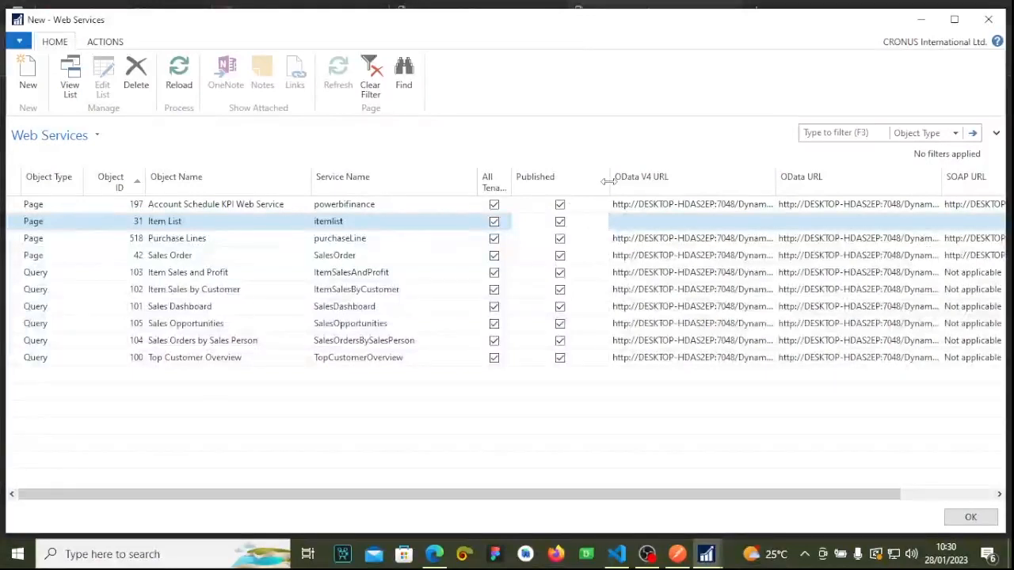
left_click_drag(605, 177, 525, 176)
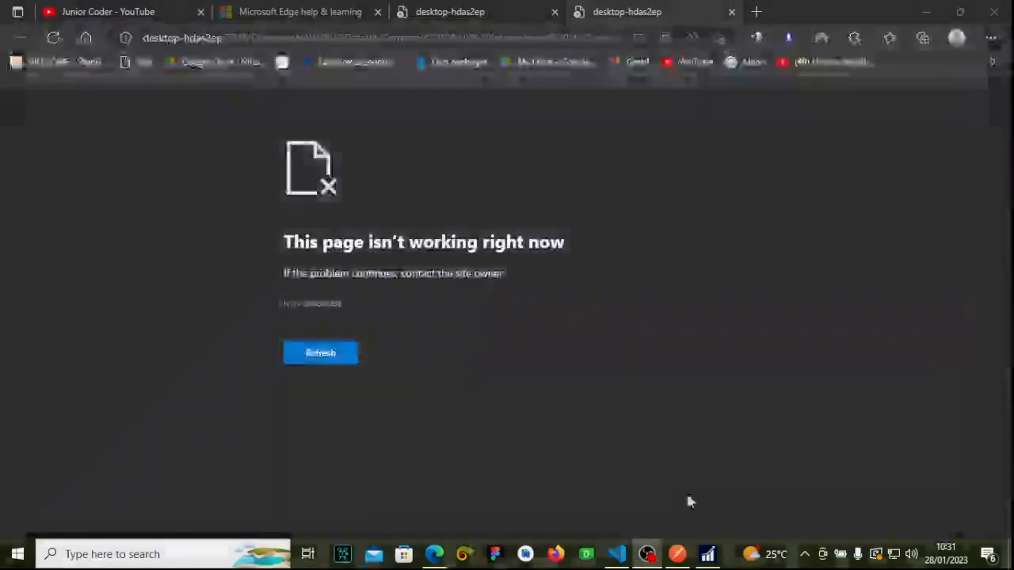
left_click(707, 554)
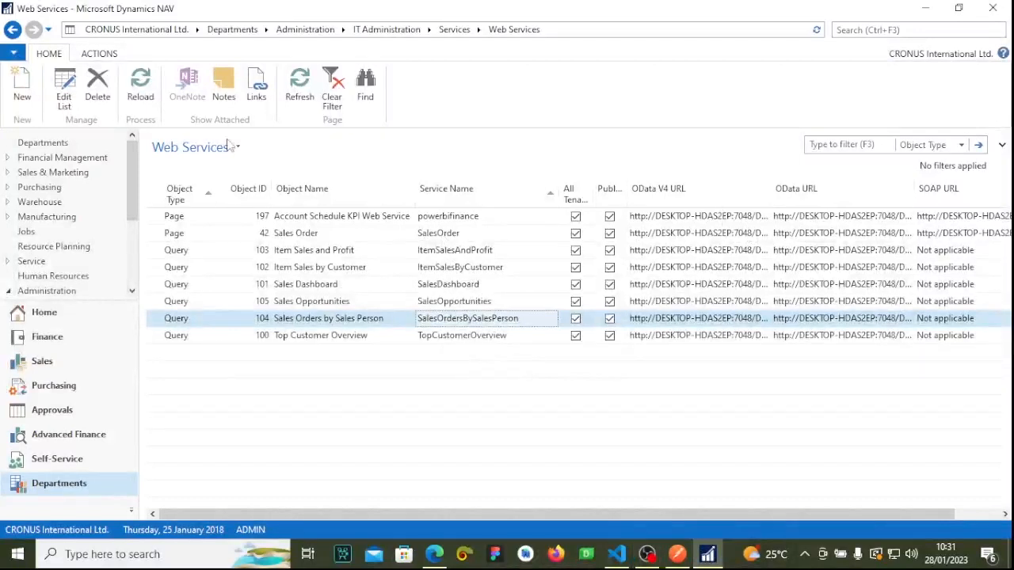
mouse_move(21, 87)
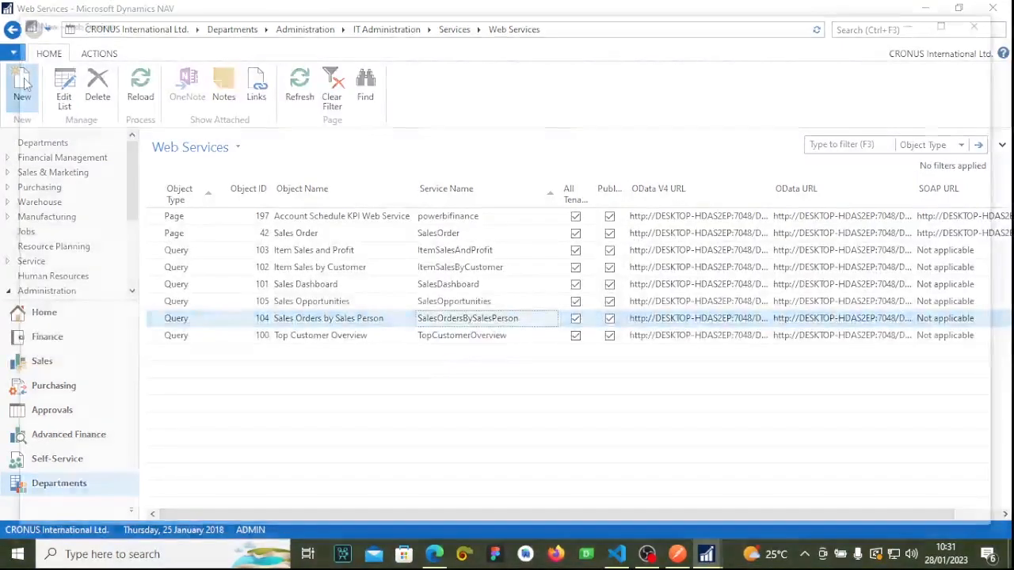
Step: Reopen the editable Web Services list showing the itemlist service
left_click(22, 88)
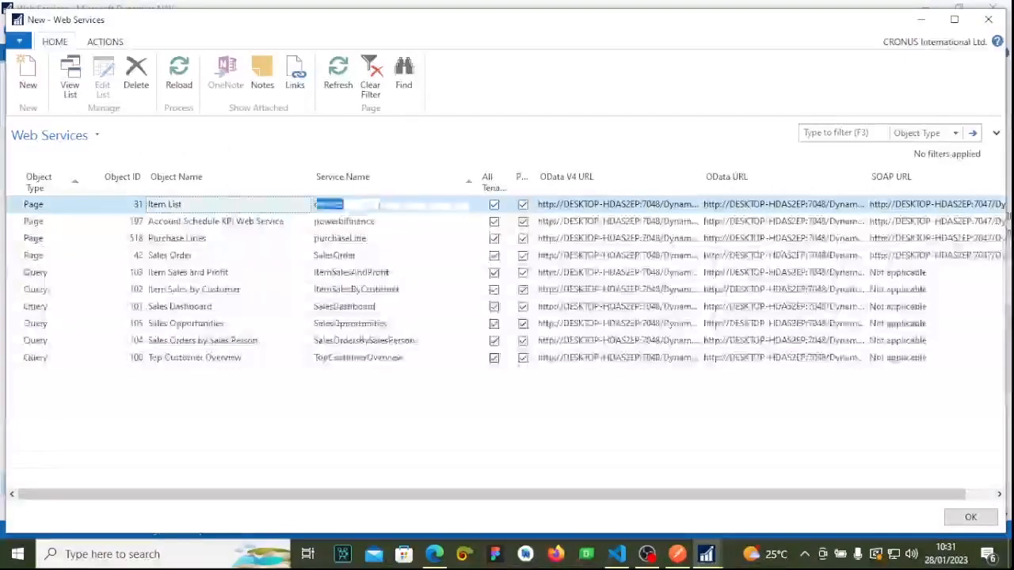
type("itemlist")
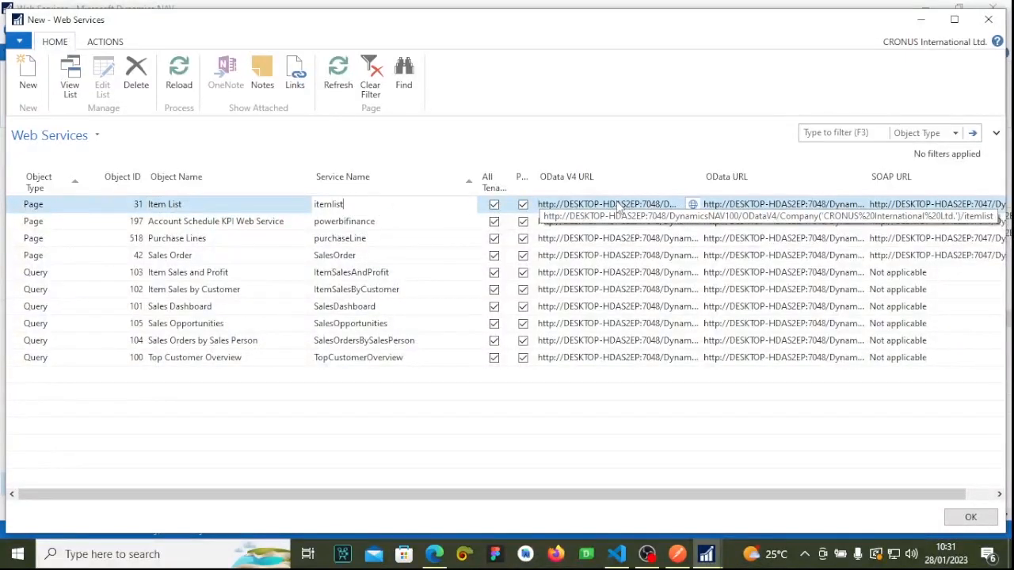
mouse_move(549, 23)
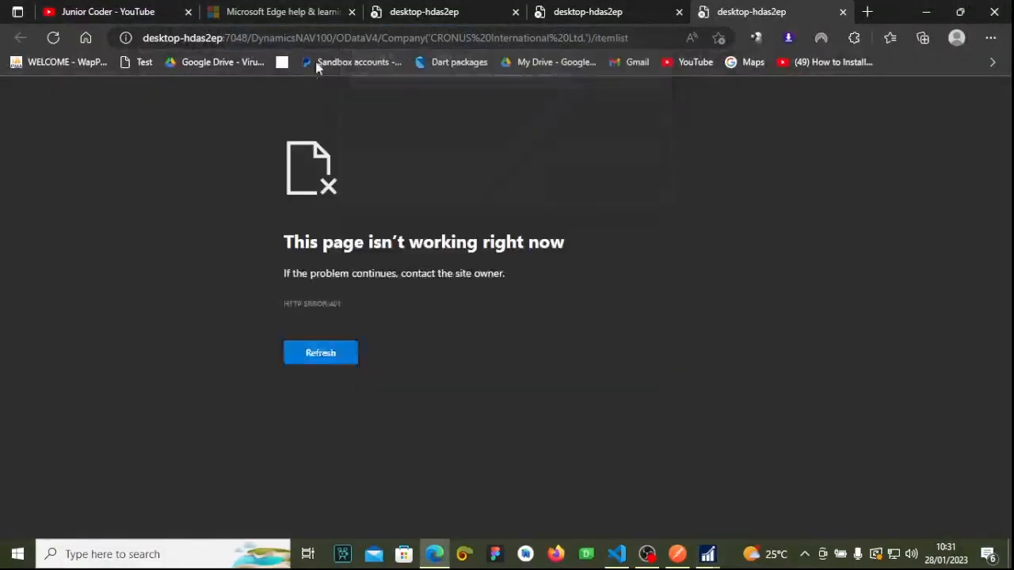
Step: Switch back to Postman with the purchaseLine 200 OK response
left_click(381, 38)
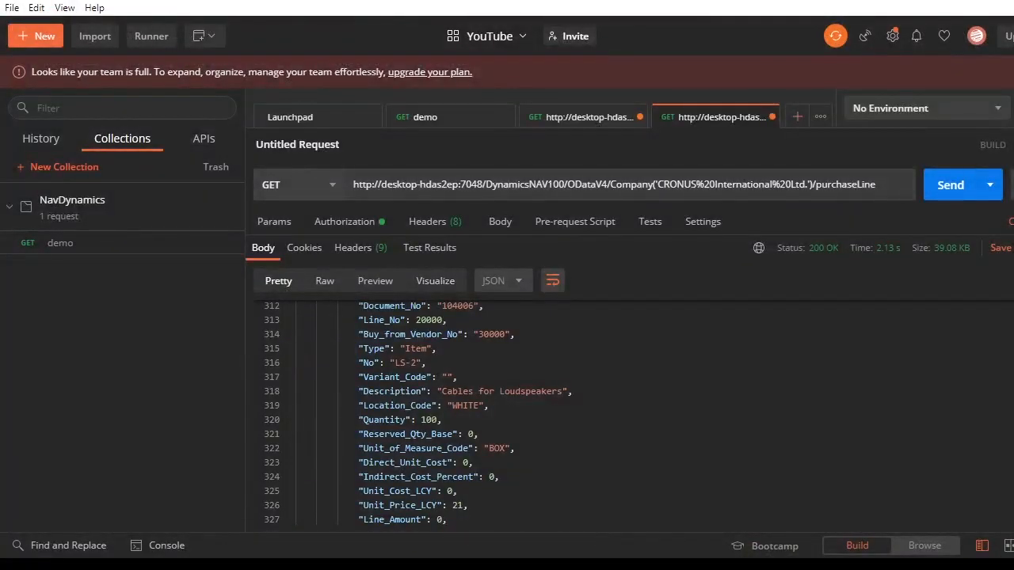
Step: Name the purchaseLine request 'PURCHASE LINE' and save it to the NavDynamics collection
left_click(797, 116)
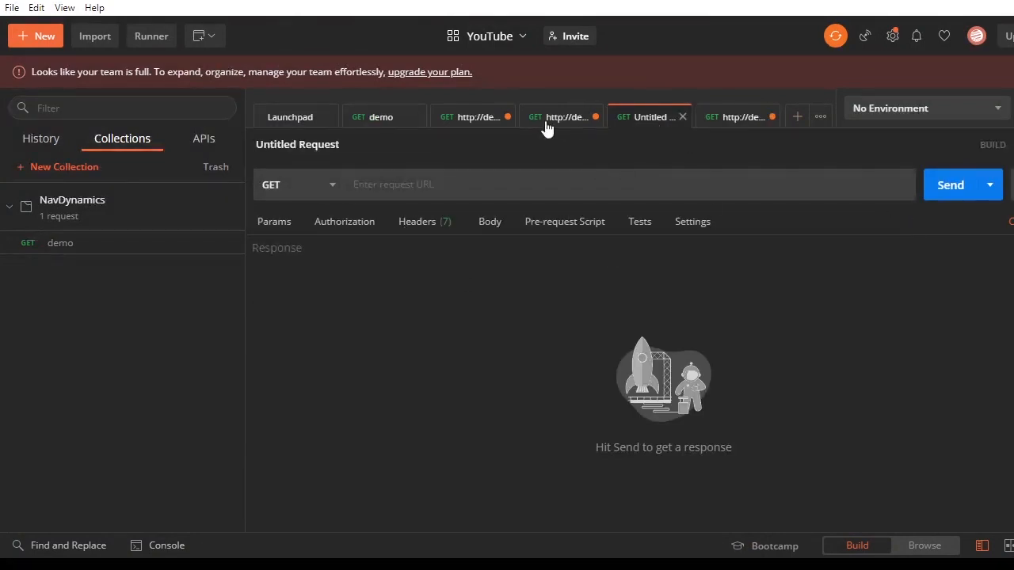
left_click(562, 117)
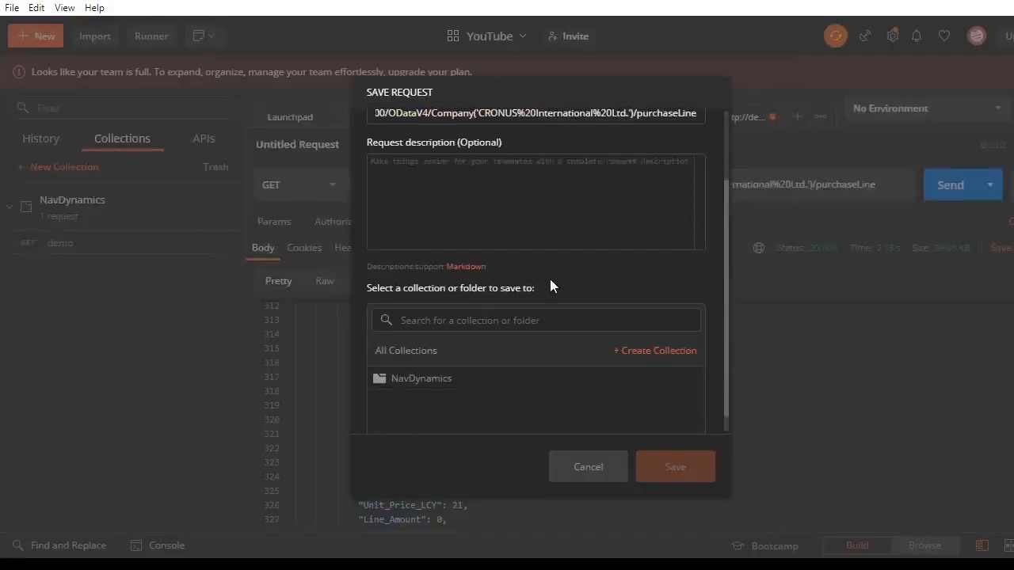
left_click(422, 378)
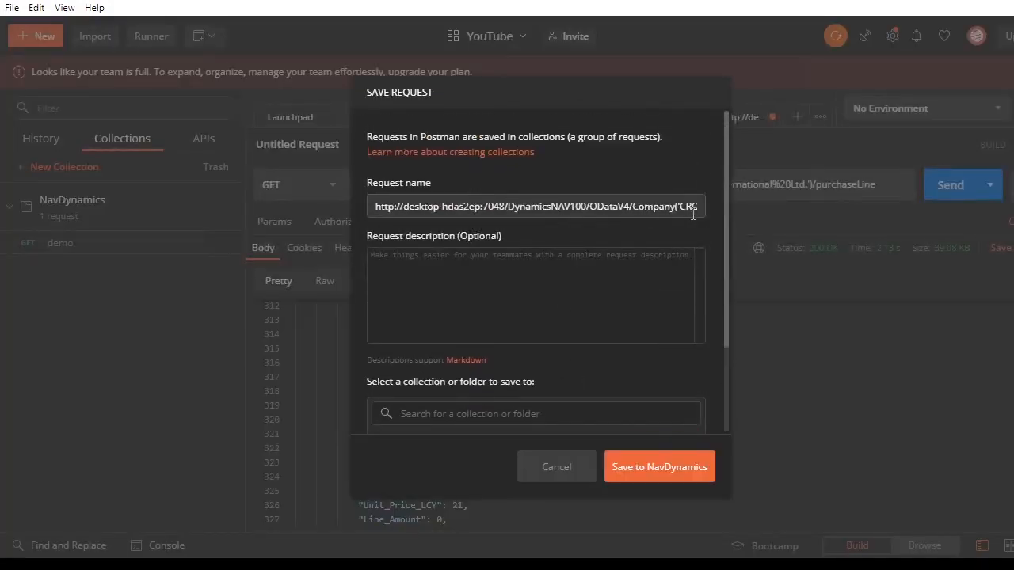
triple_click(535, 206)
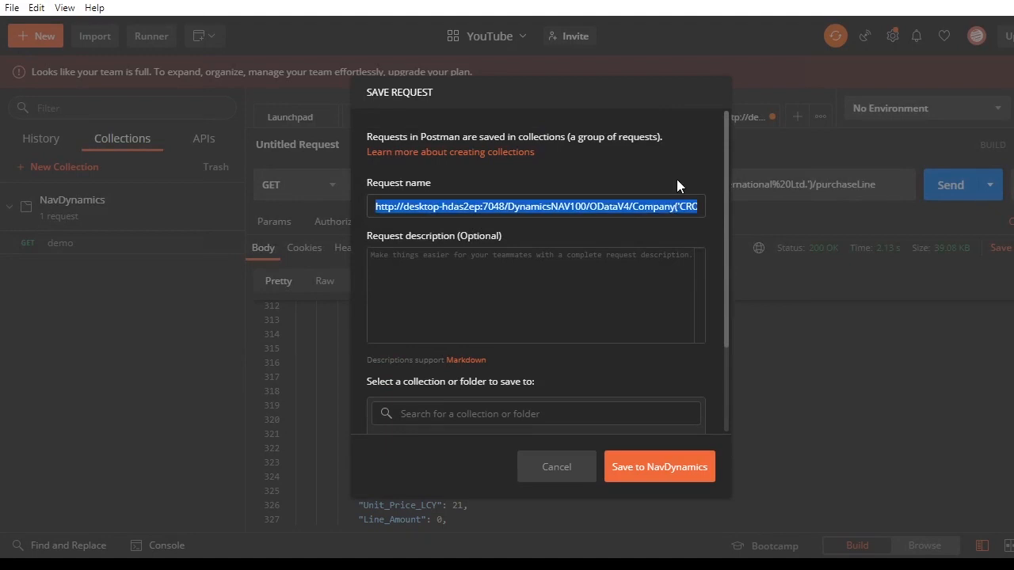
type("PURCH")
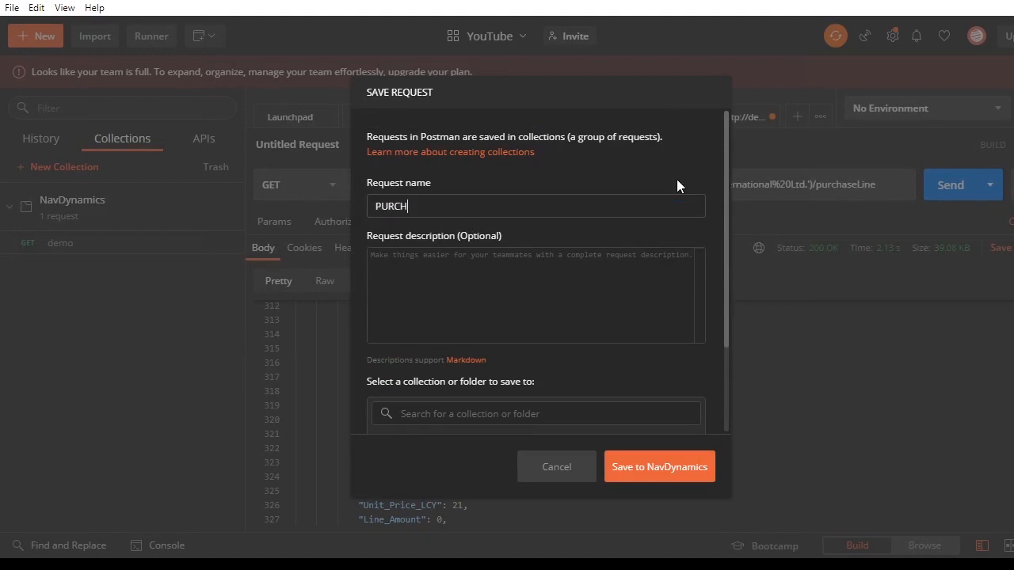
type("QSE")
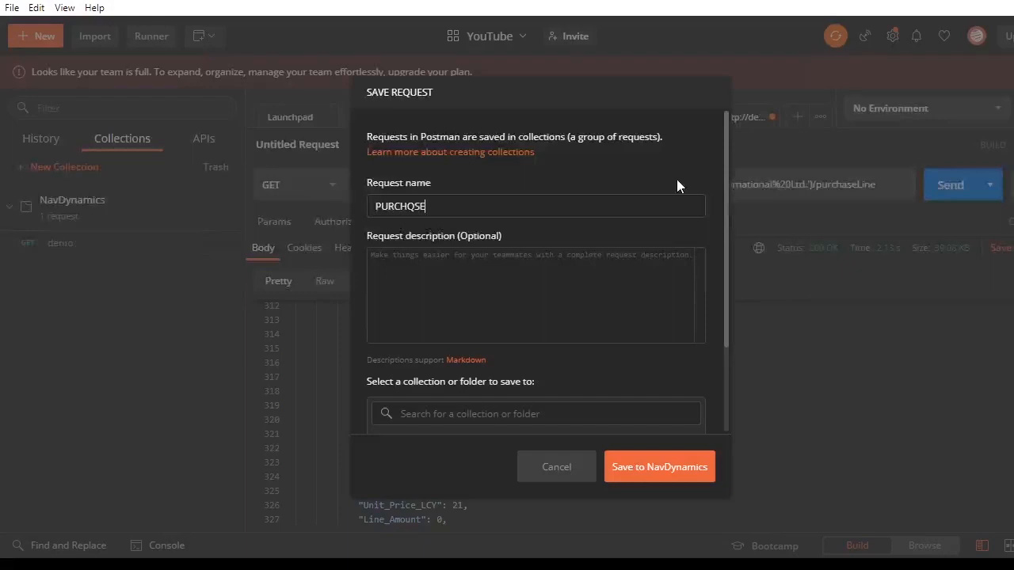
type("PURCHASE")
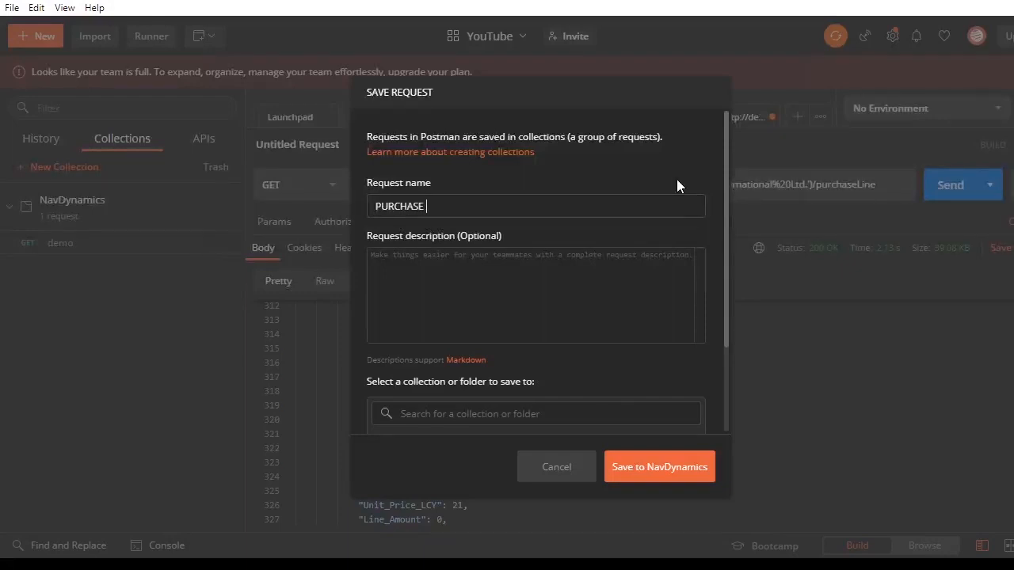
type("LINE")
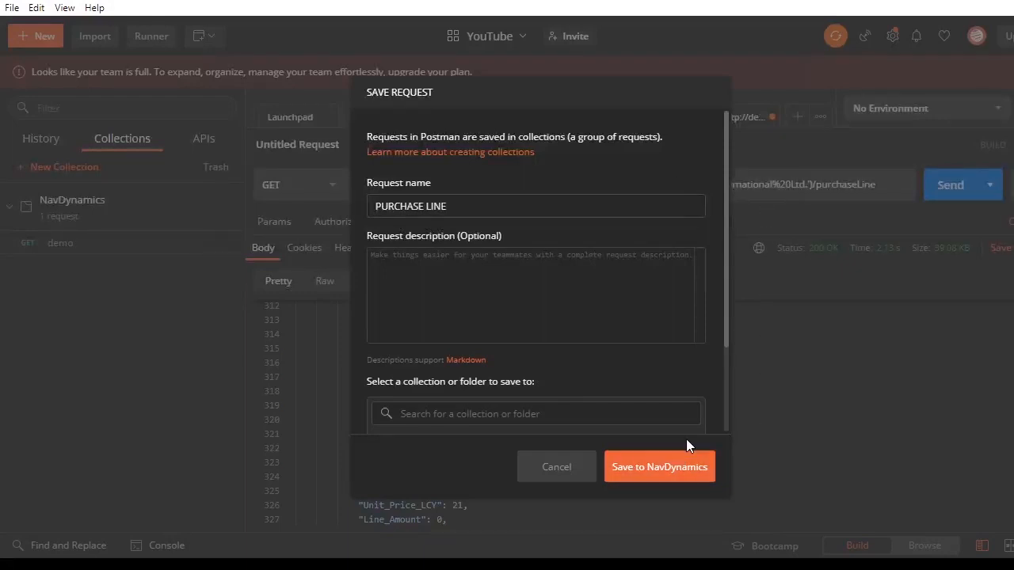
left_click(659, 467)
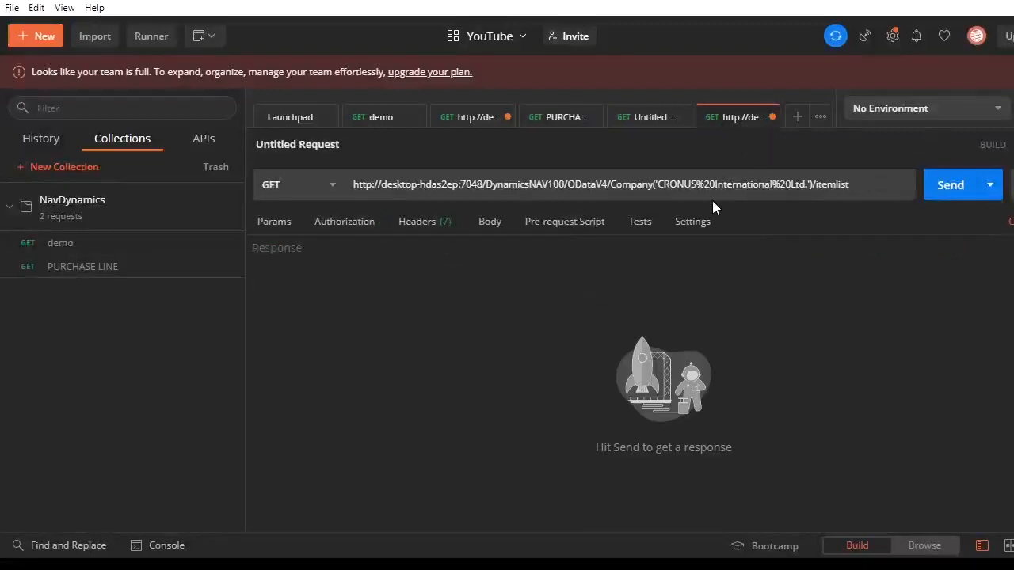
mouse_move(427, 216)
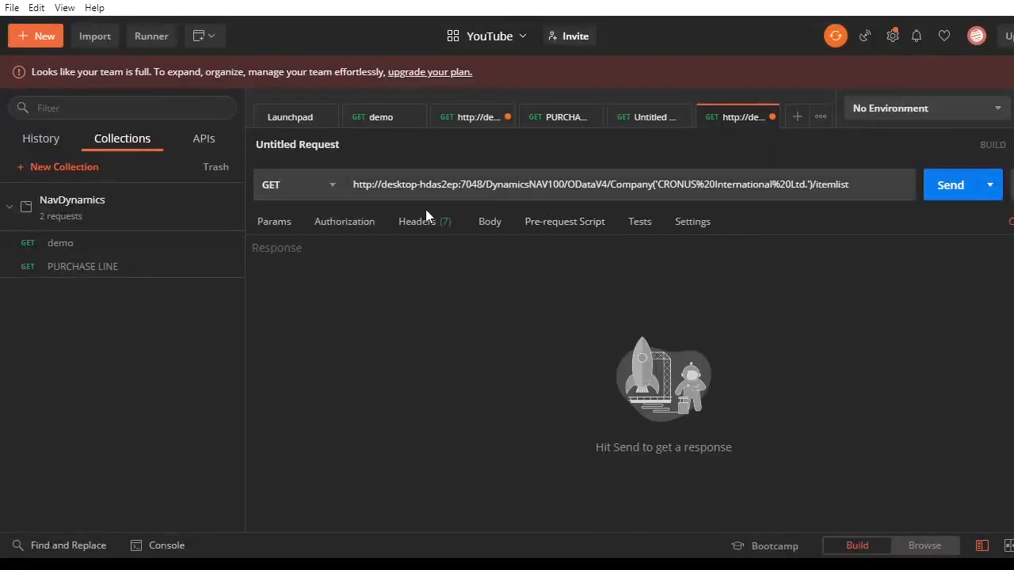
Step: Set Basic Auth with the credentials and send the itemlist request, returning 200 OK with item 1000 Bicycle
left_click(344, 221)
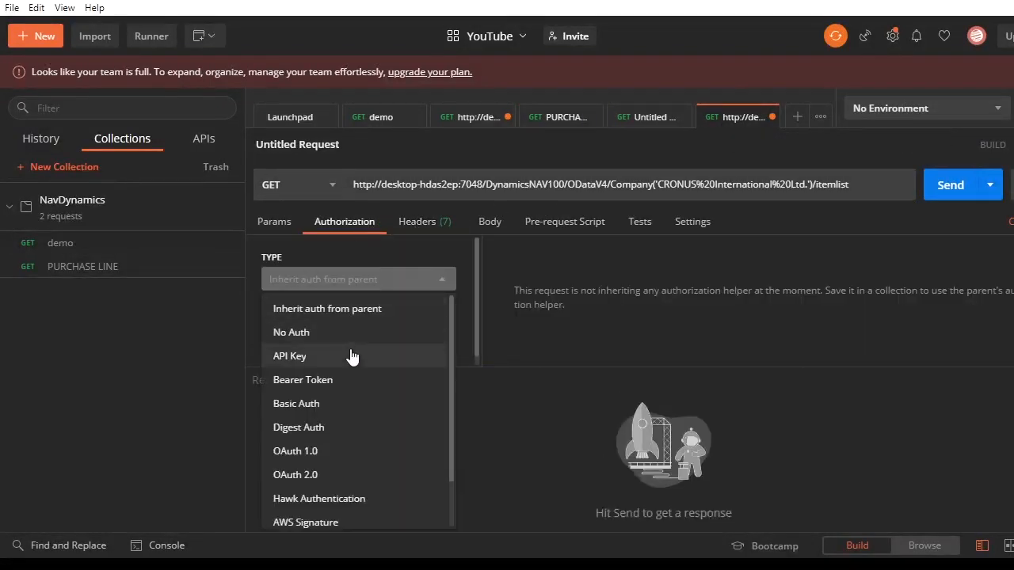
left_click(295, 404)
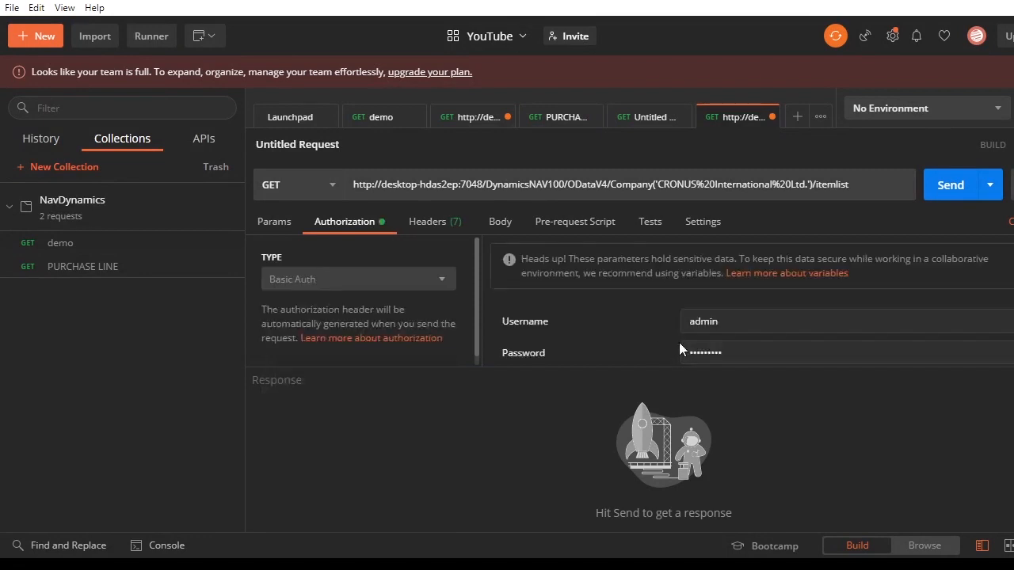
left_click(687, 334)
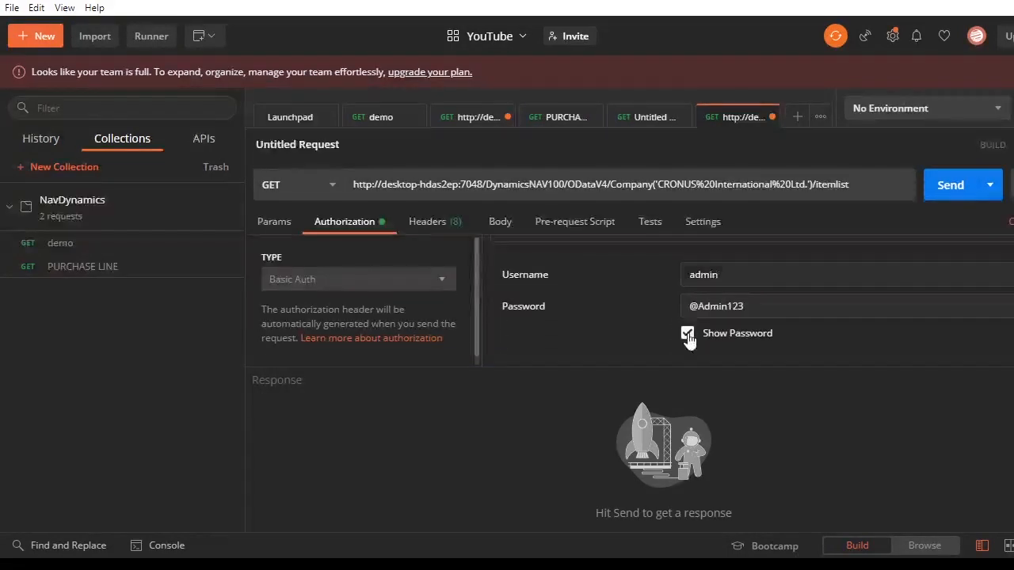
left_click(687, 333)
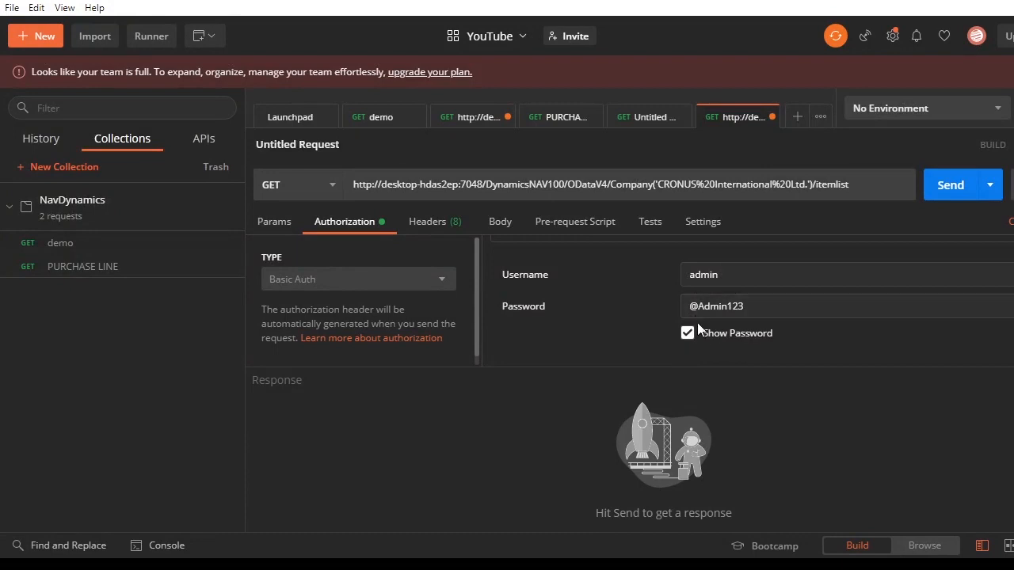
left_click(950, 185)
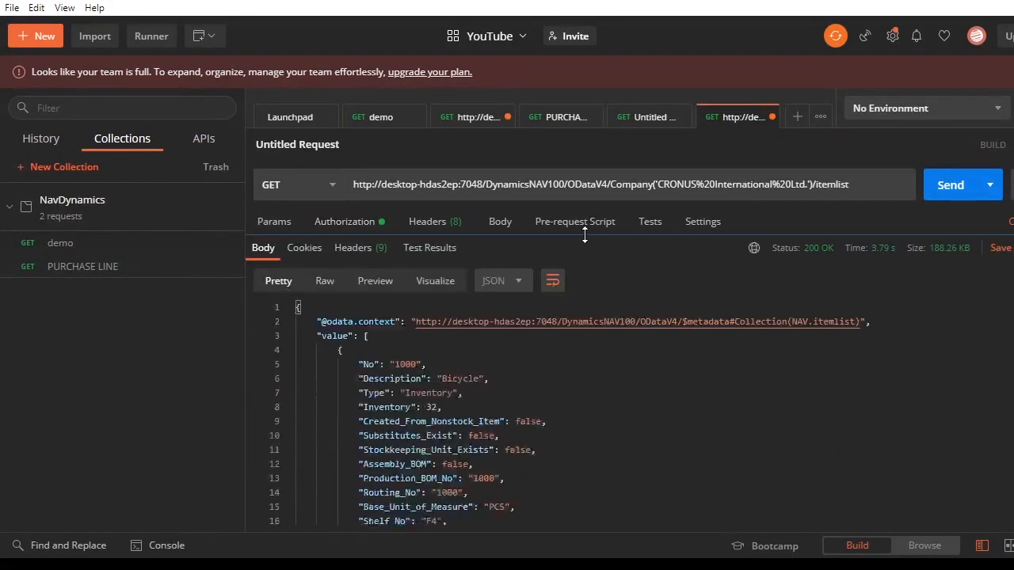
scroll("down", 3)
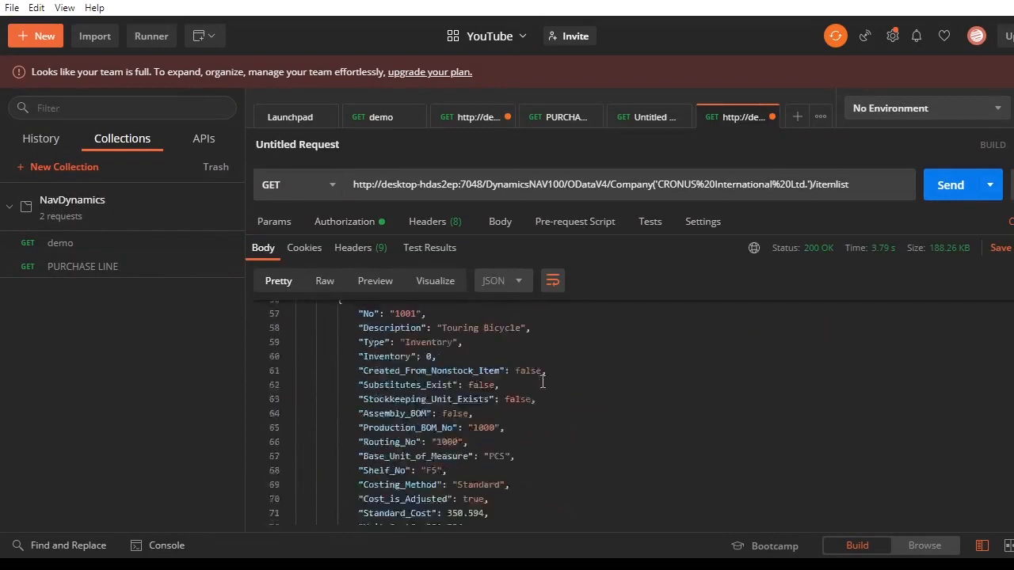
scroll("down", 3)
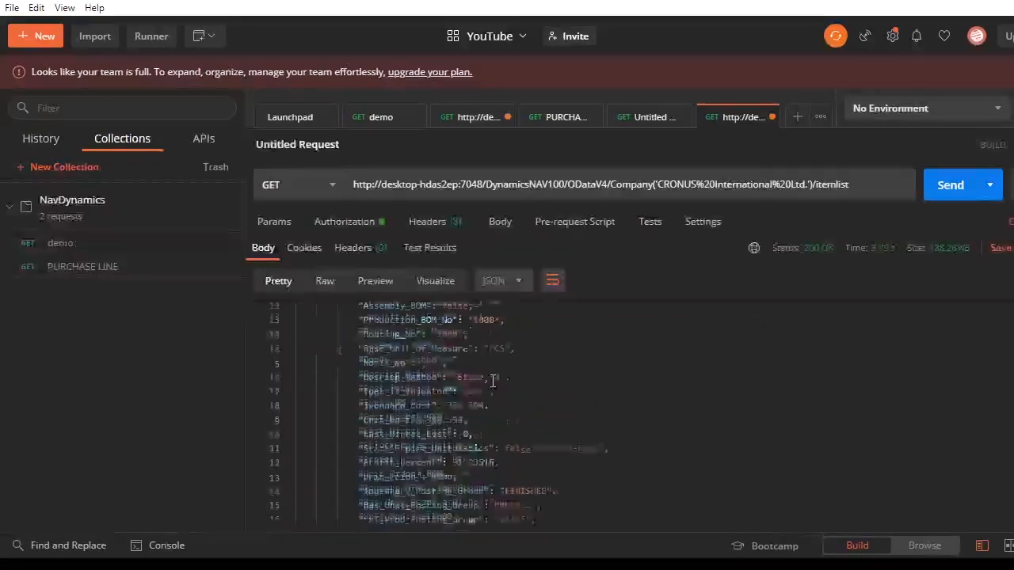
scroll("down", 3)
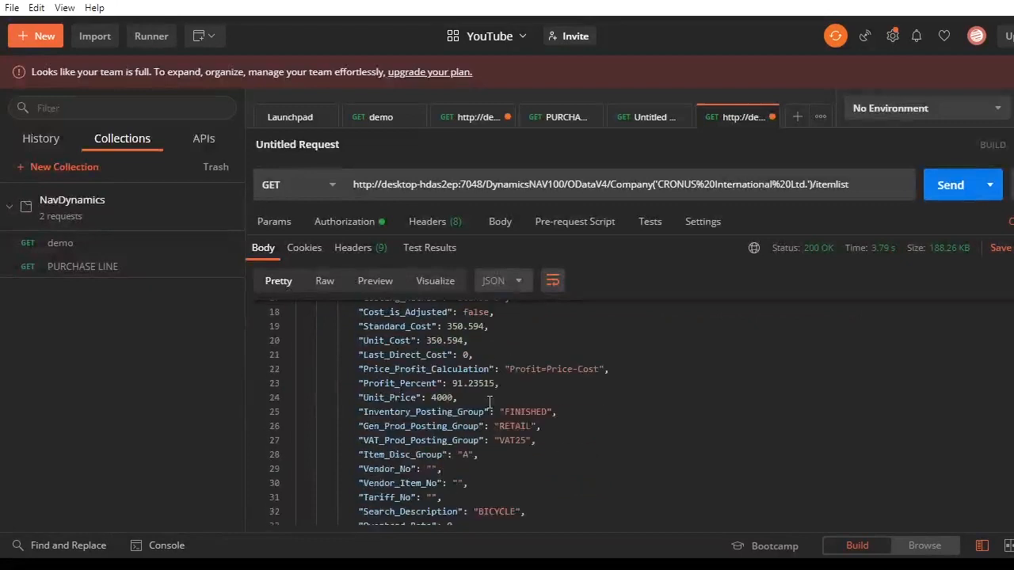
scroll("up", 3)
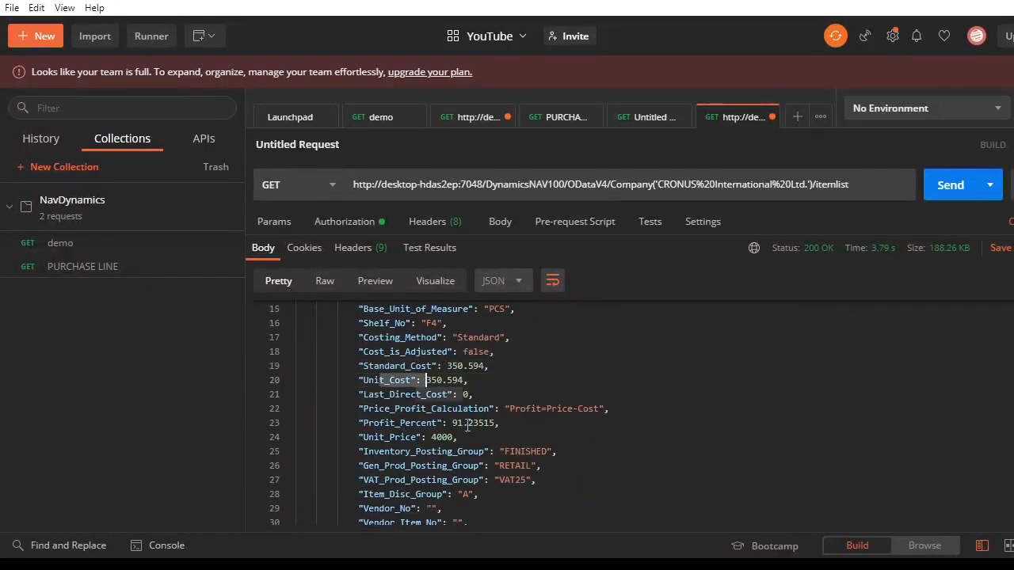
scroll("down", 3)
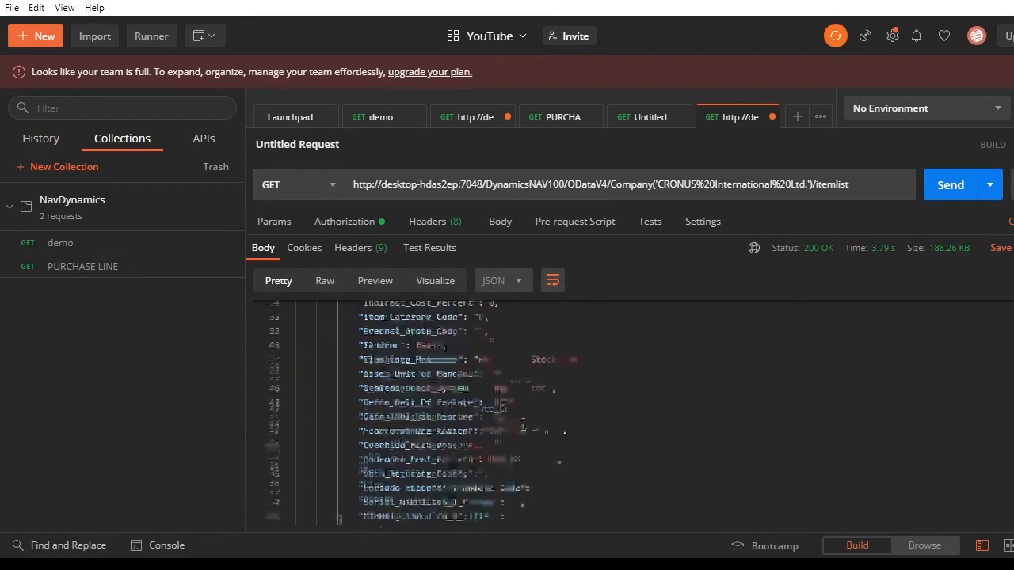
scroll("down", 3)
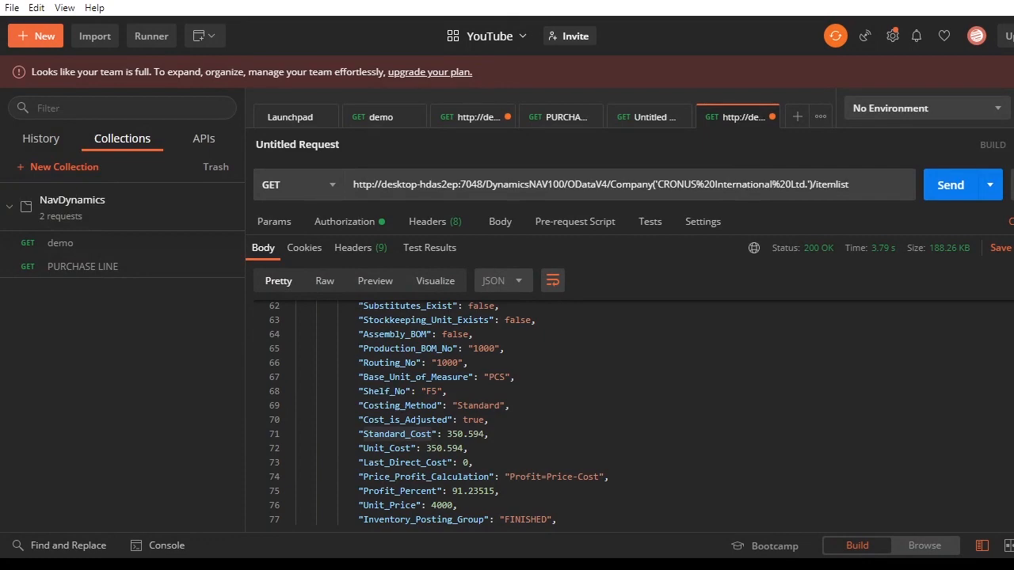
scroll("down", 3)
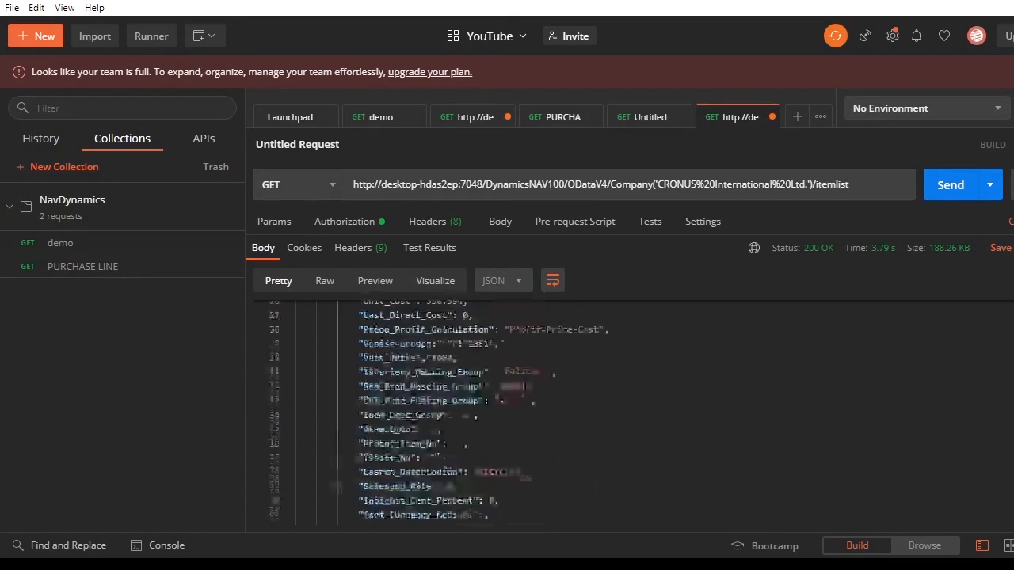
scroll("up", 3)
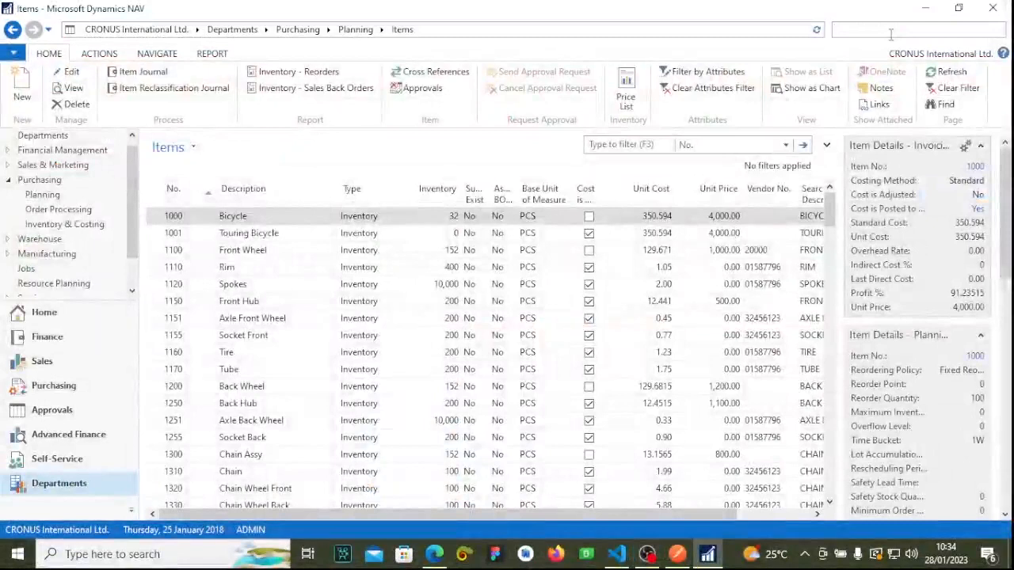
type("LU")
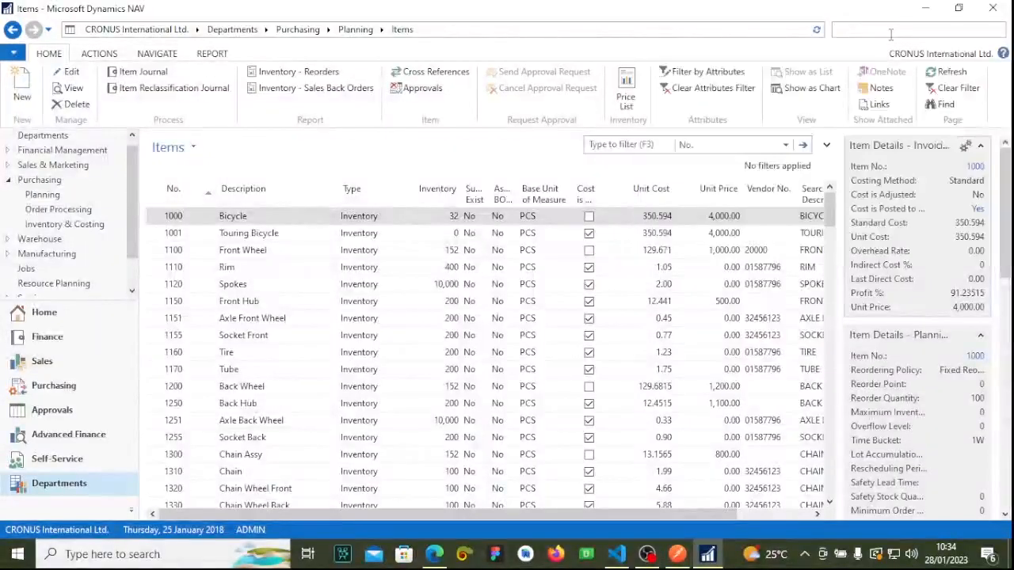
type("ITE")
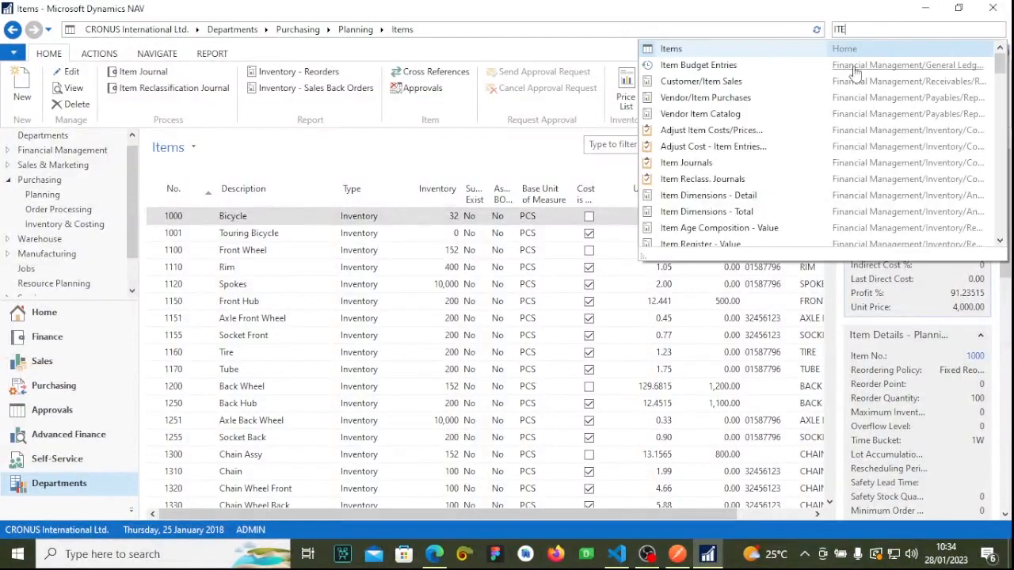
left_click(671, 49)
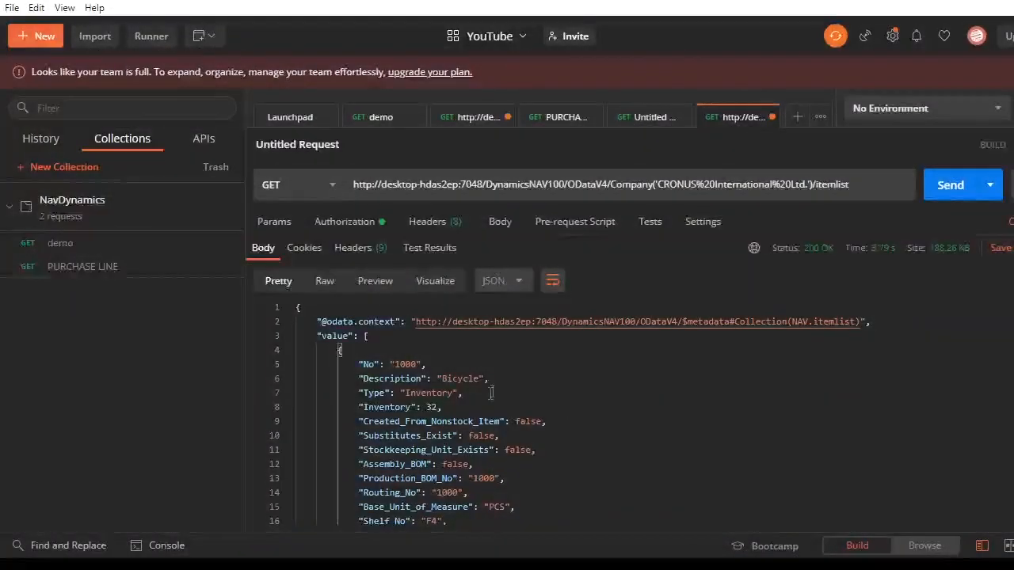
scroll("down", 3)
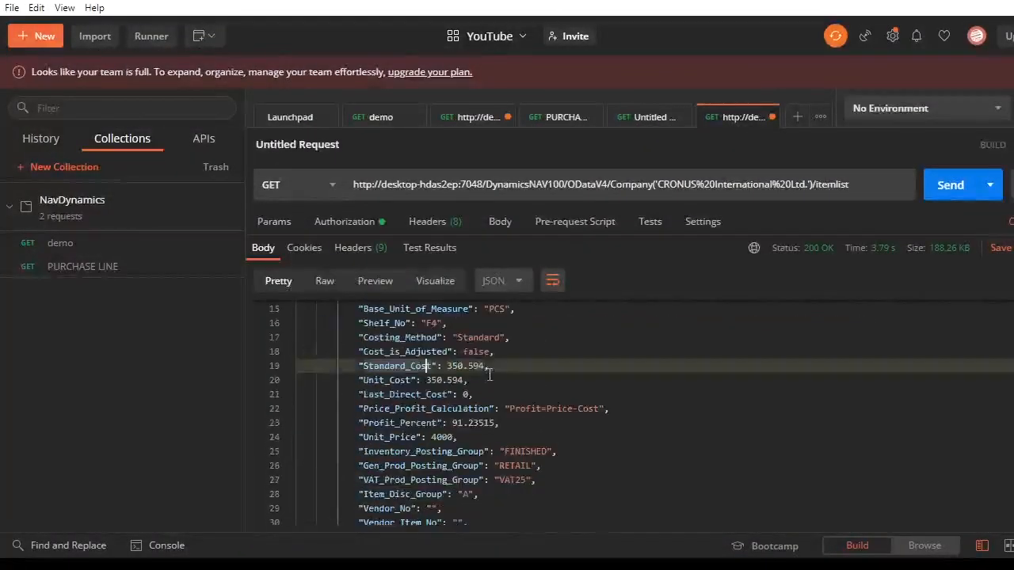
scroll("up", 3)
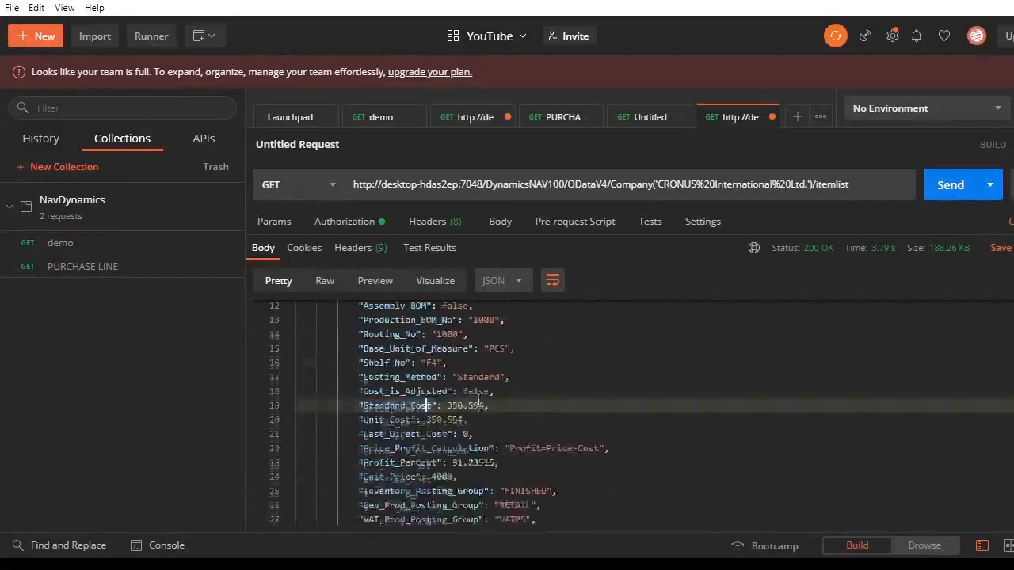
scroll("down", 3)
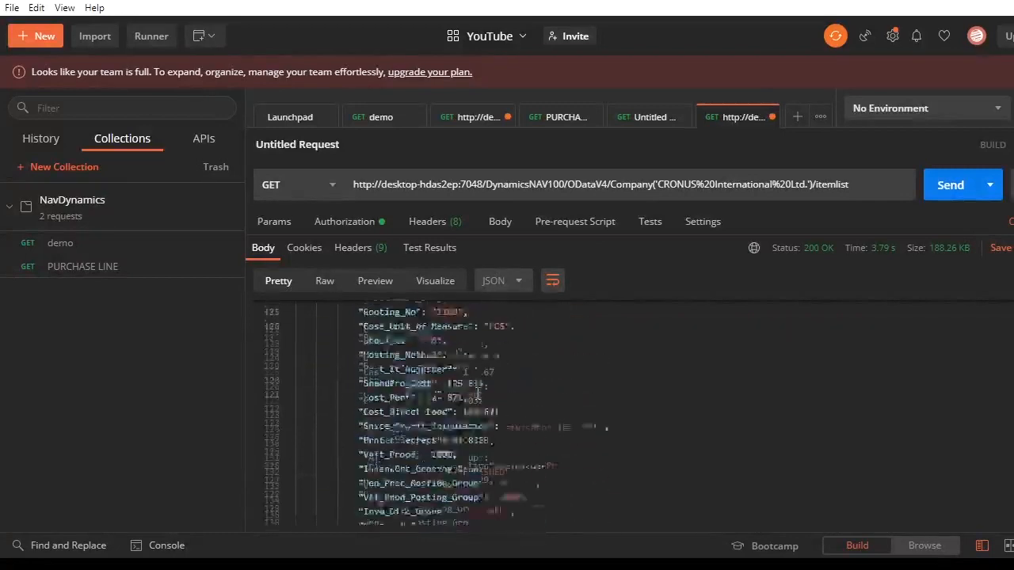
scroll("down", 3)
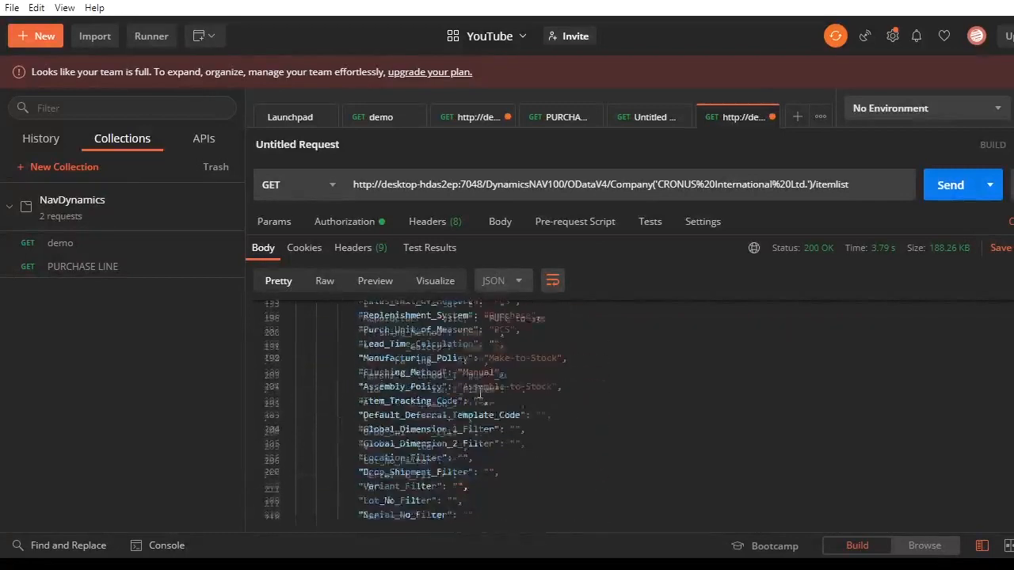
scroll("down", 3)
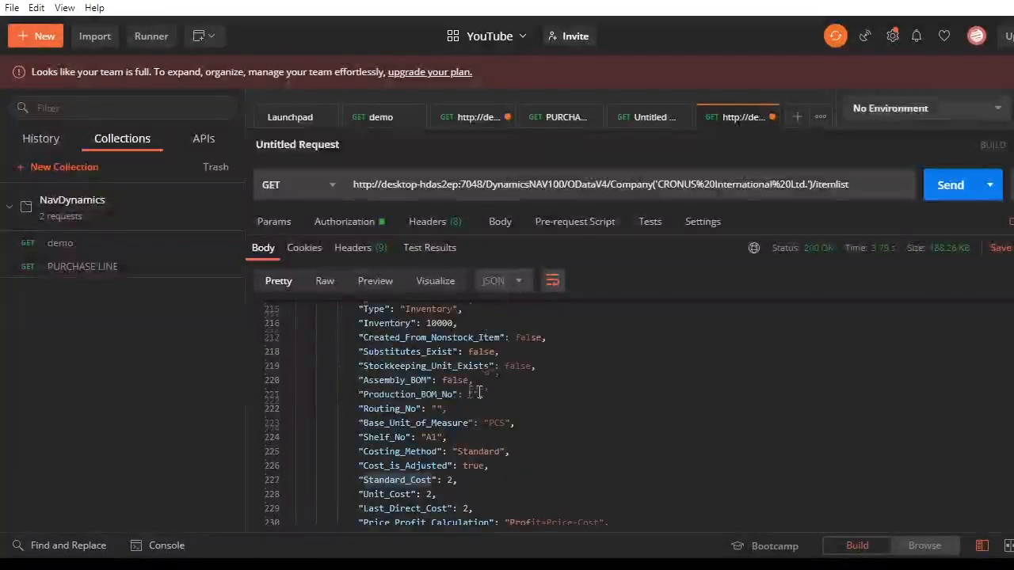
scroll("down", 3)
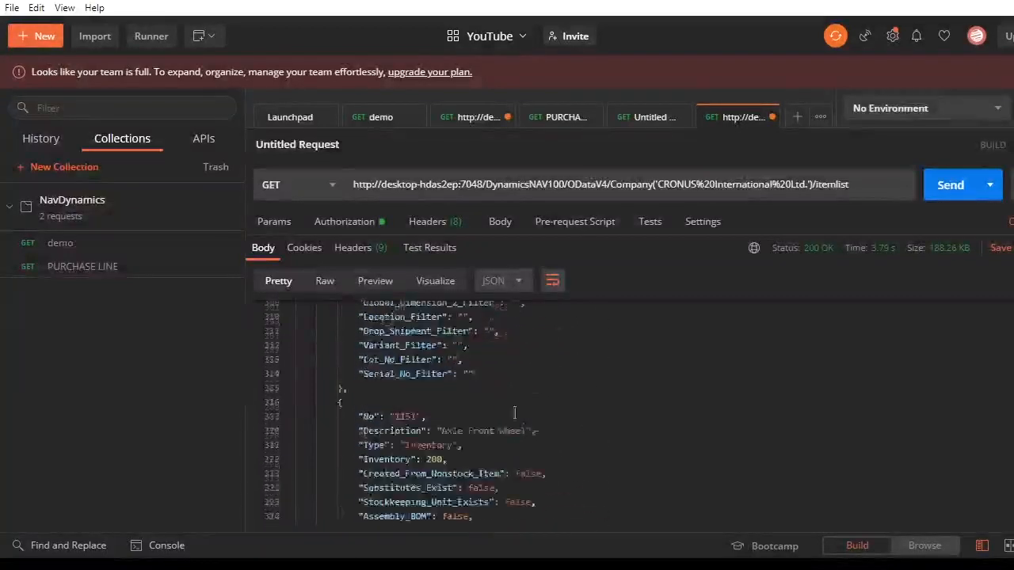
scroll("down", 3)
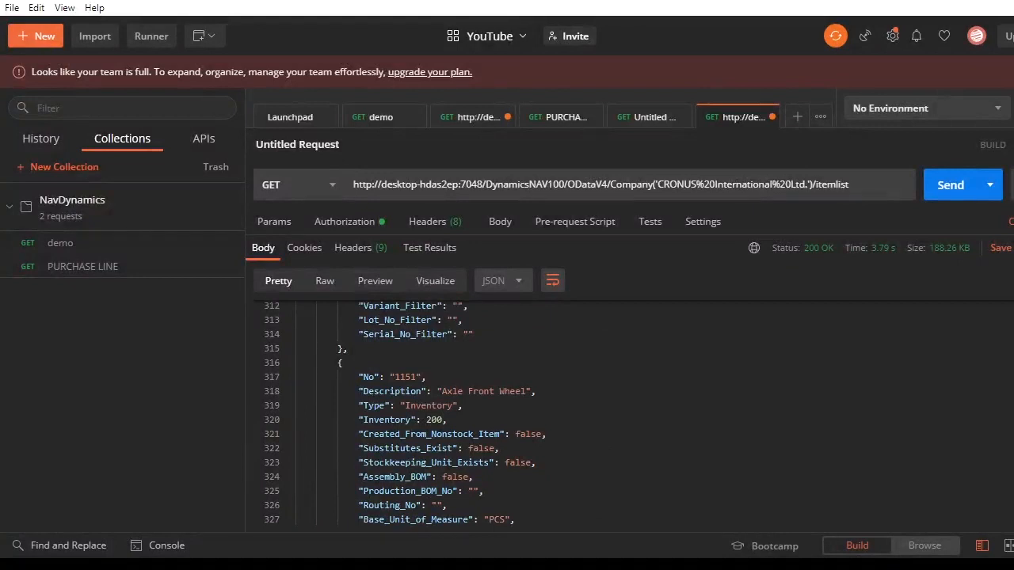